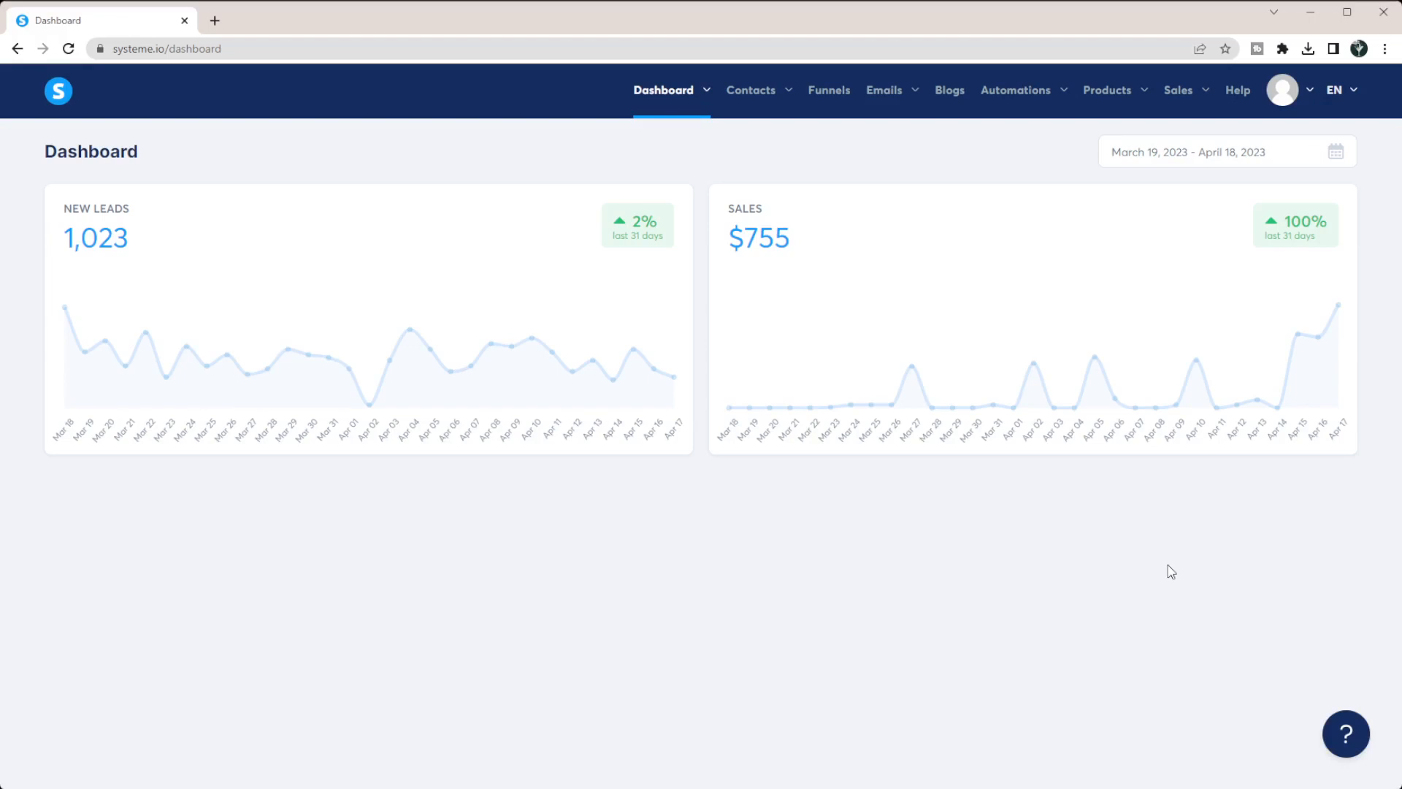
mouse_move(1066, 392)
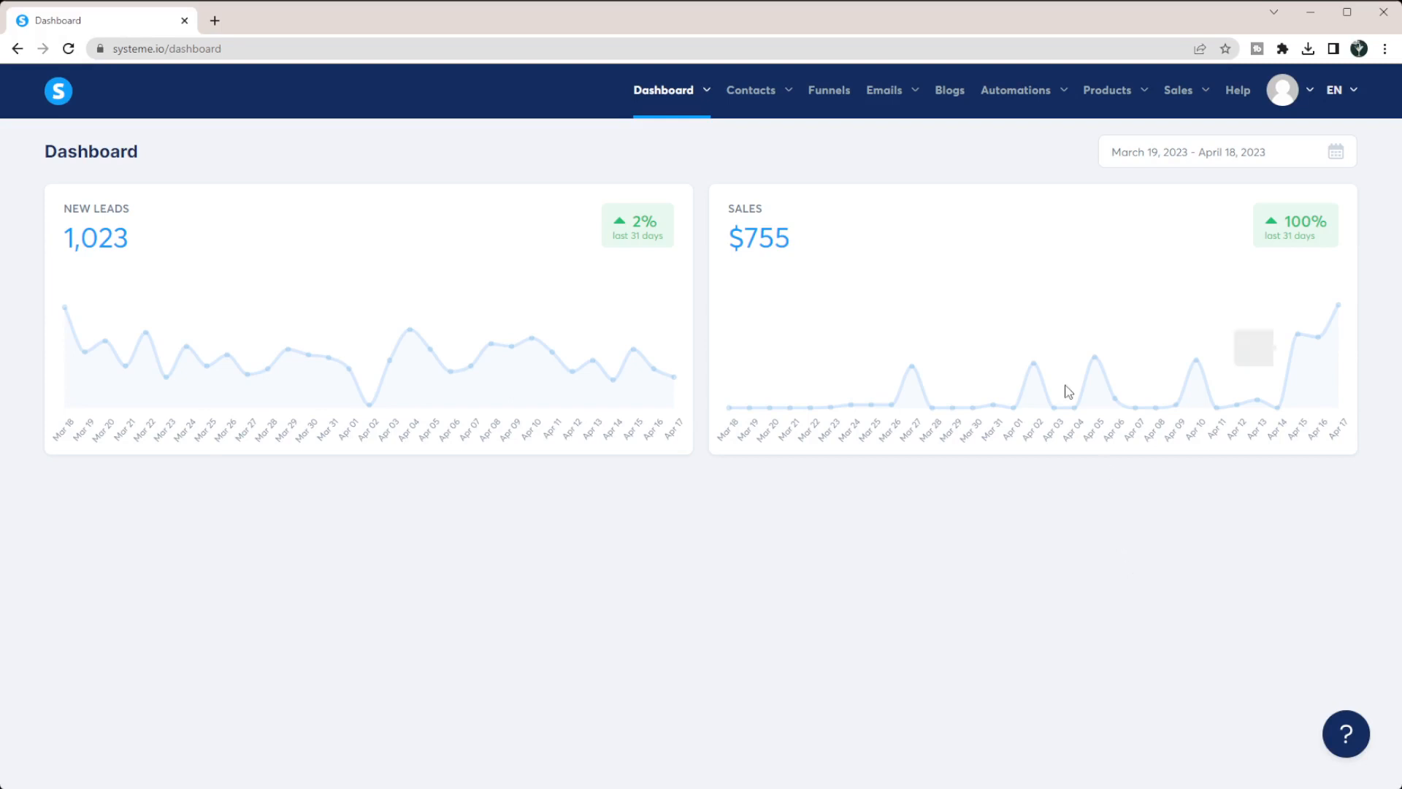
mouse_move(1115, 125)
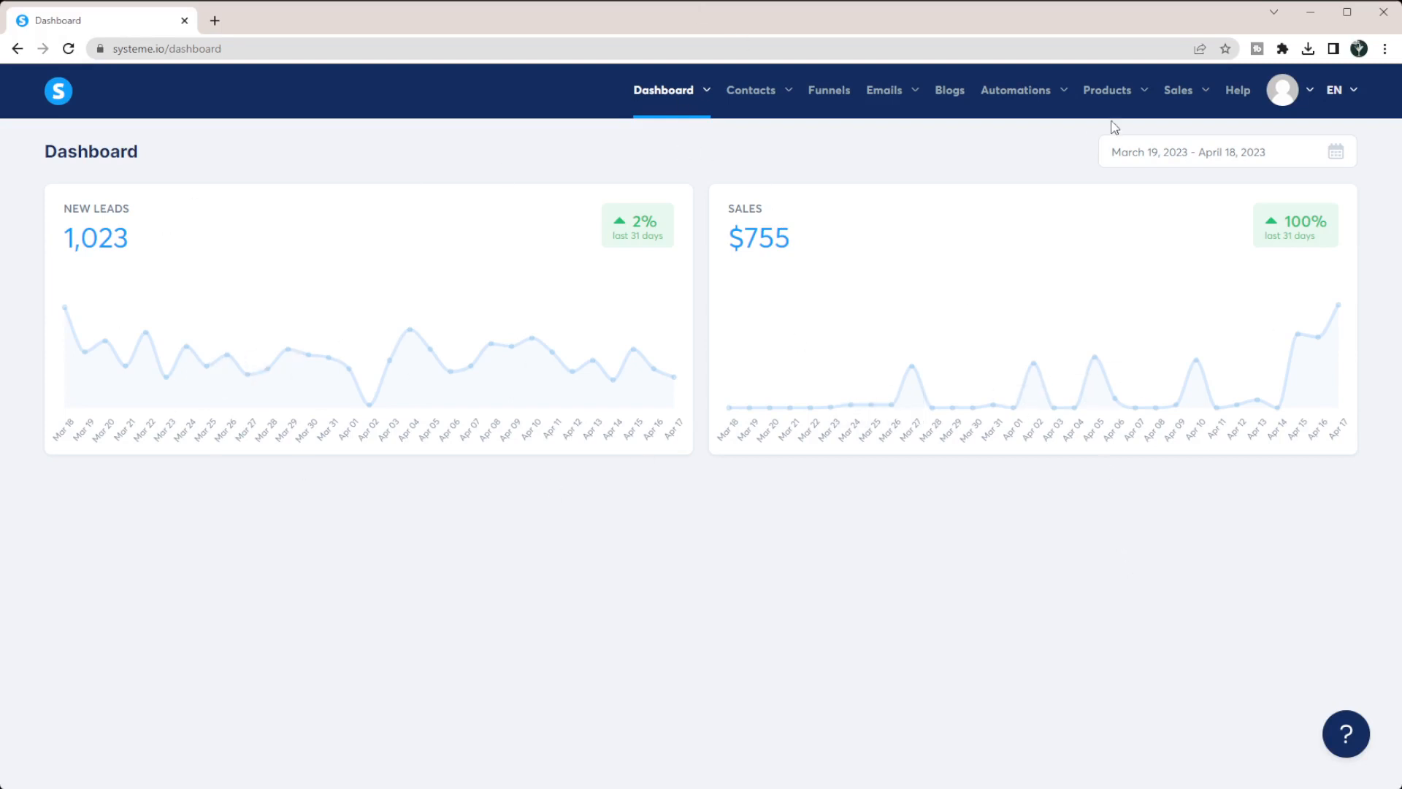
- Go to the Courses list via Products in the top navigation
click(1109, 89)
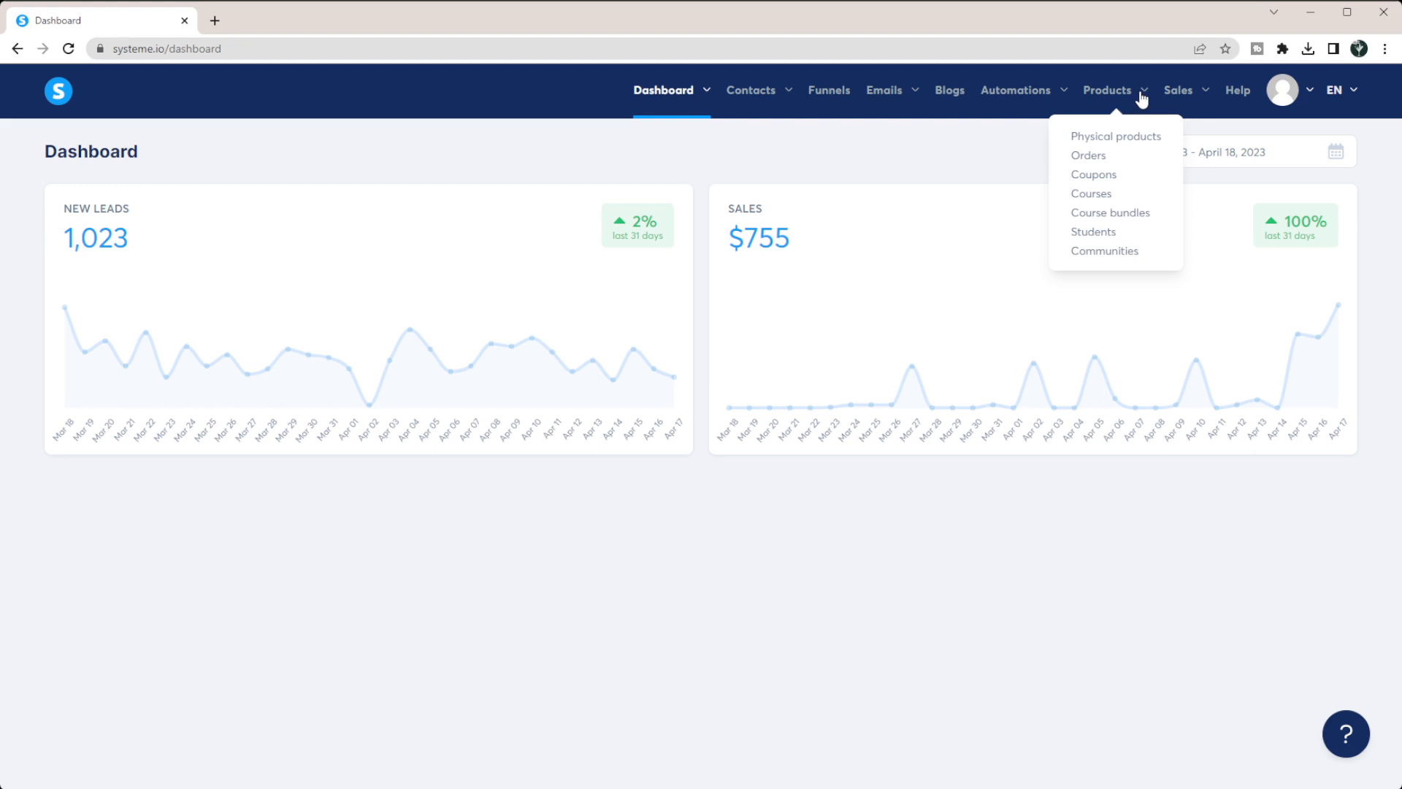
mouse_move(1091, 194)
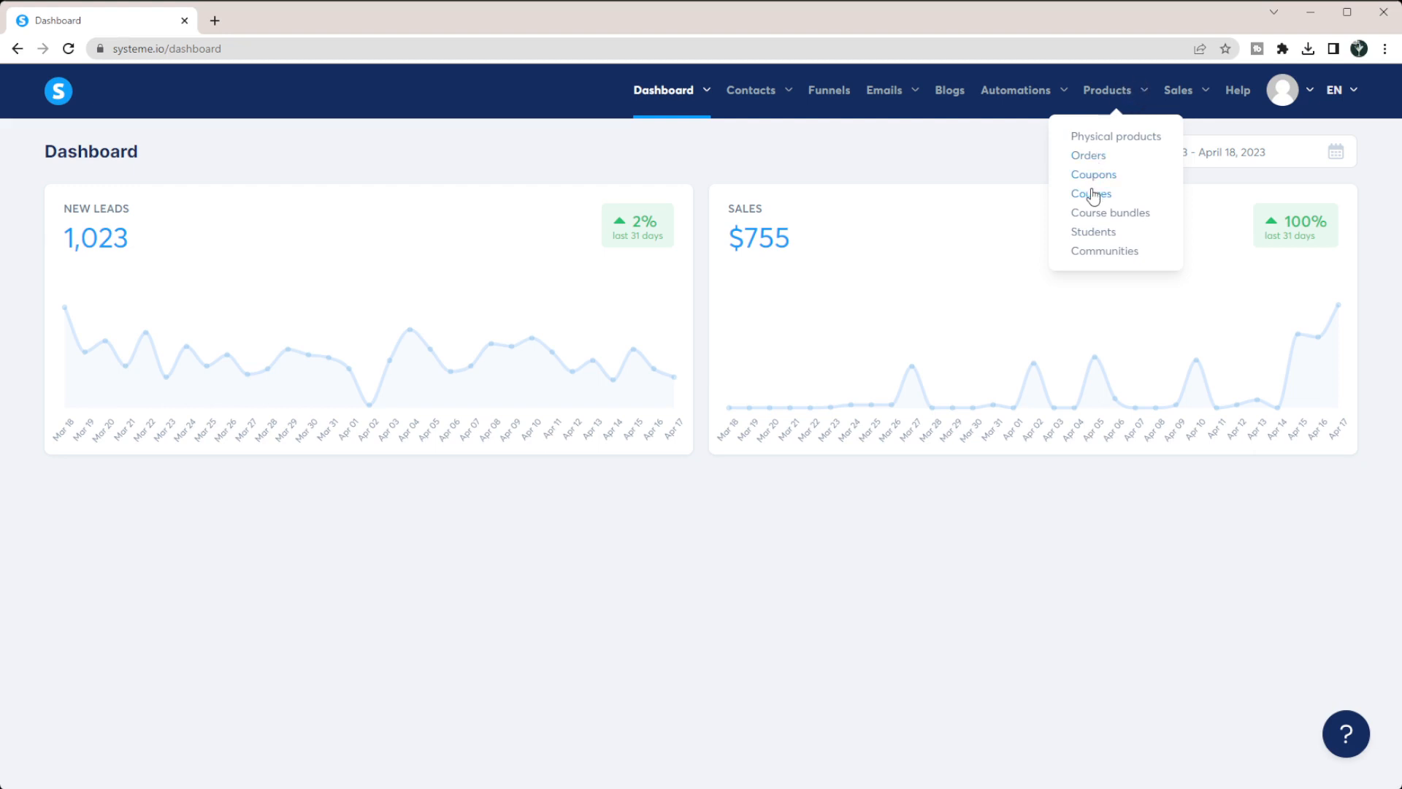
click(1091, 193)
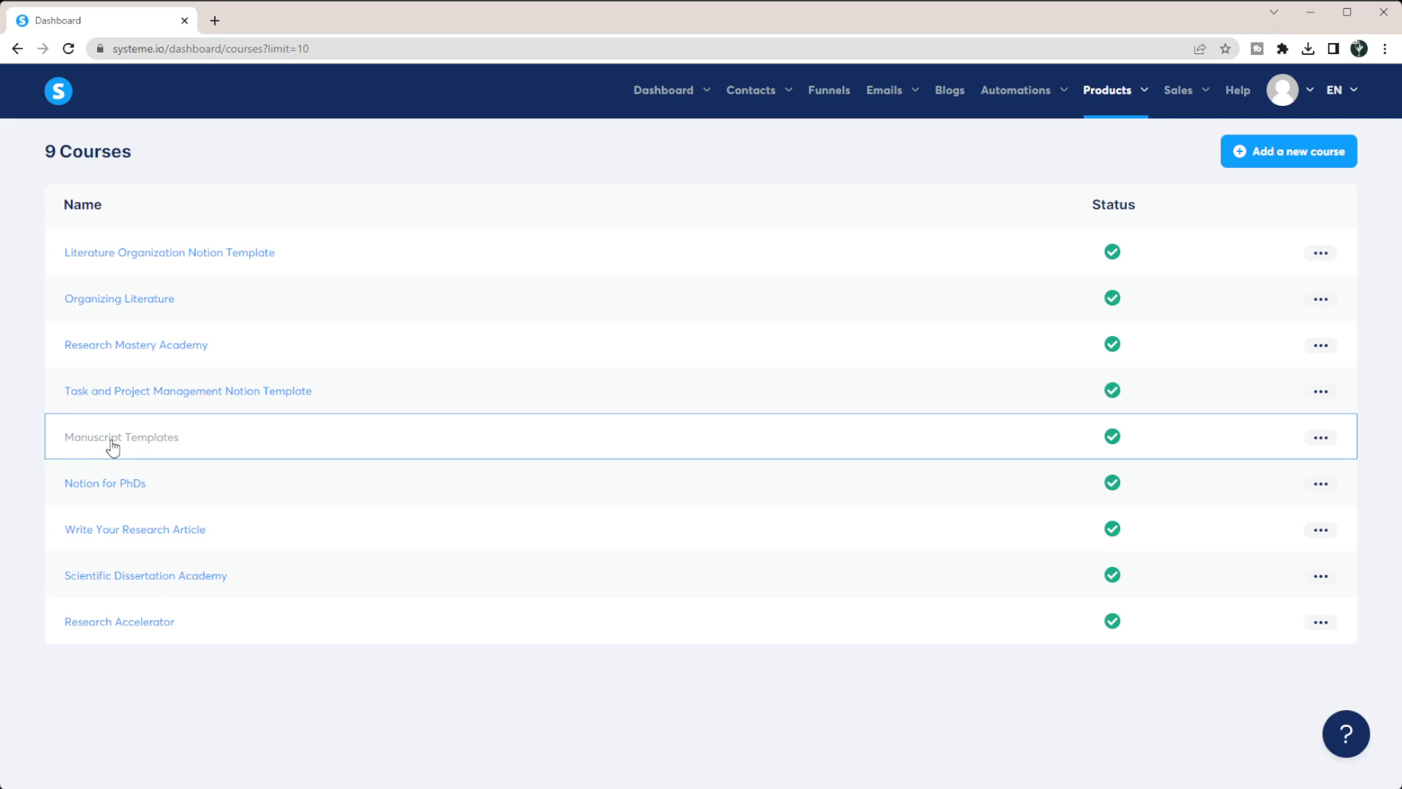
- Open the Manuscript Templates course and its lecture, showing the template download link
click(121, 437)
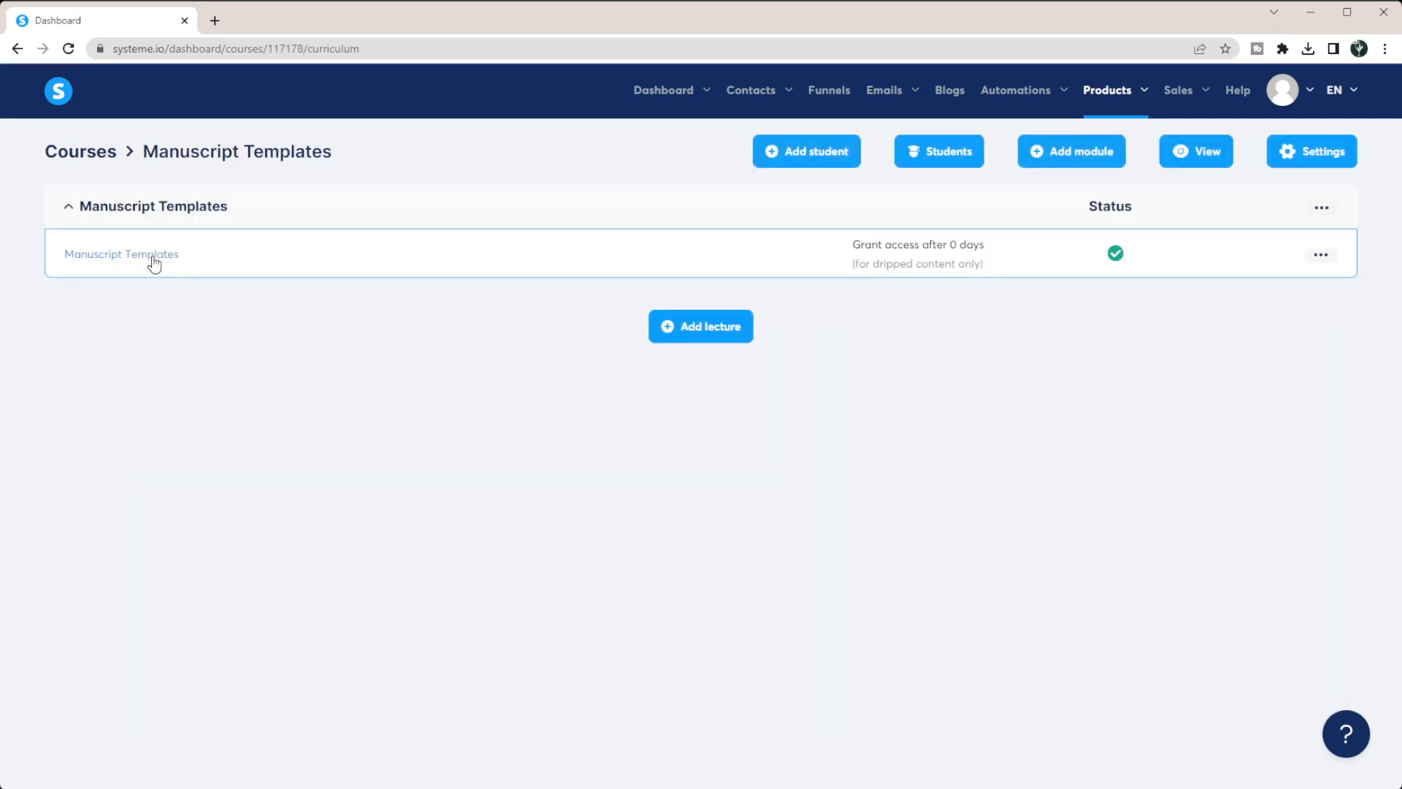
click(122, 255)
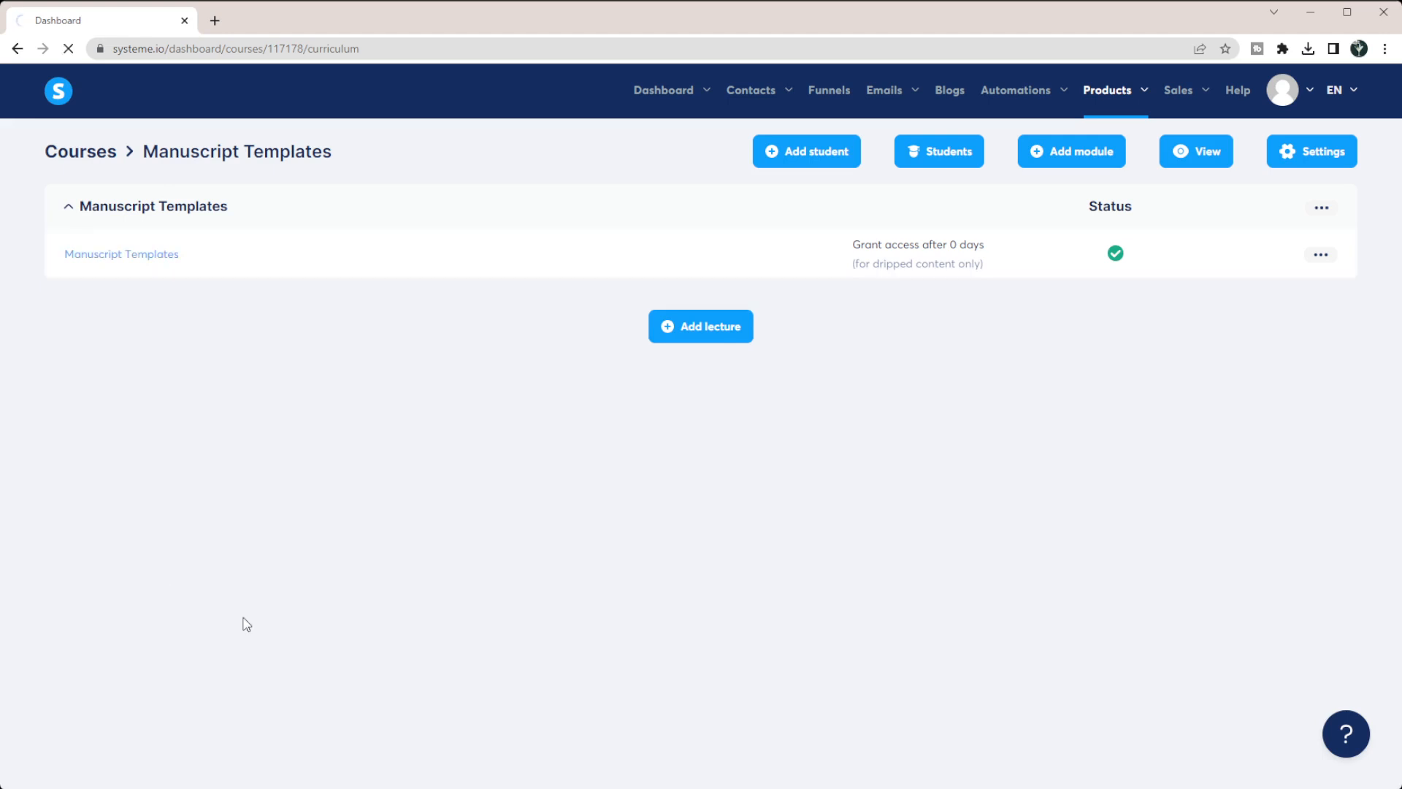
click(121, 254)
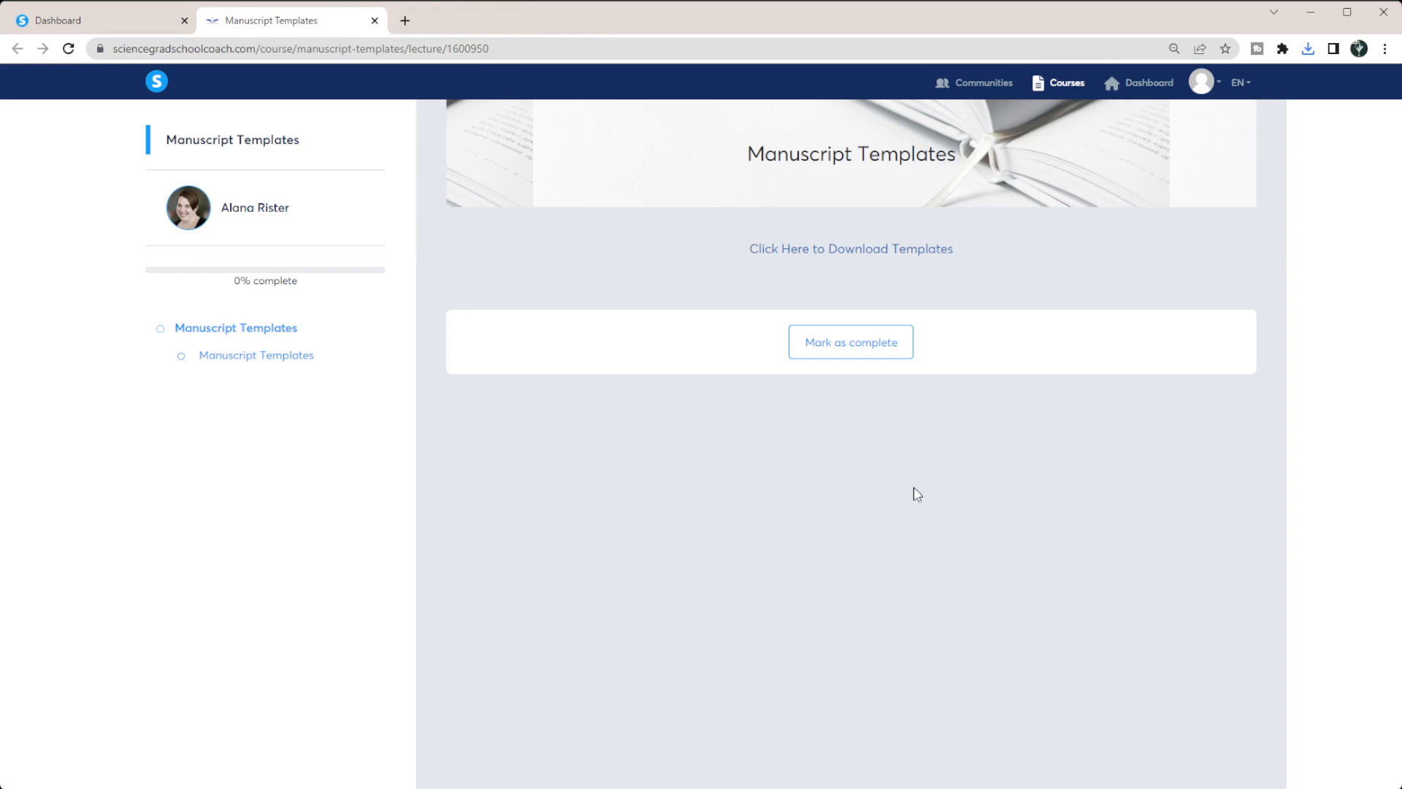
mouse_move(989, 165)
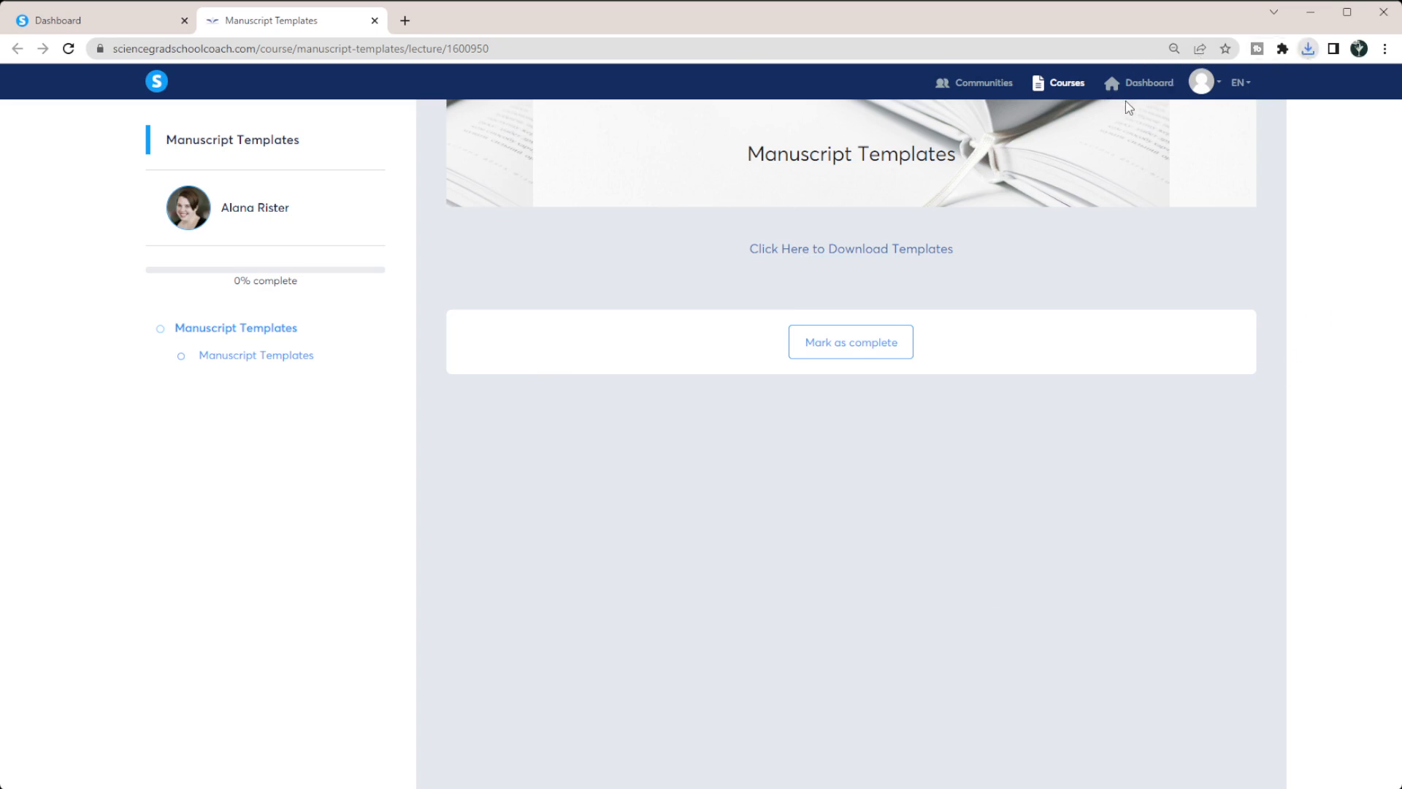
mouse_move(926, 440)
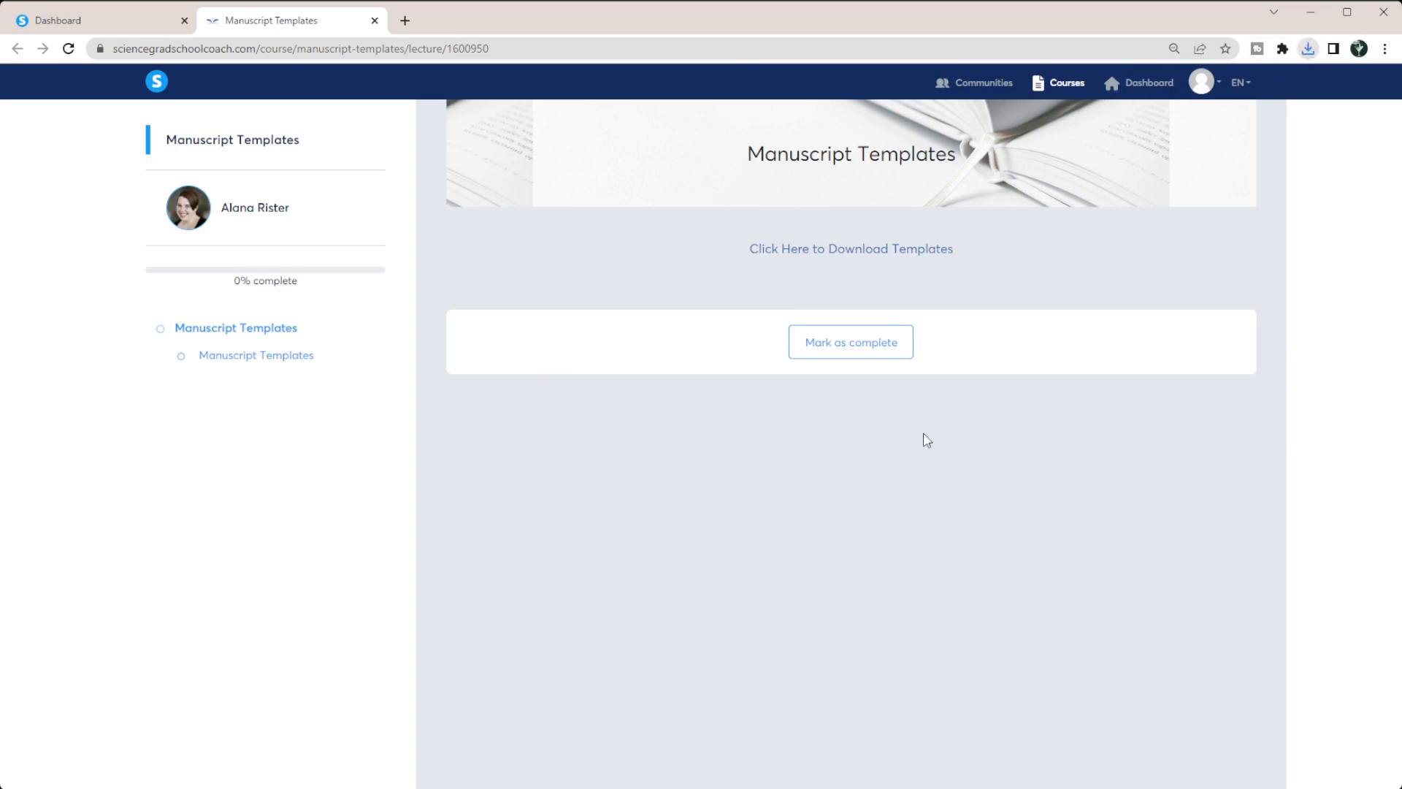
mouse_move(880, 465)
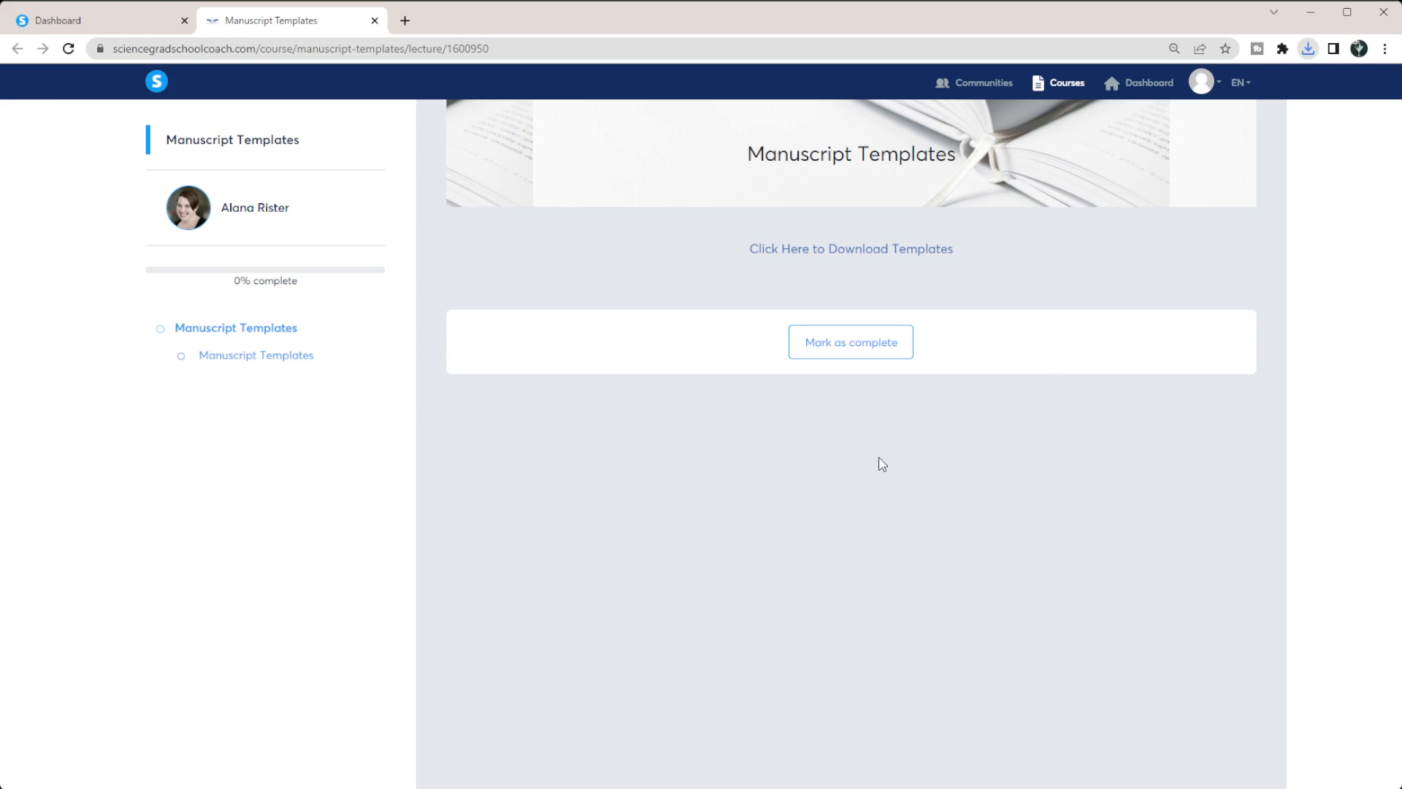
mouse_move(720, 163)
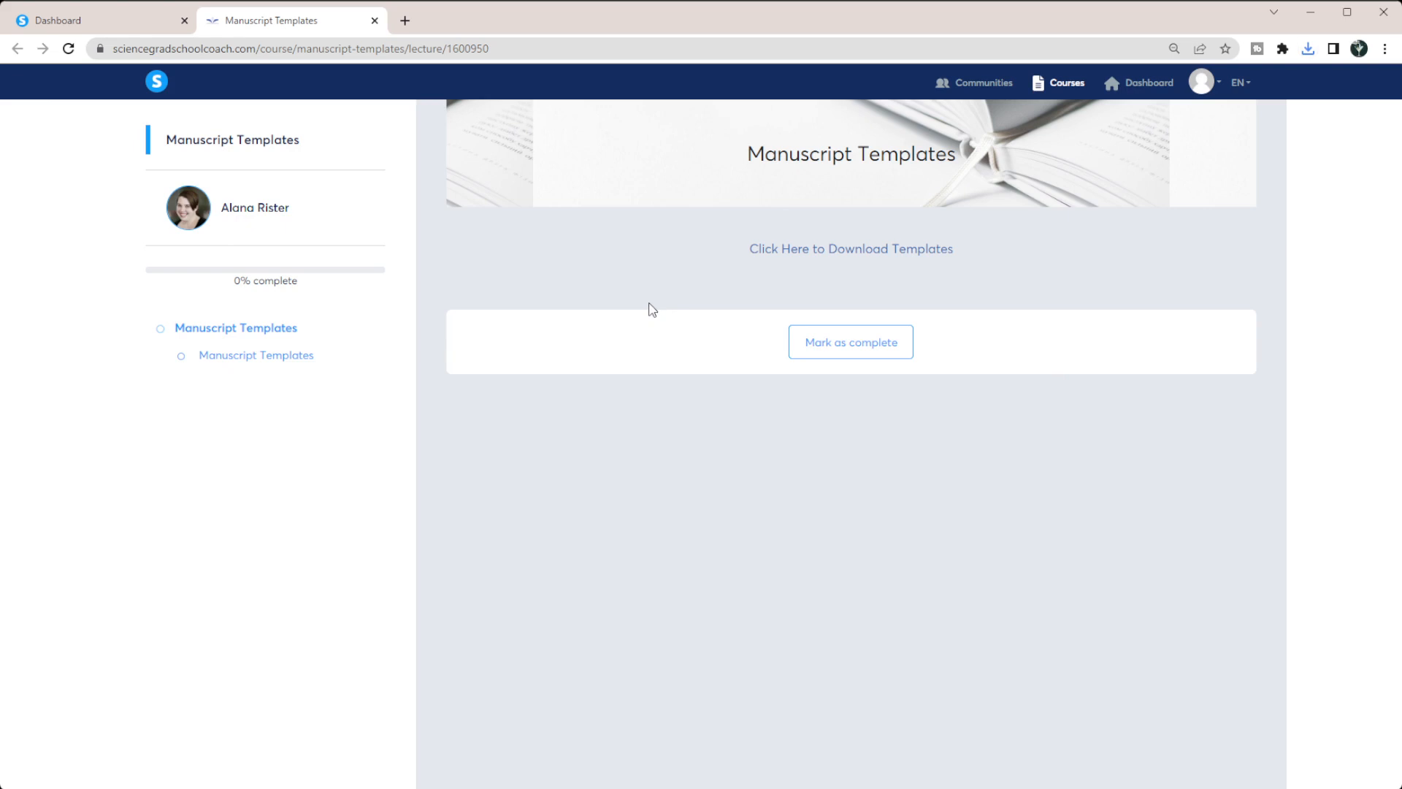
mouse_move(926, 556)
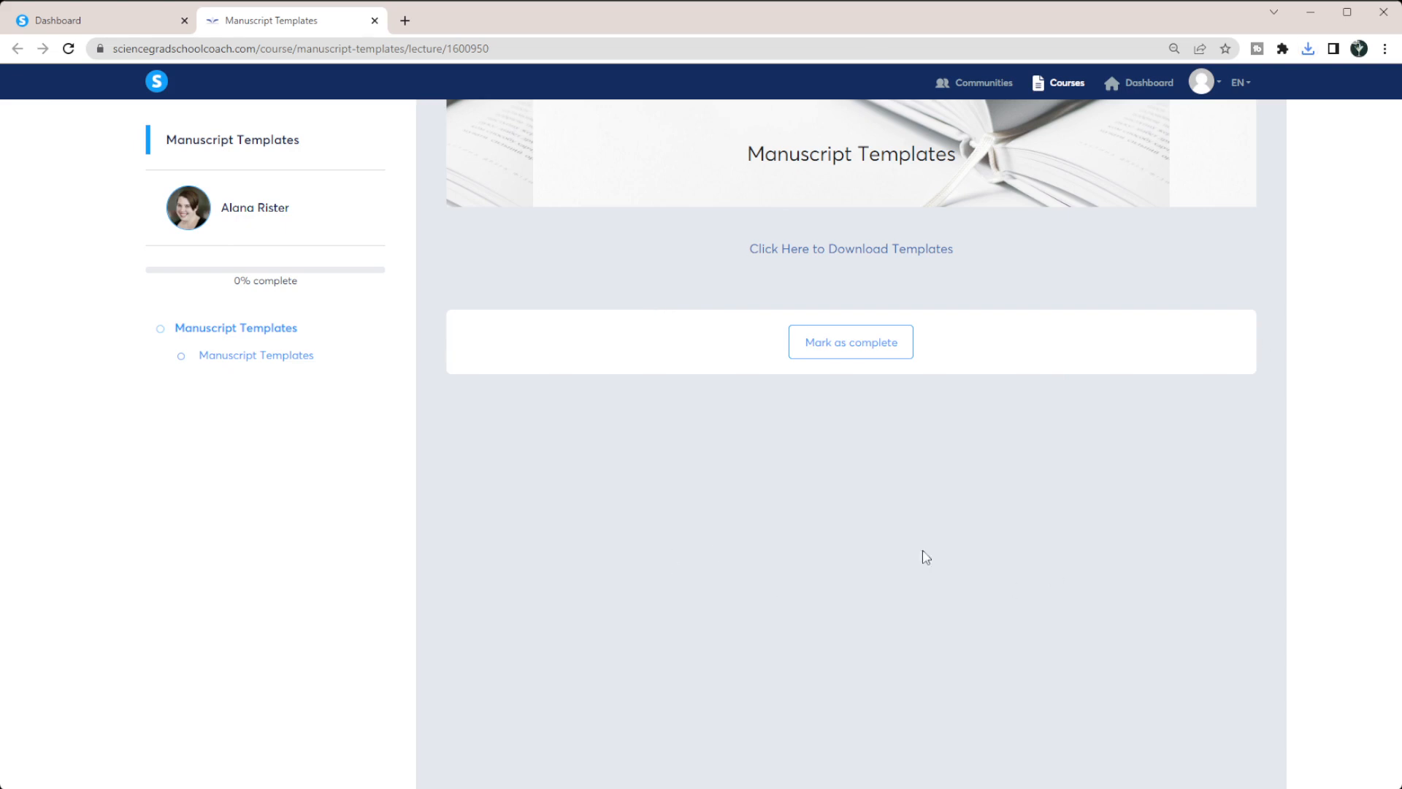
mouse_move(77, 24)
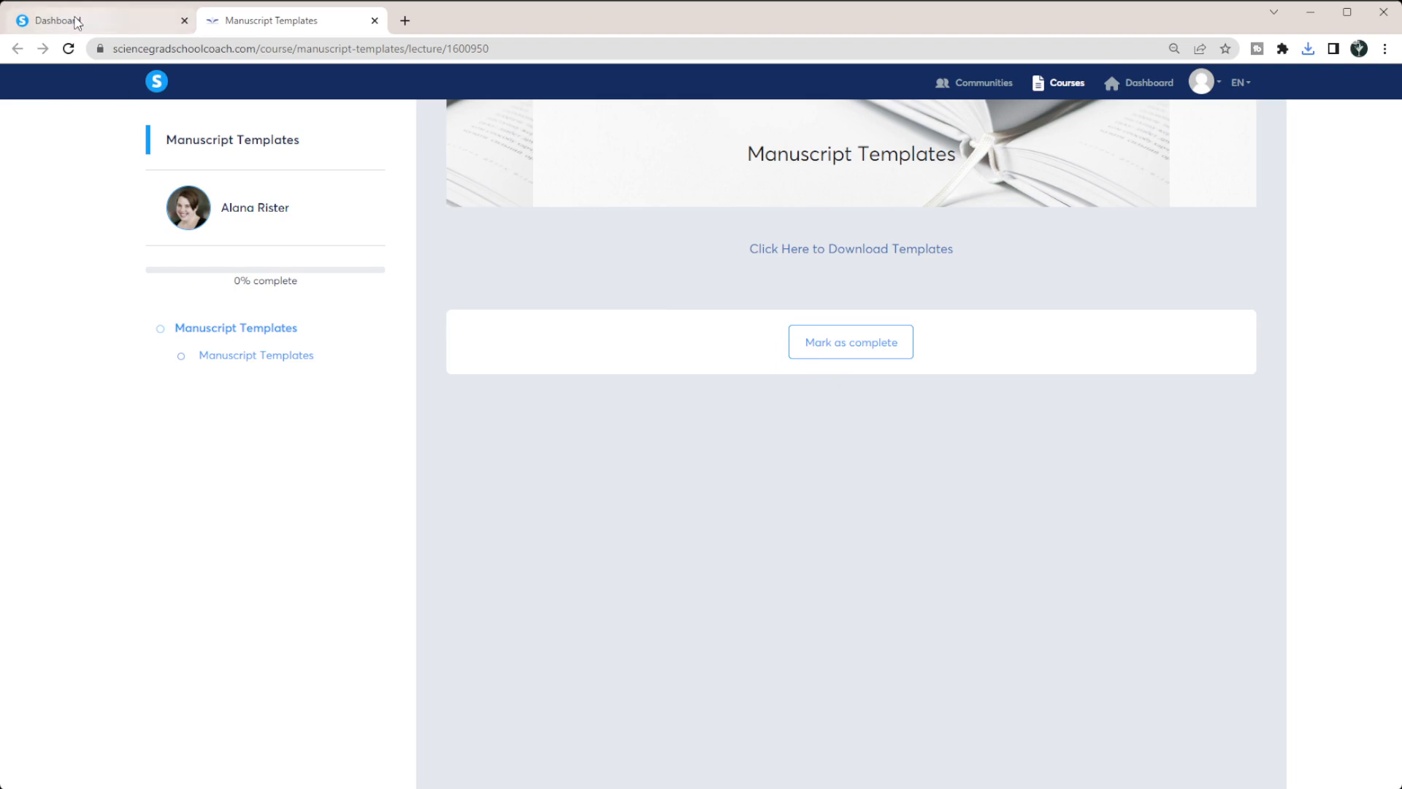
- Review the Literature Organization course's Research Rabbit Import lecture editor, then return to the course list
click(98, 21)
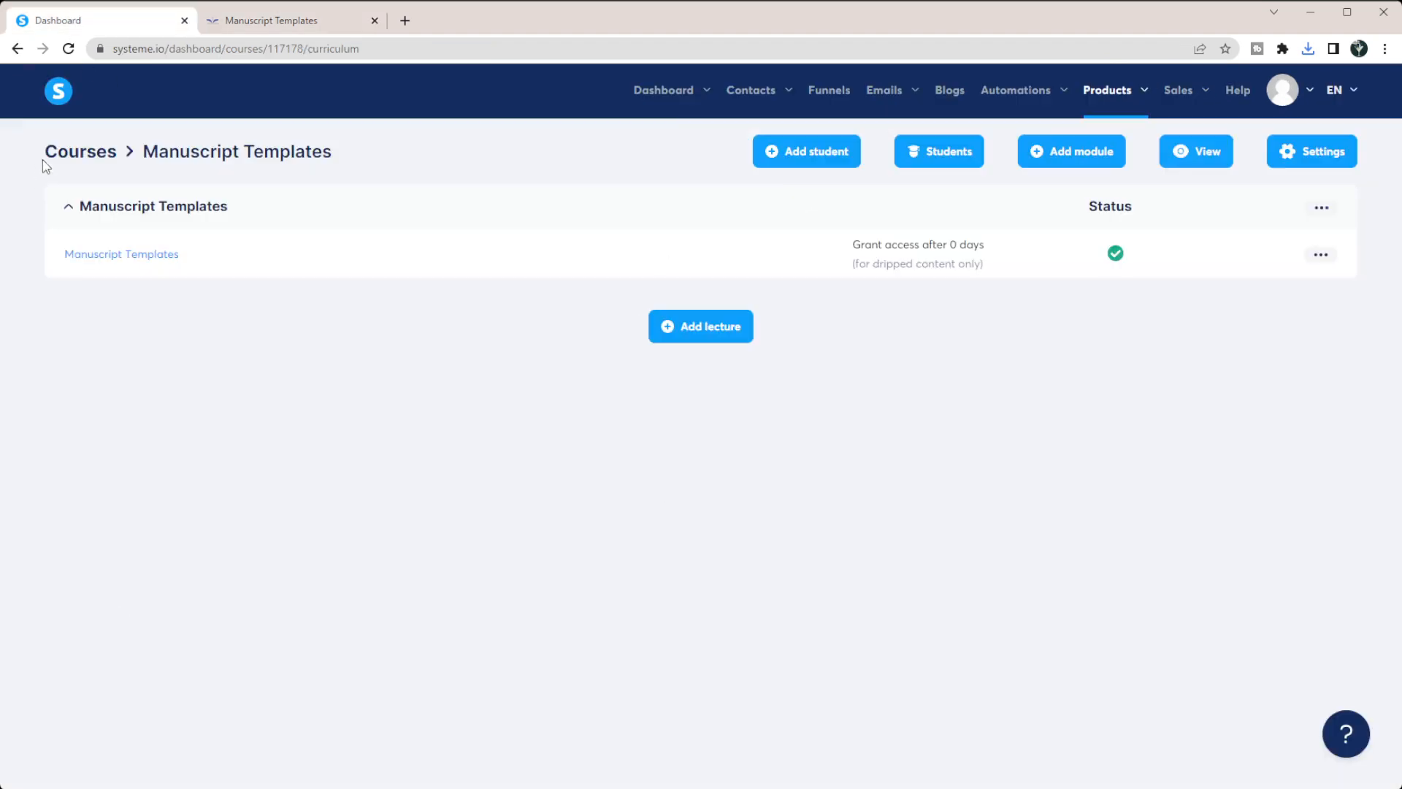
click(79, 150)
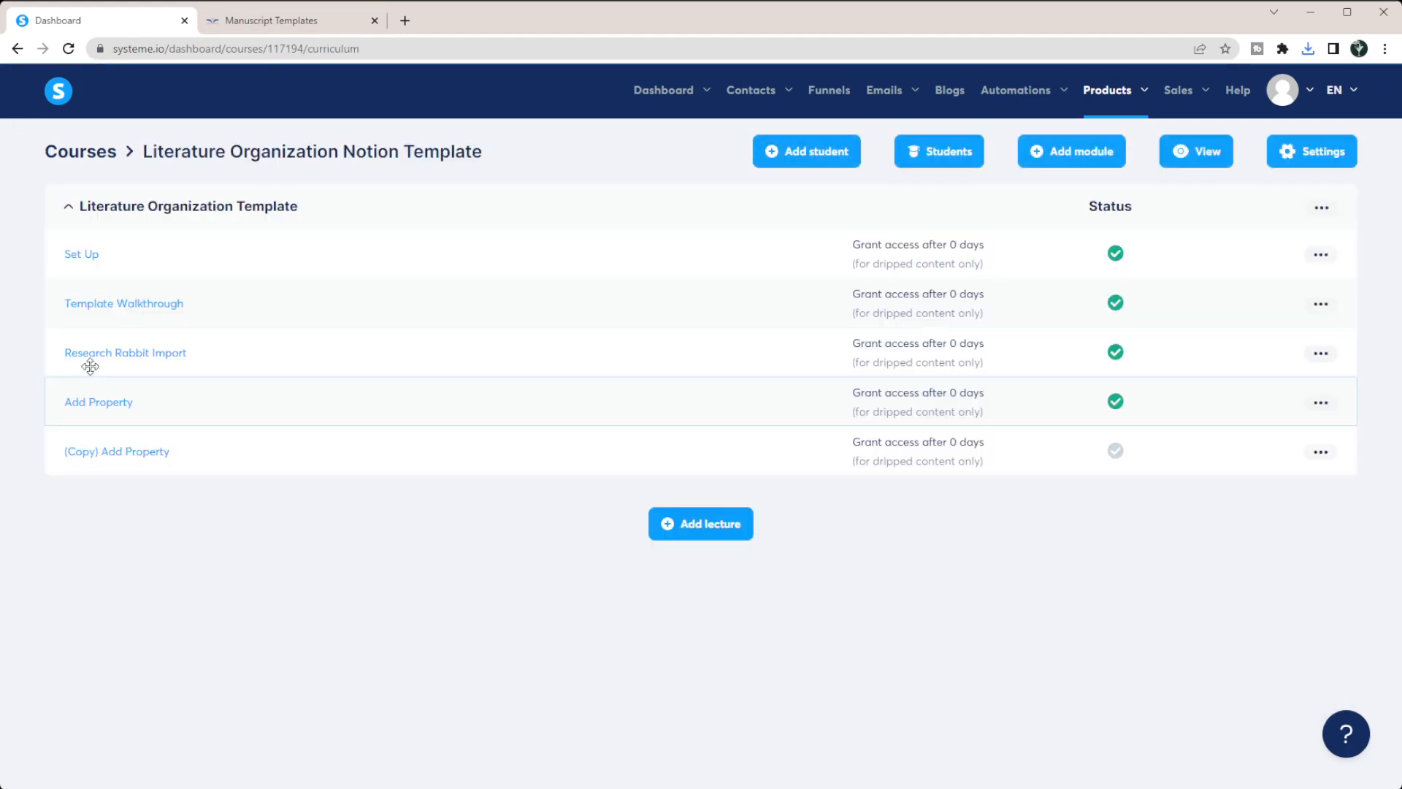
click(125, 352)
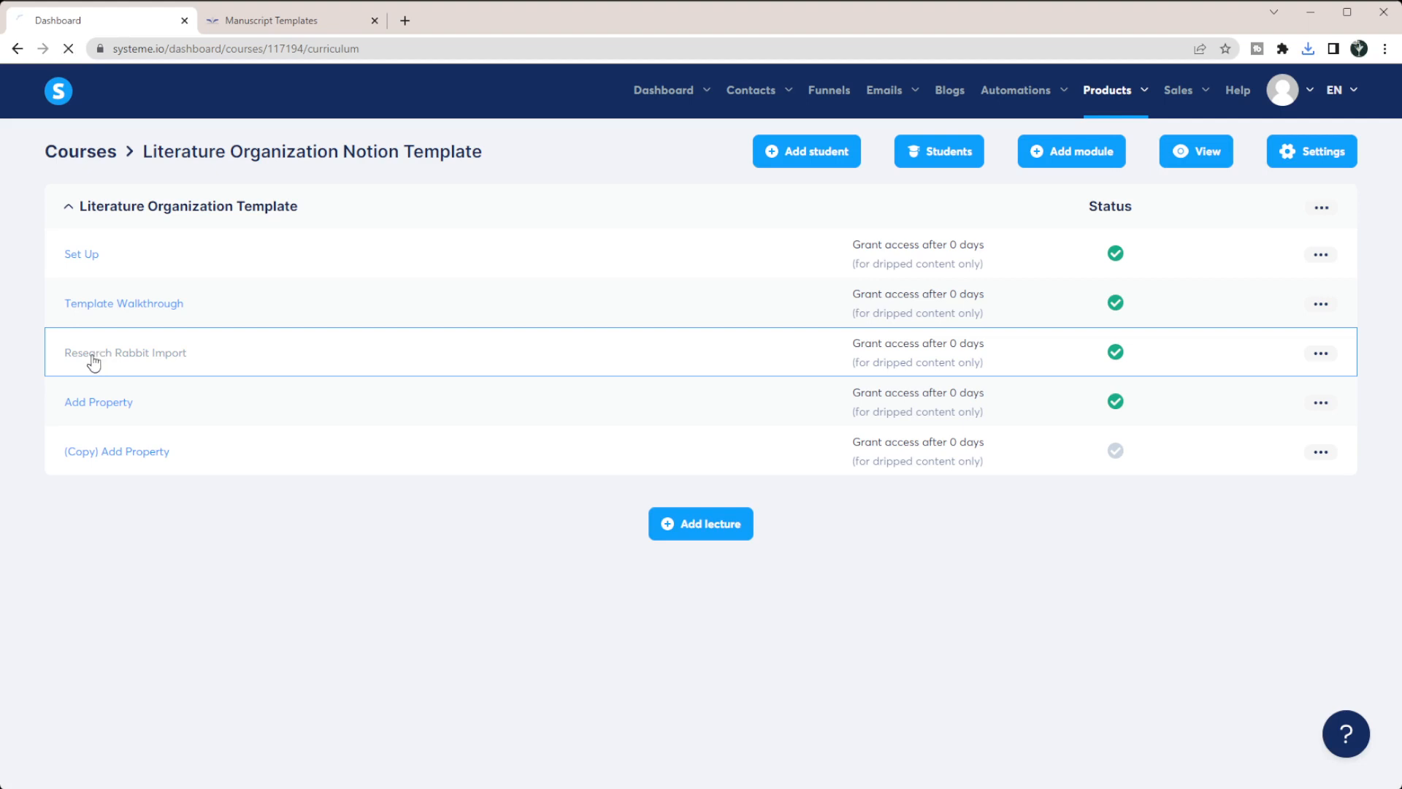
click(125, 352)
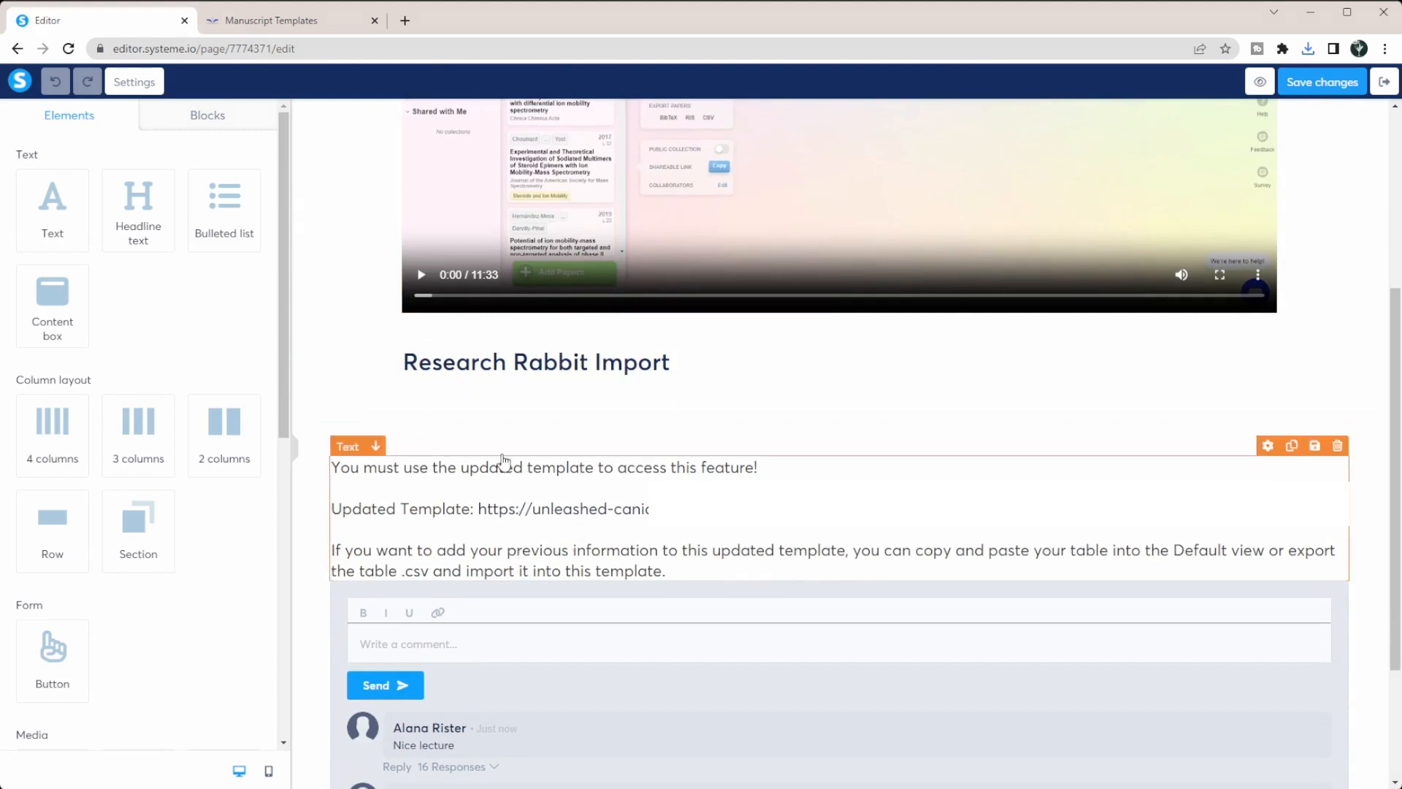
scroll(up, 3)
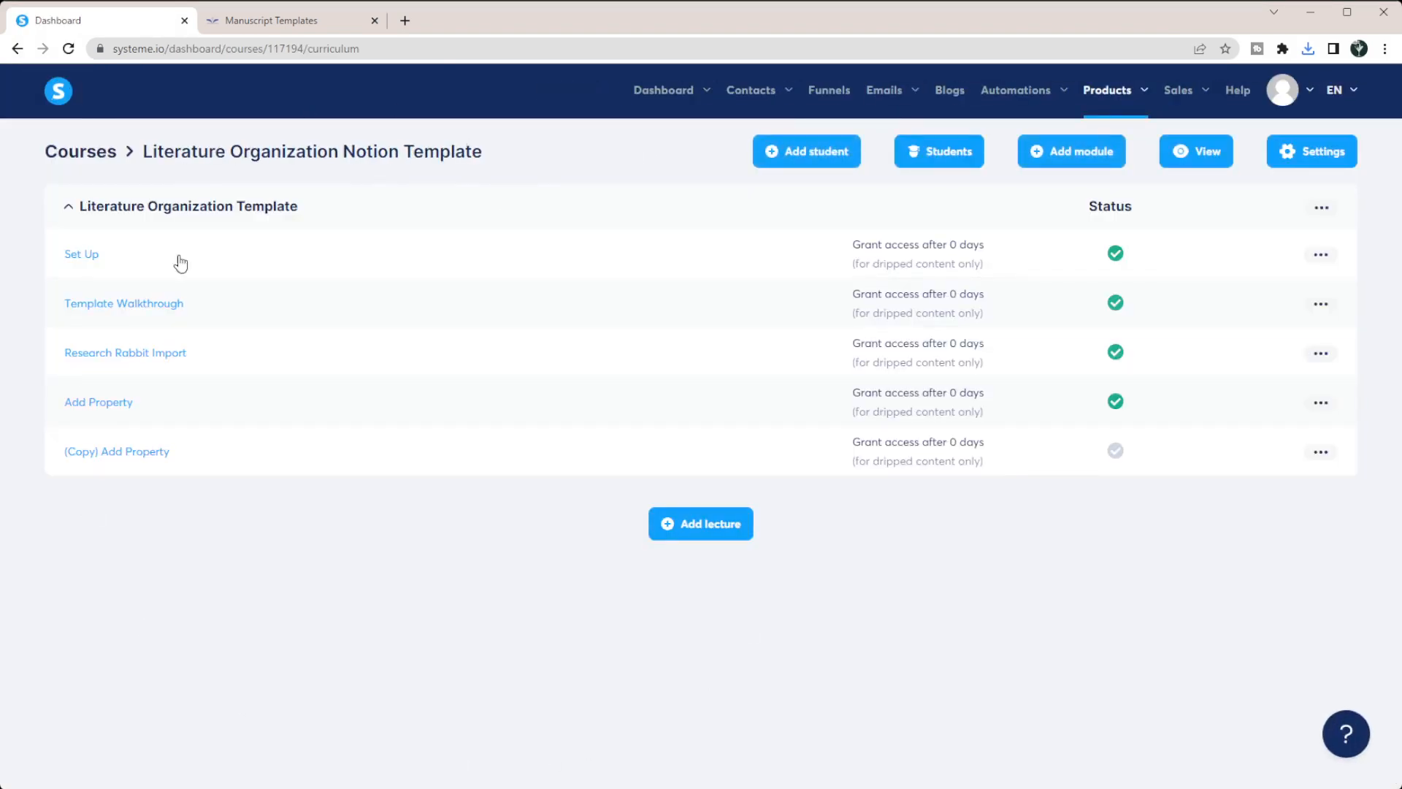
click(79, 150)
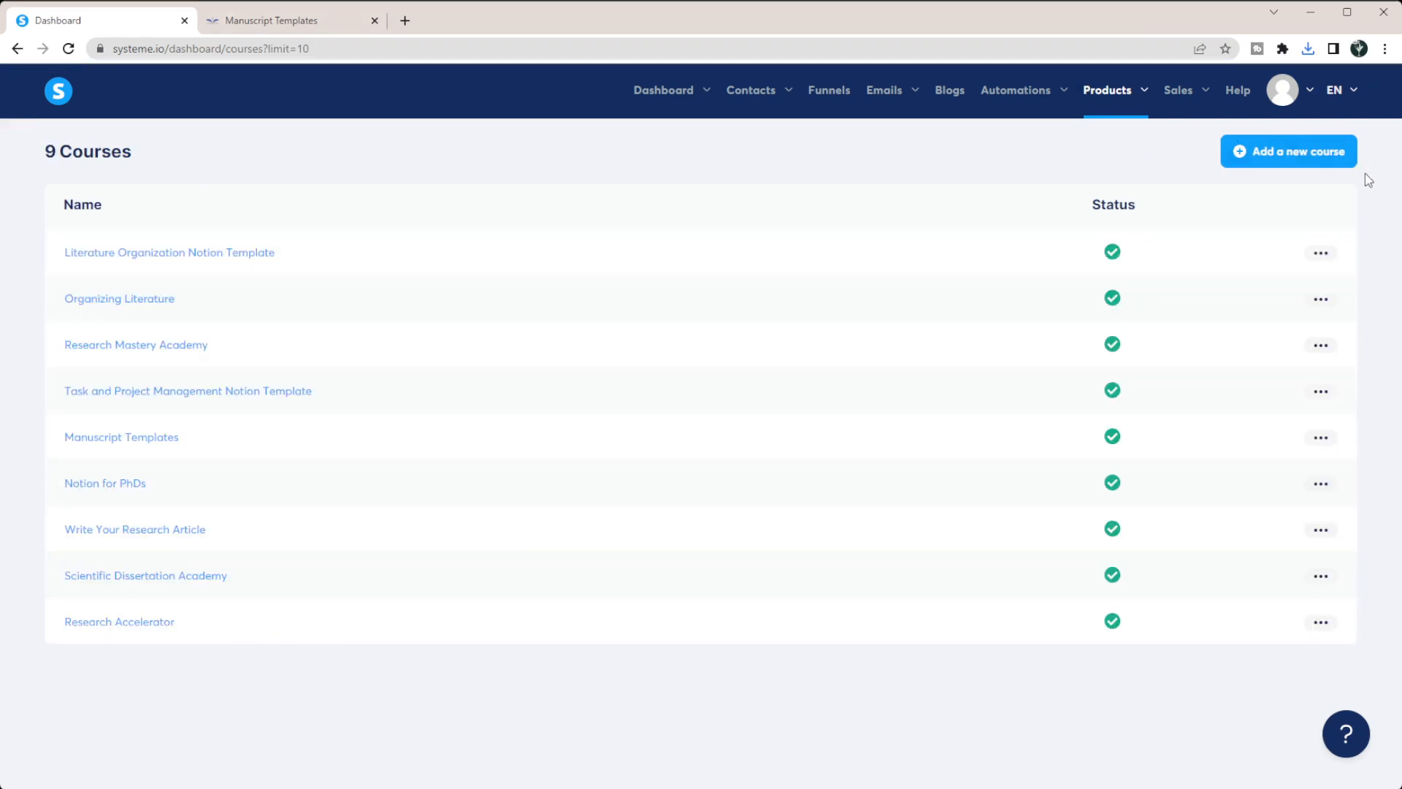
- Create and save a course titled Test Downloads with URL path test-downloads, then open it
click(1288, 150)
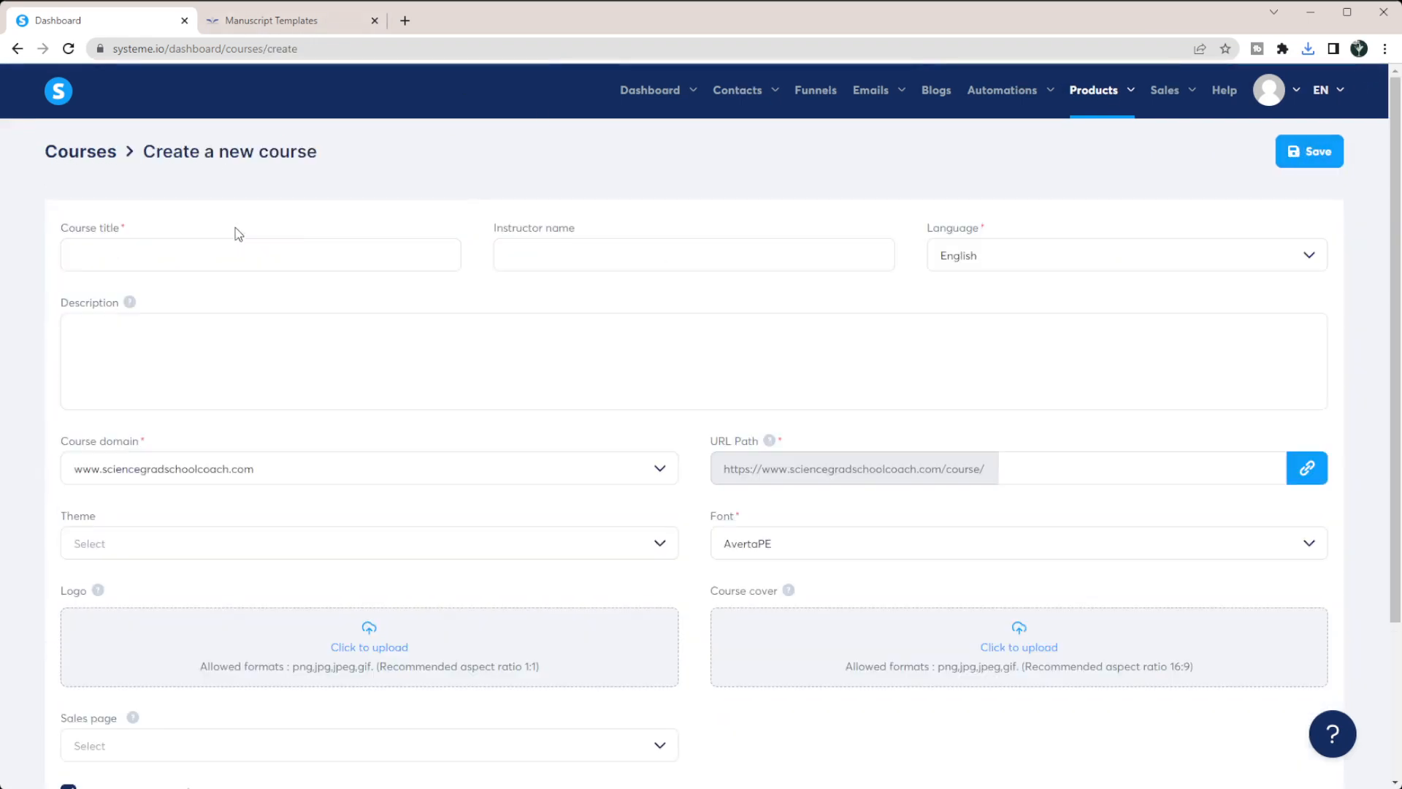
text(Test Downloads)
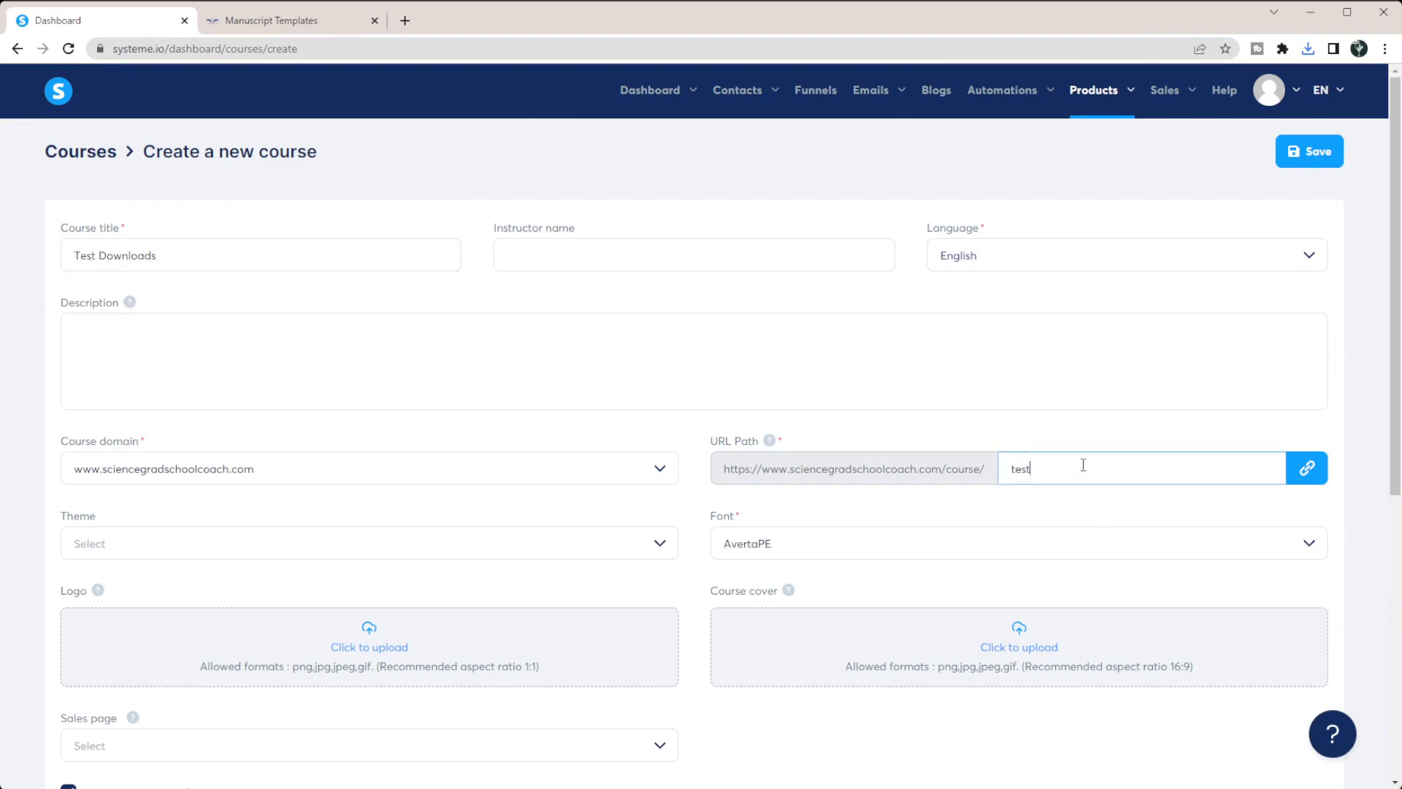
text(-download)
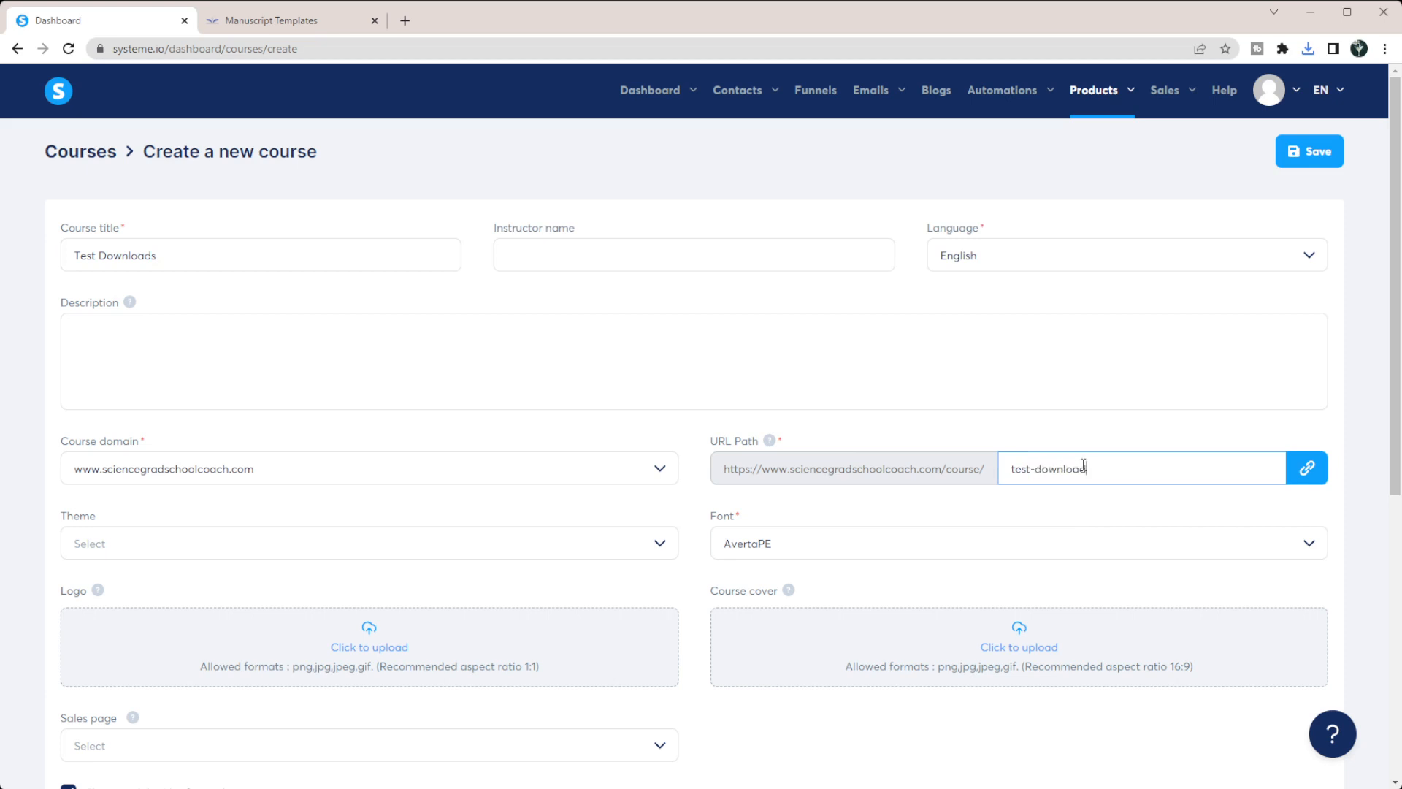
click(1309, 150)
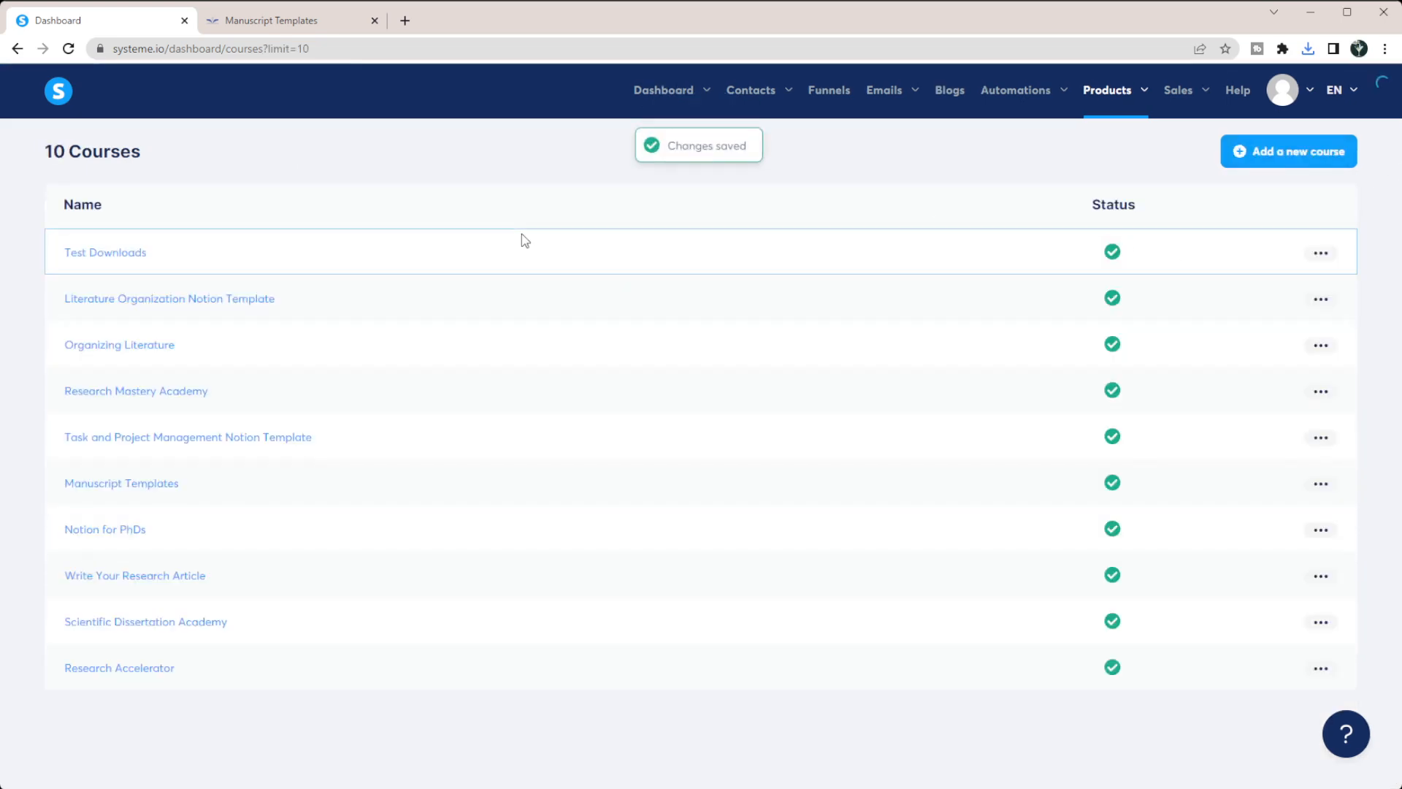
click(105, 253)
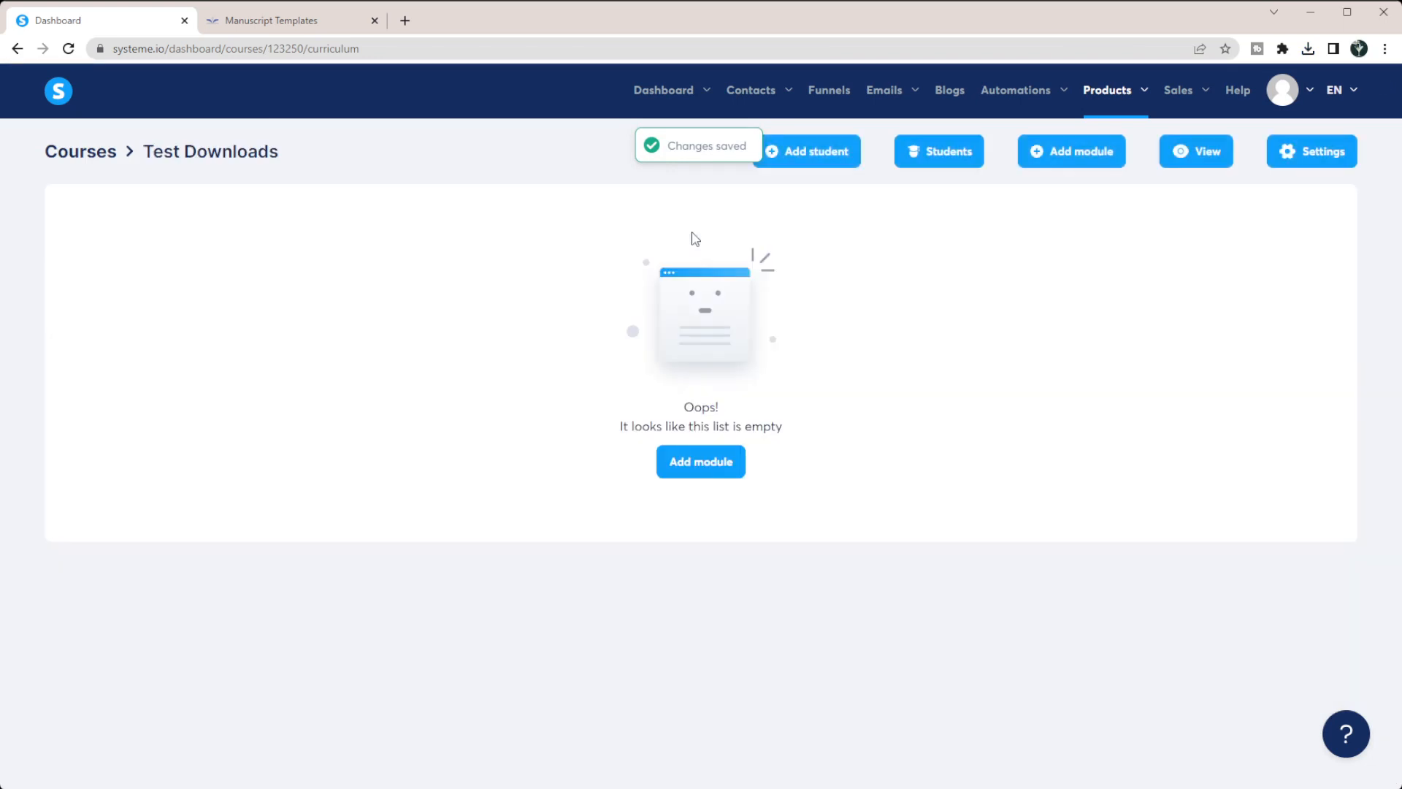
- Add a module named Download to the Test Downloads curriculum
click(700, 461)
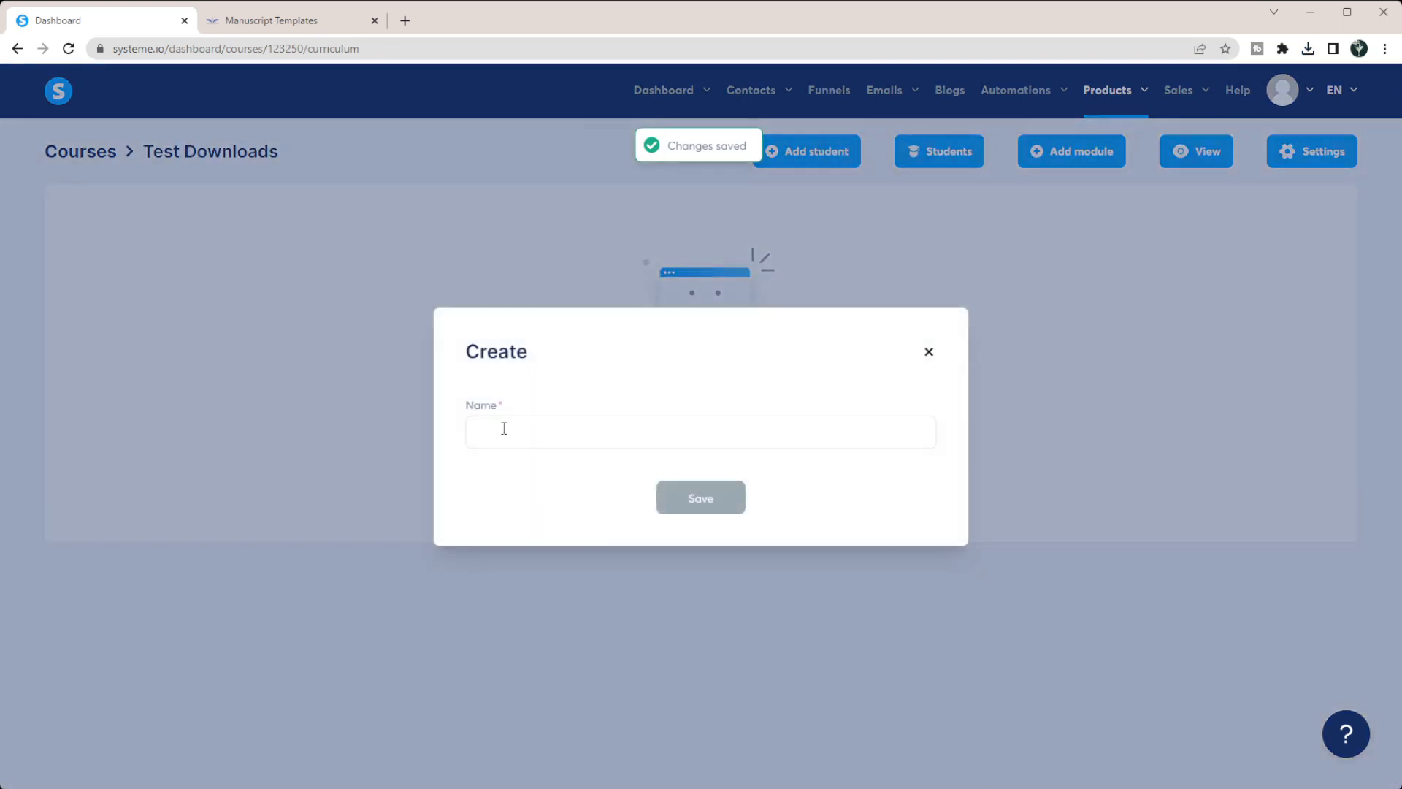
text(Down)
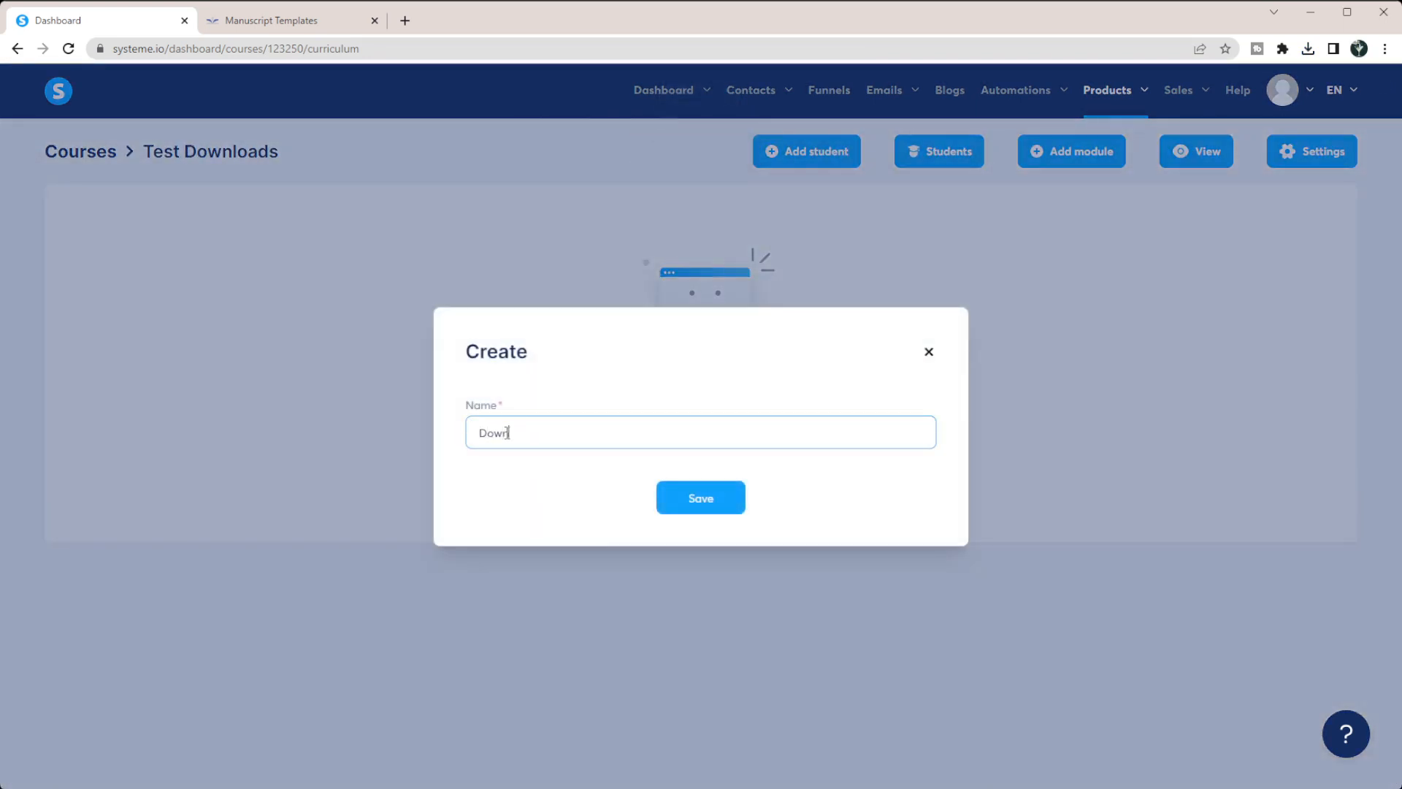
click(700, 496)
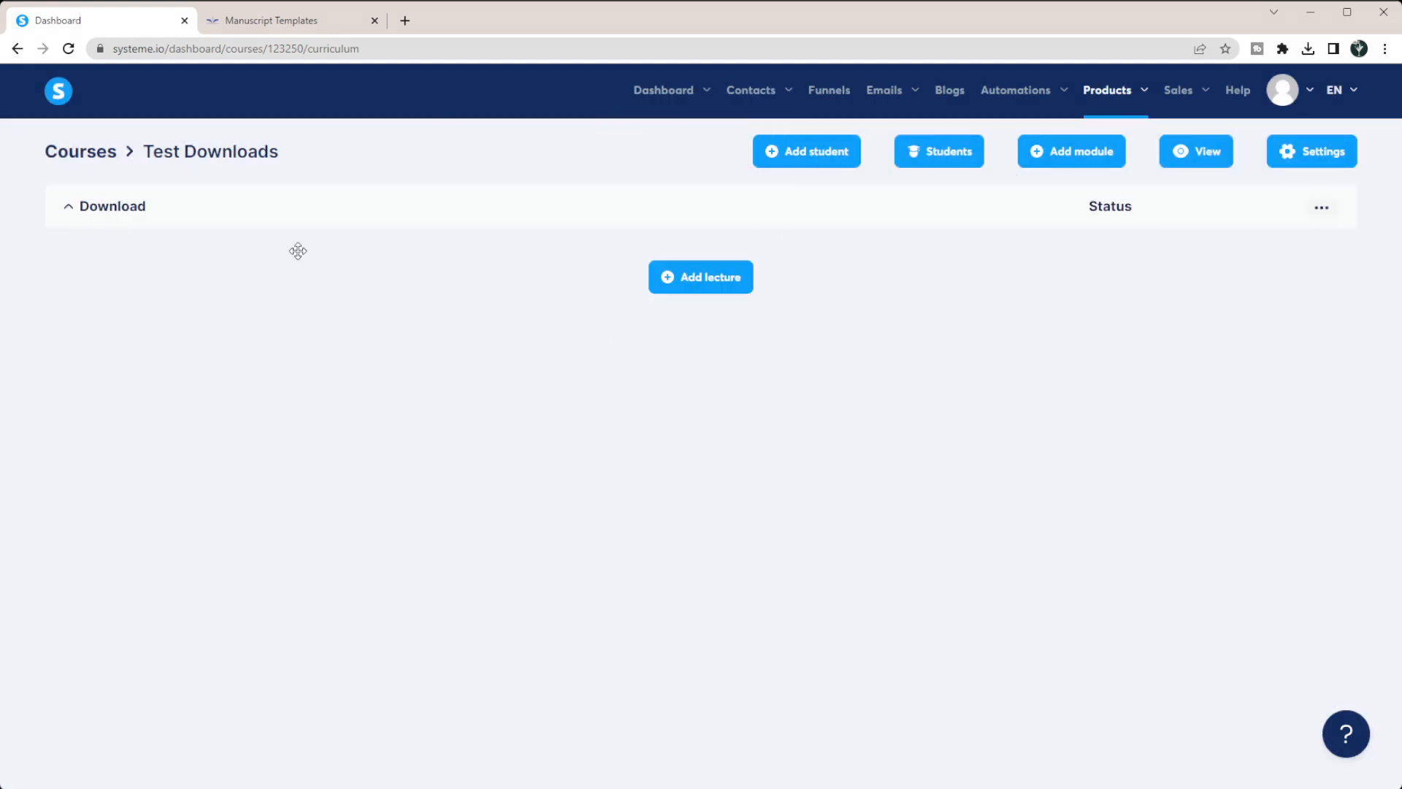
mouse_move(686, 287)
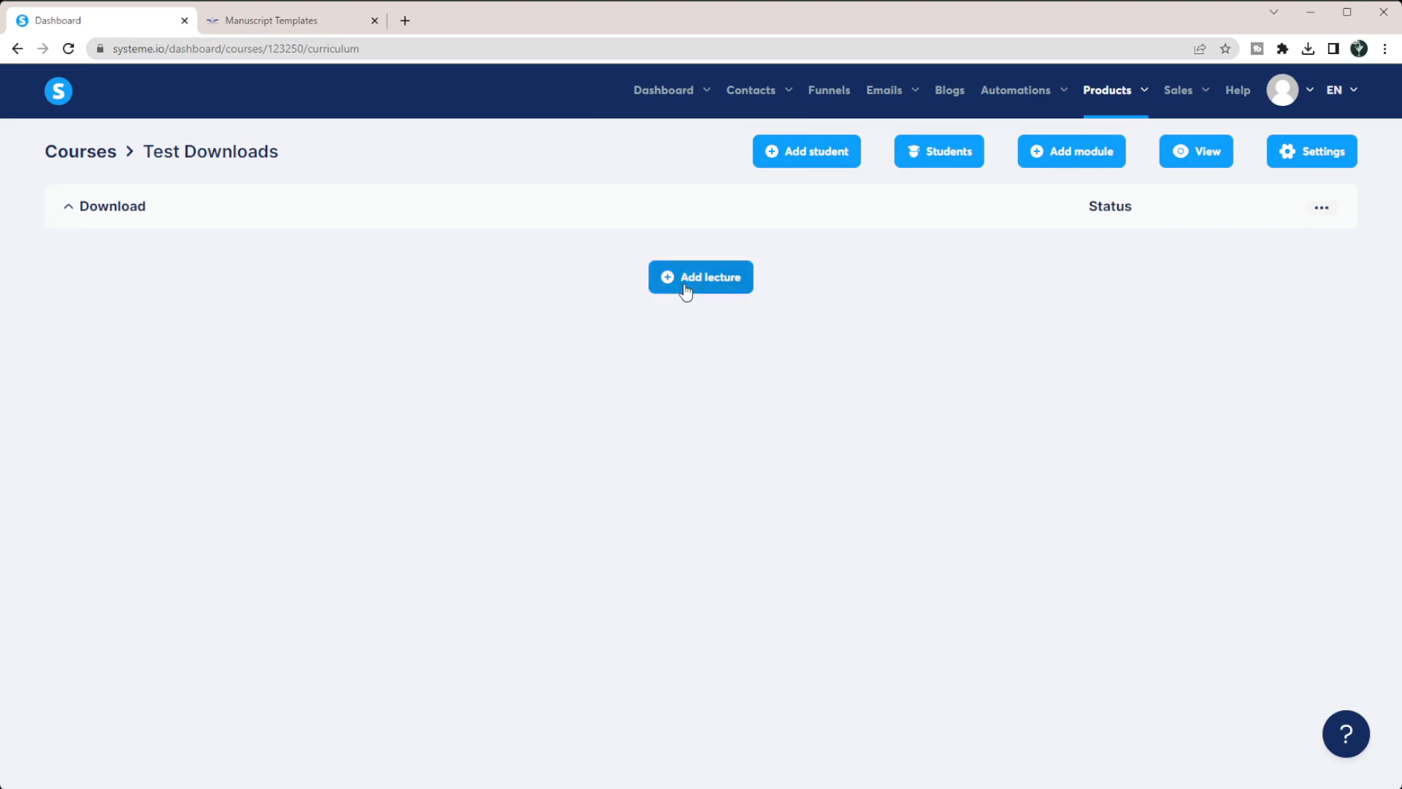
- Add a lecture named Download the Test Product using the photo-article template and save it
click(700, 276)
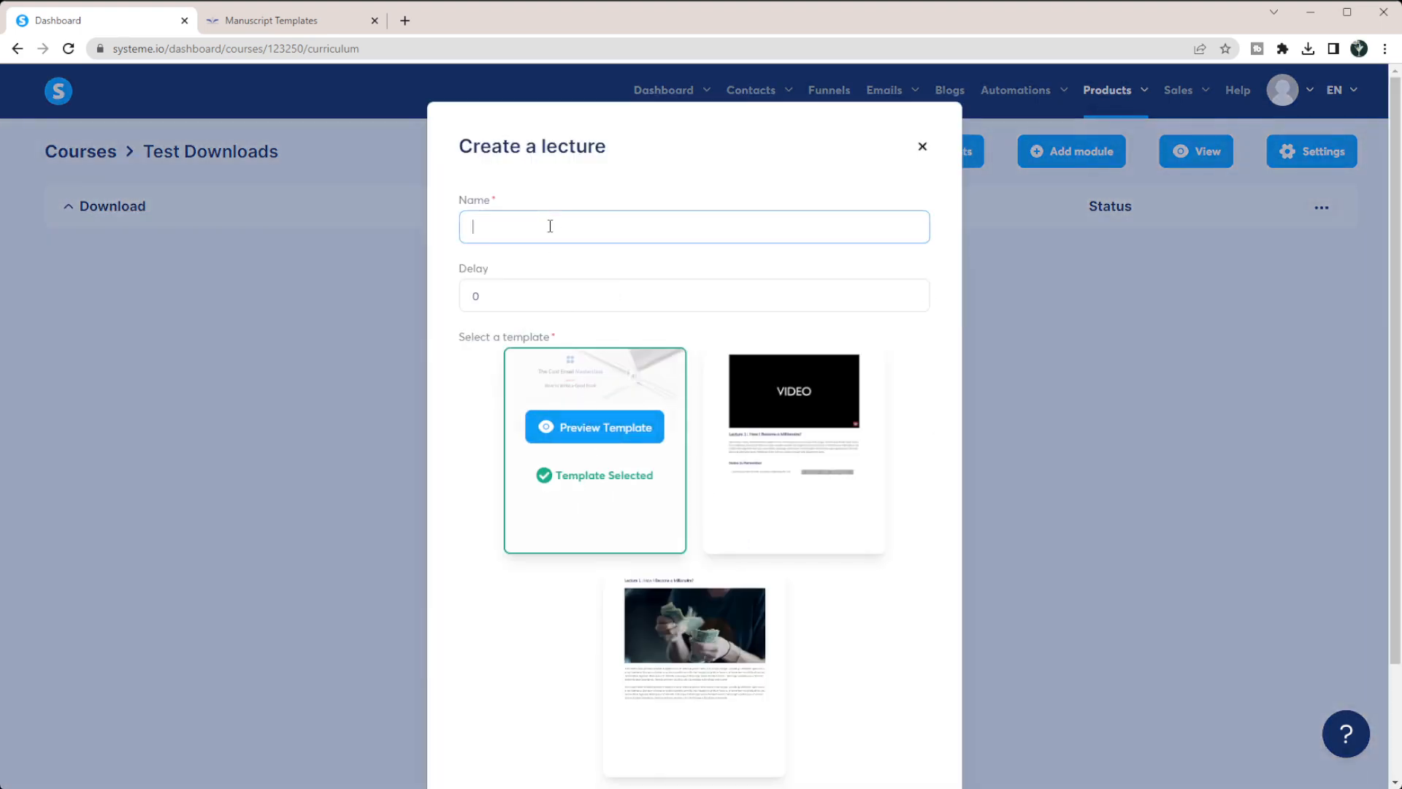
text(Downlo)
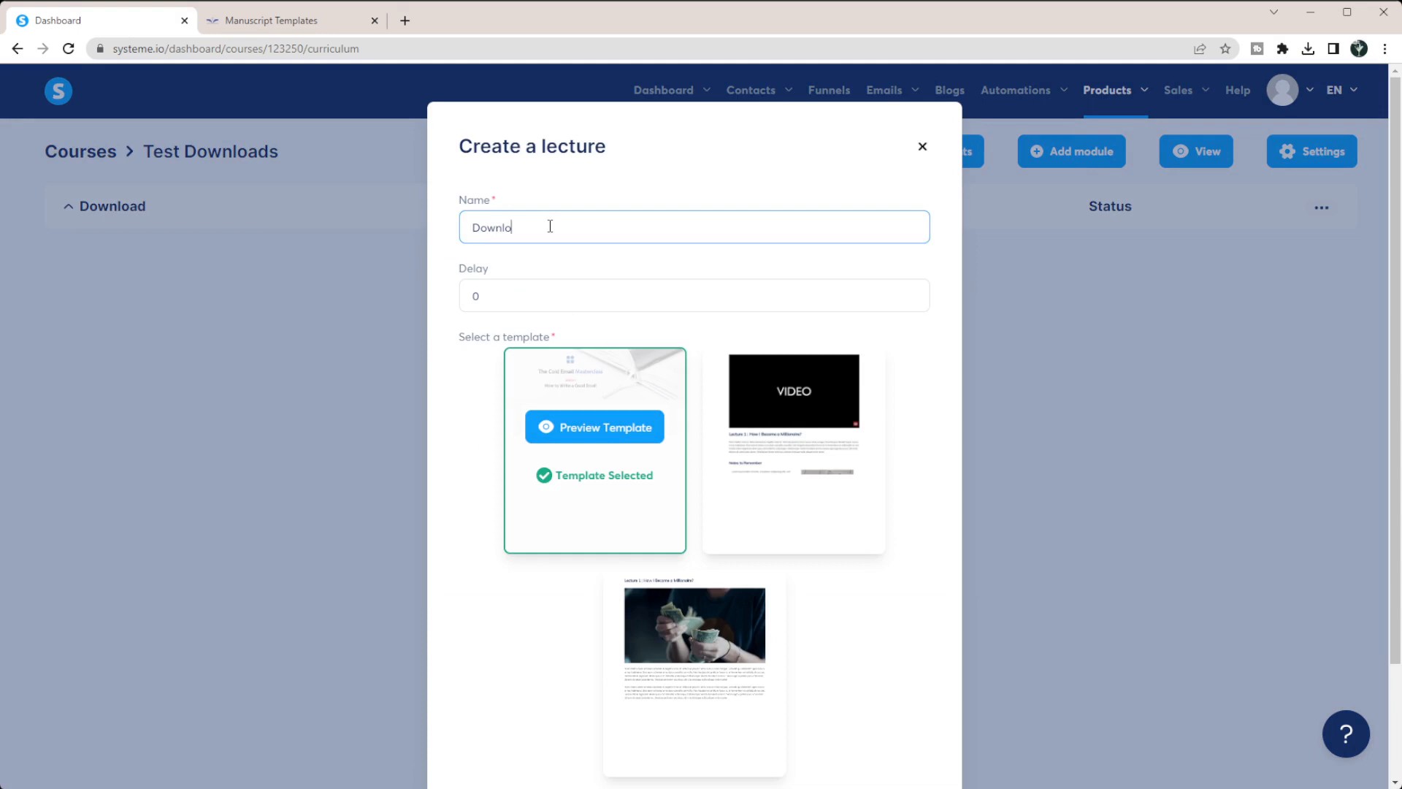
text(ad the)
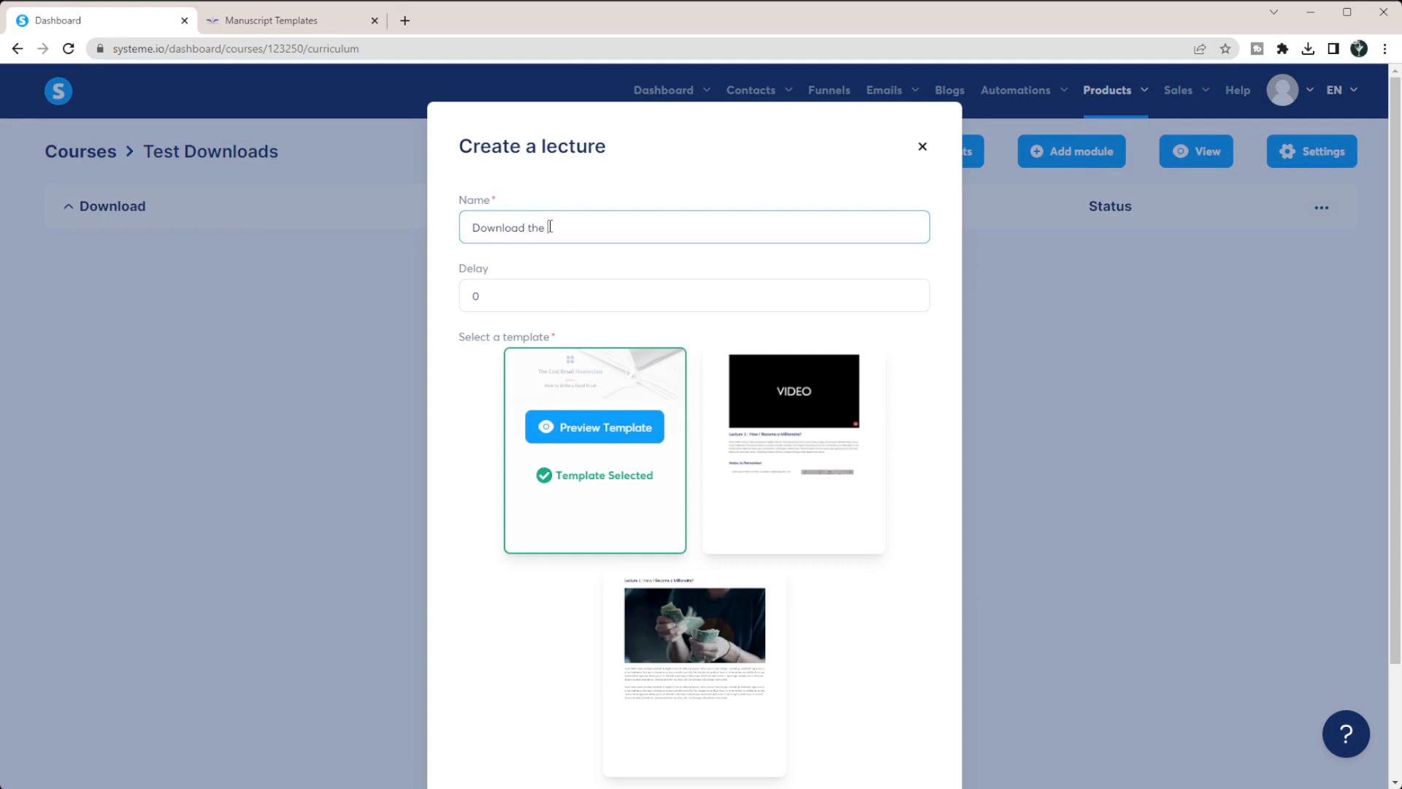
text(Test Produc)
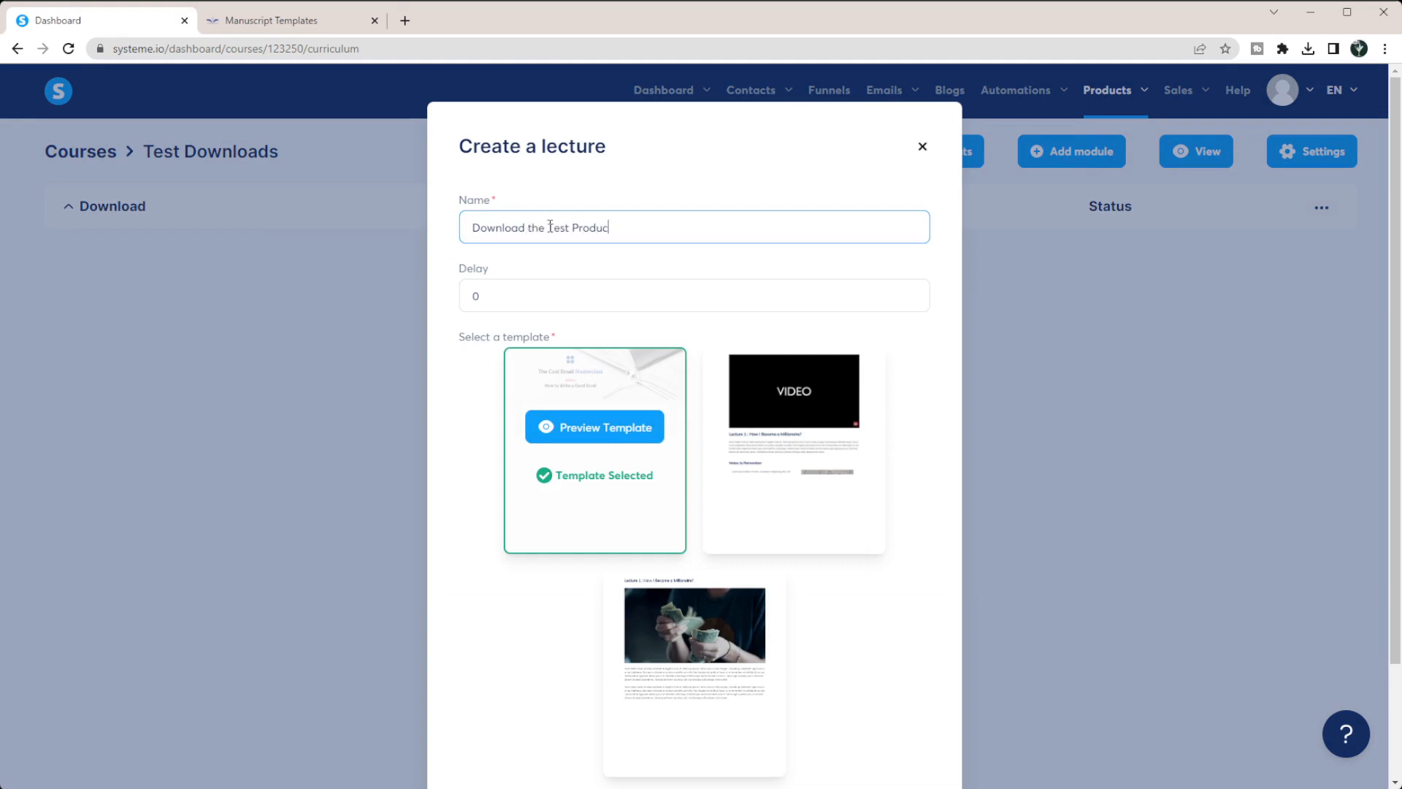
scroll(down, 3)
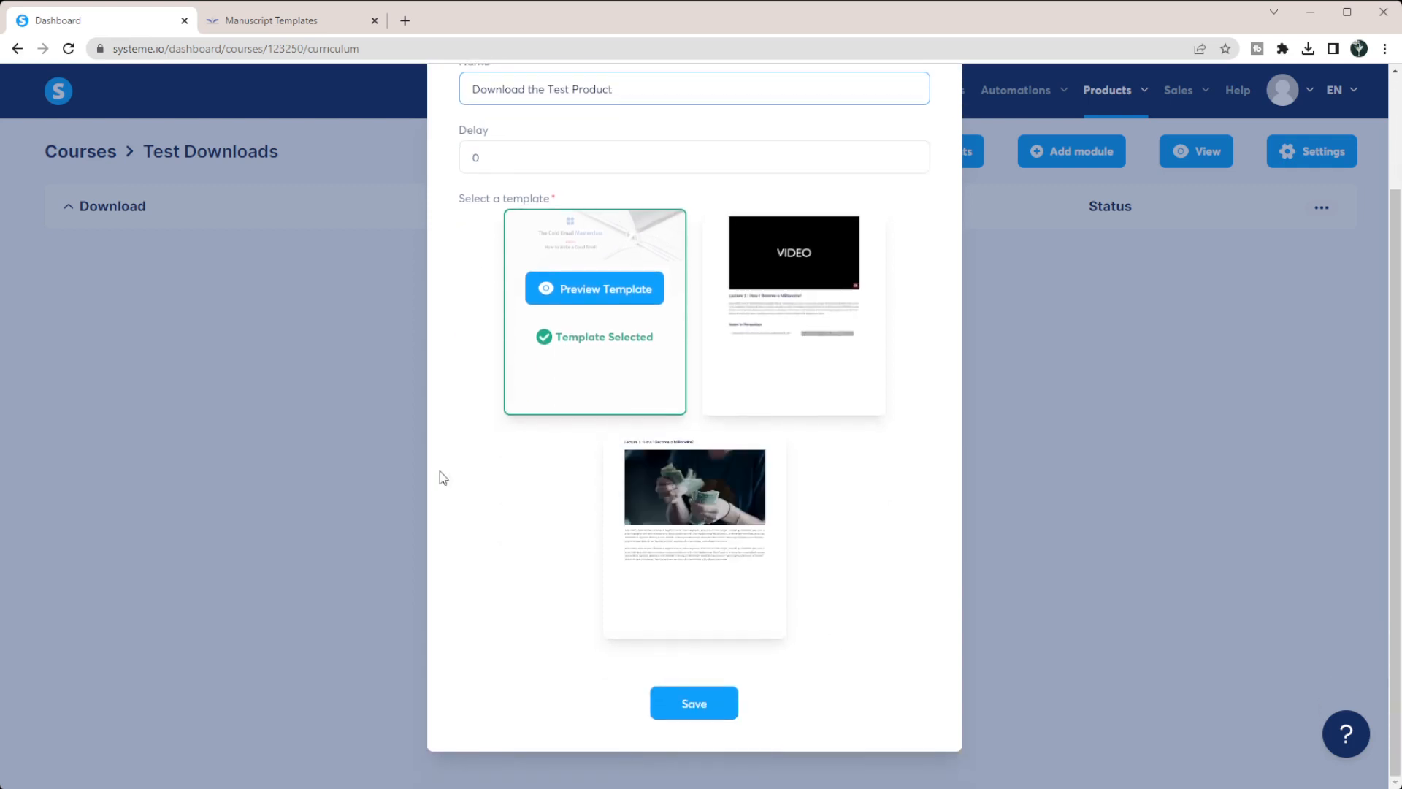
mouse_move(693, 485)
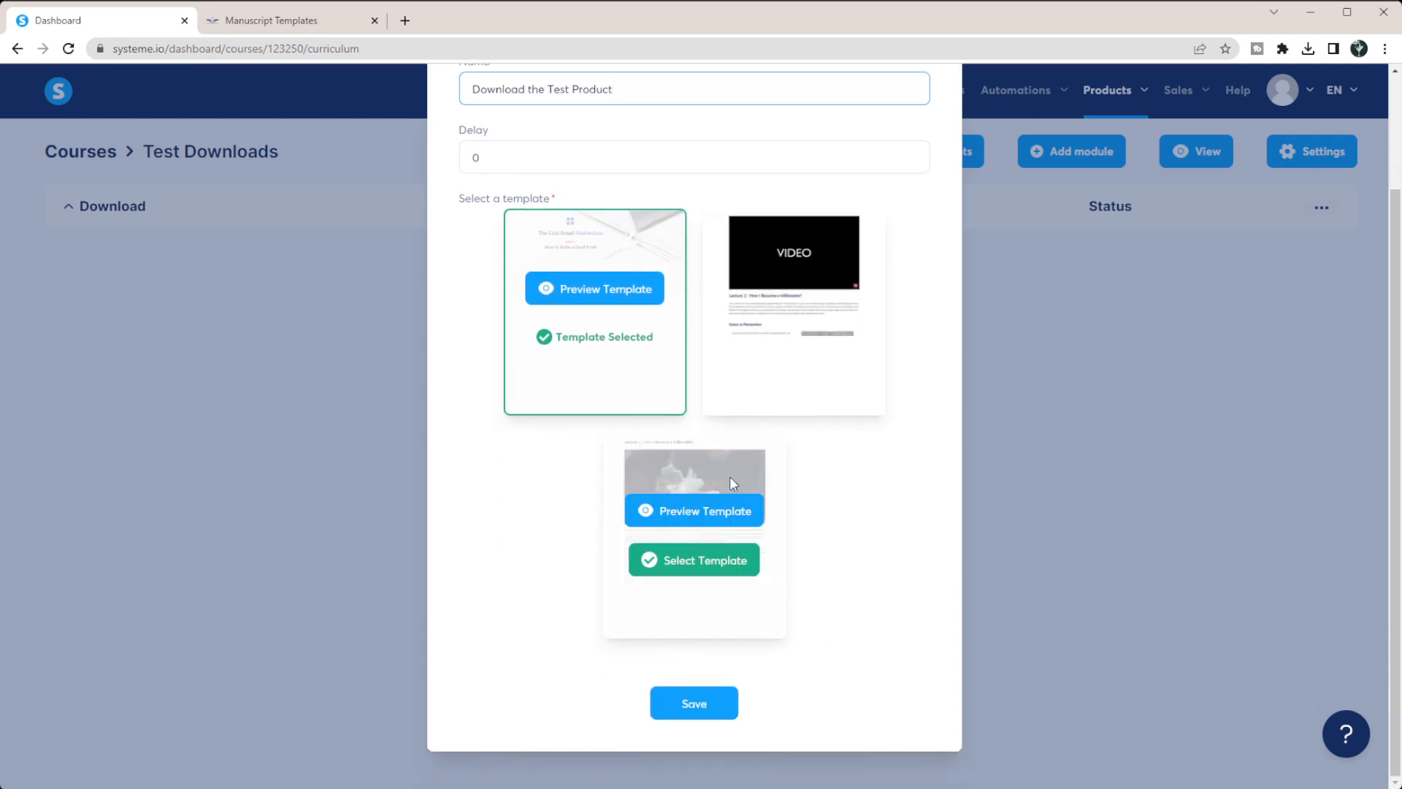
click(692, 560)
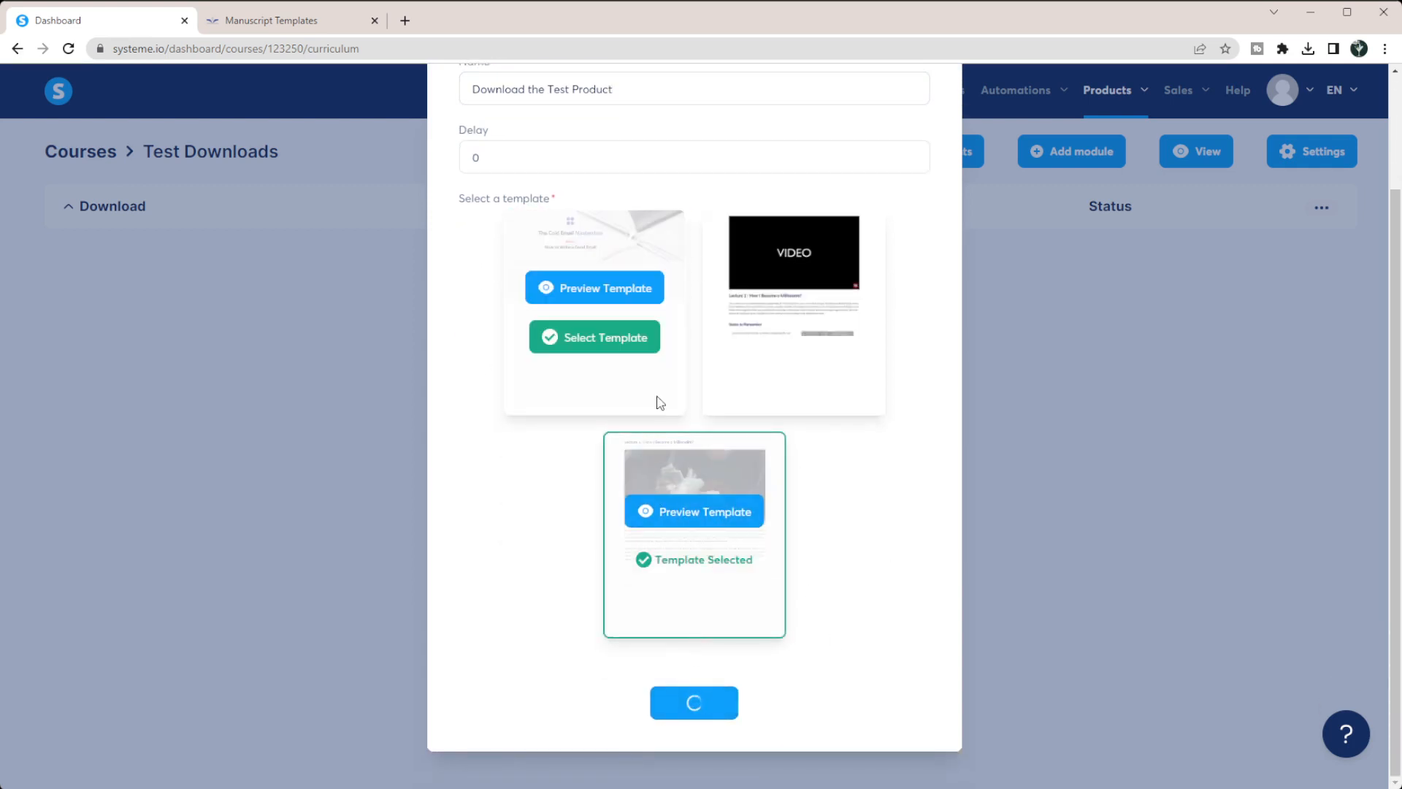
click(692, 702)
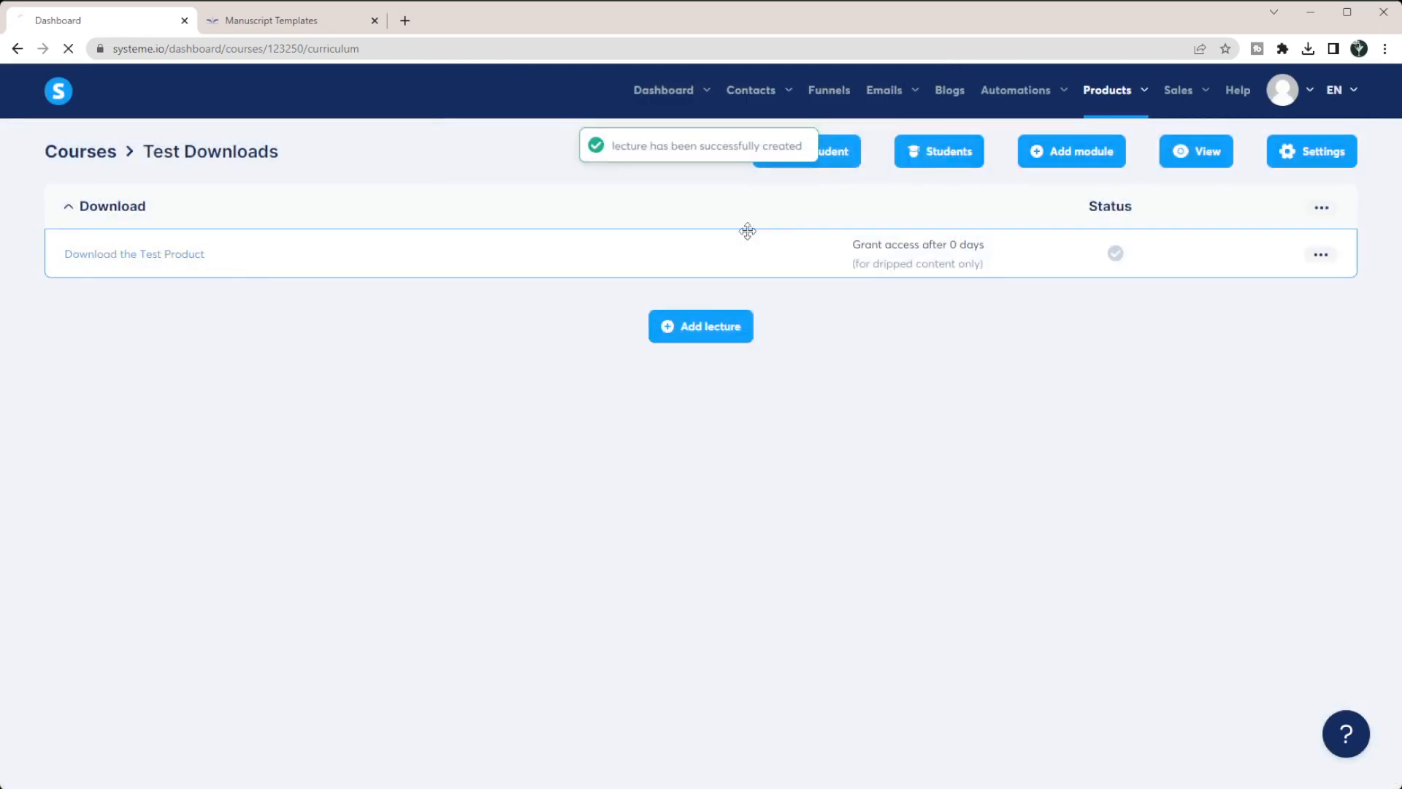
- Delete the recommended references list from the lecture page and select the cash photo
click(135, 254)
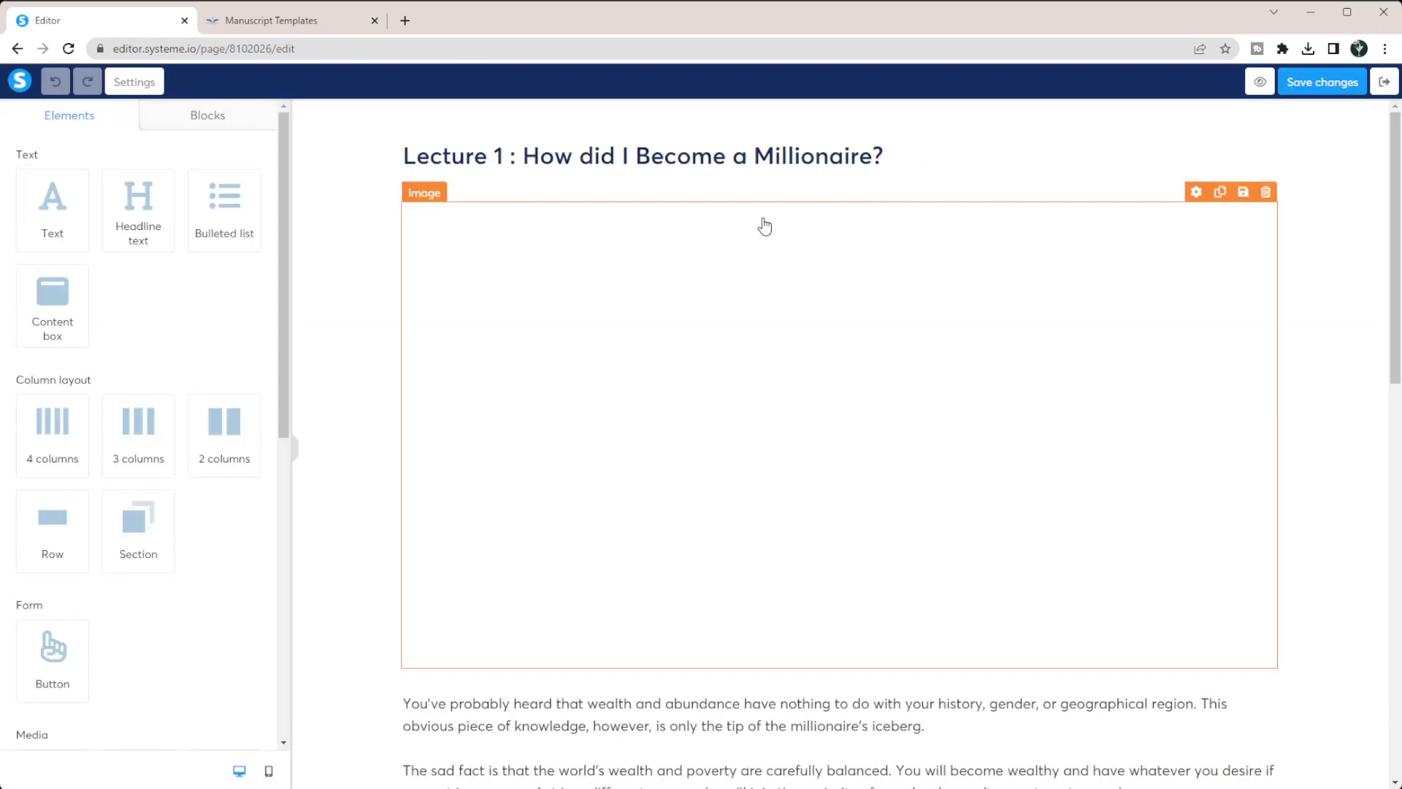
scroll(down, 3)
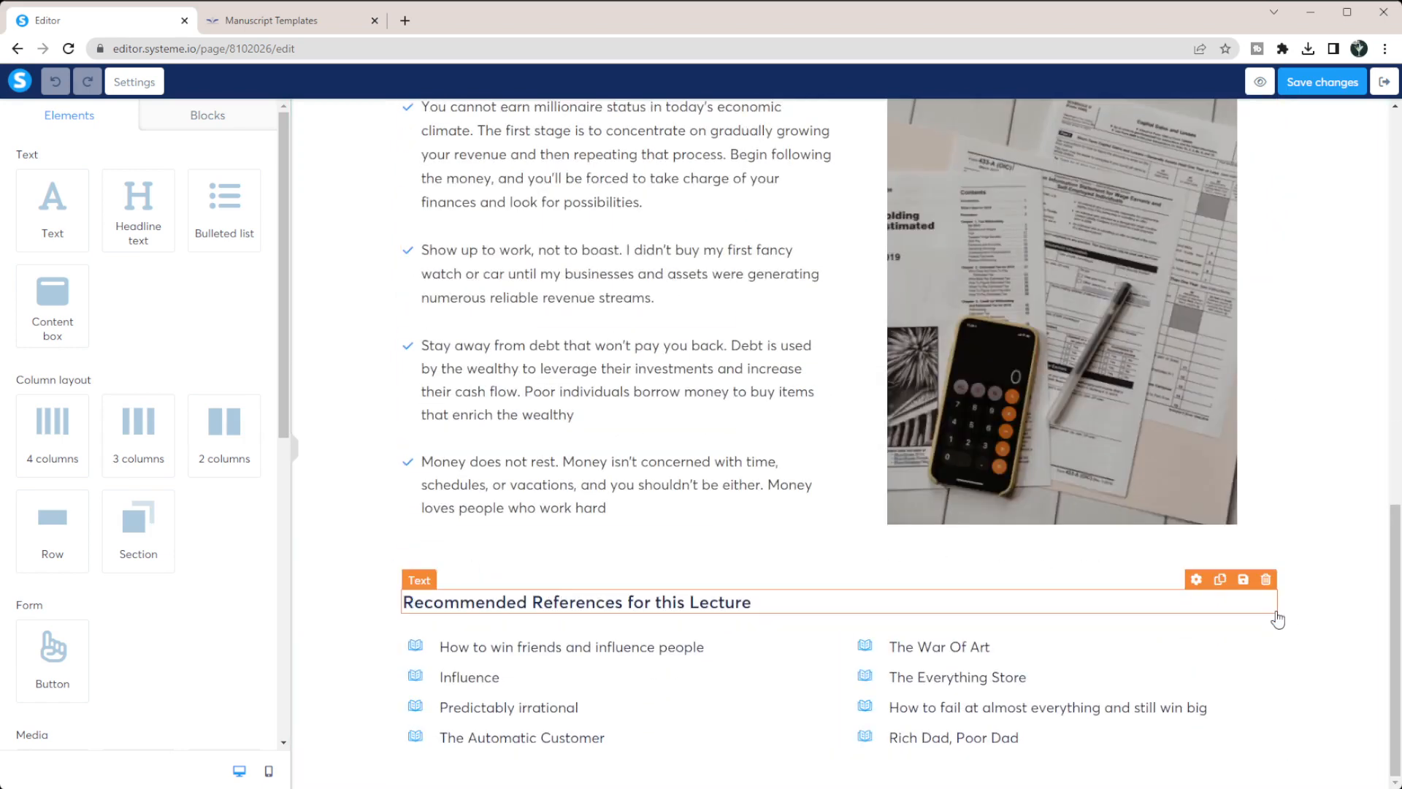
click(1264, 578)
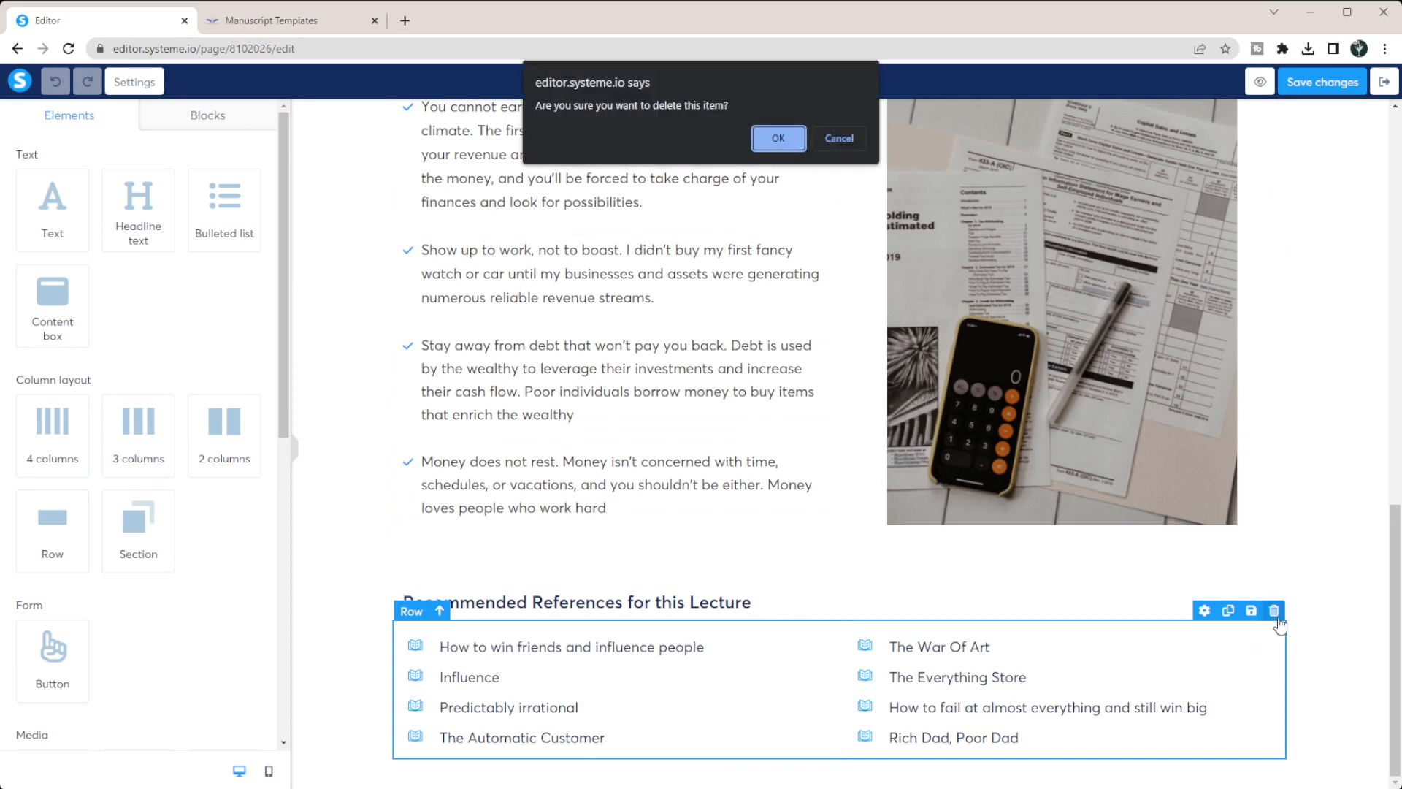
click(777, 138)
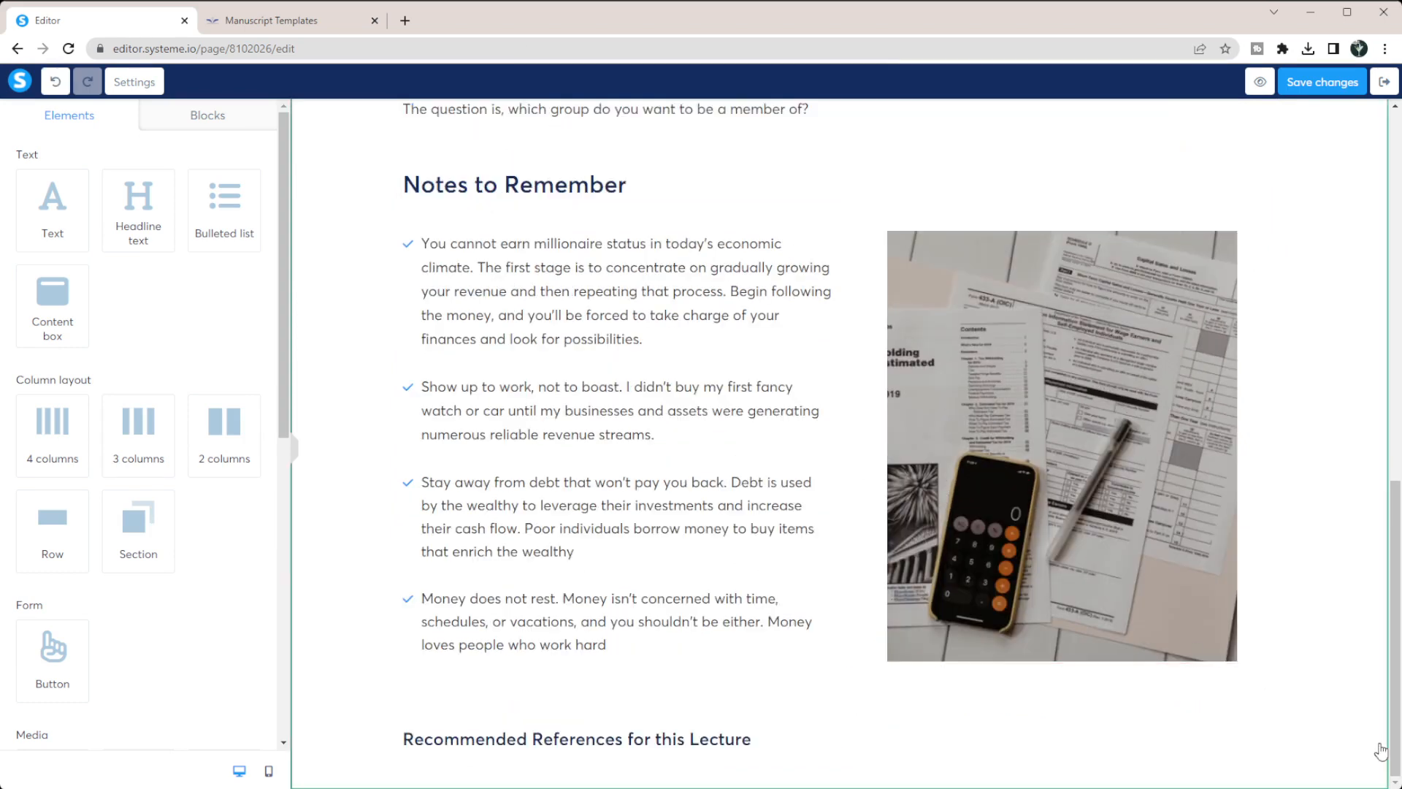
scroll(up, 3)
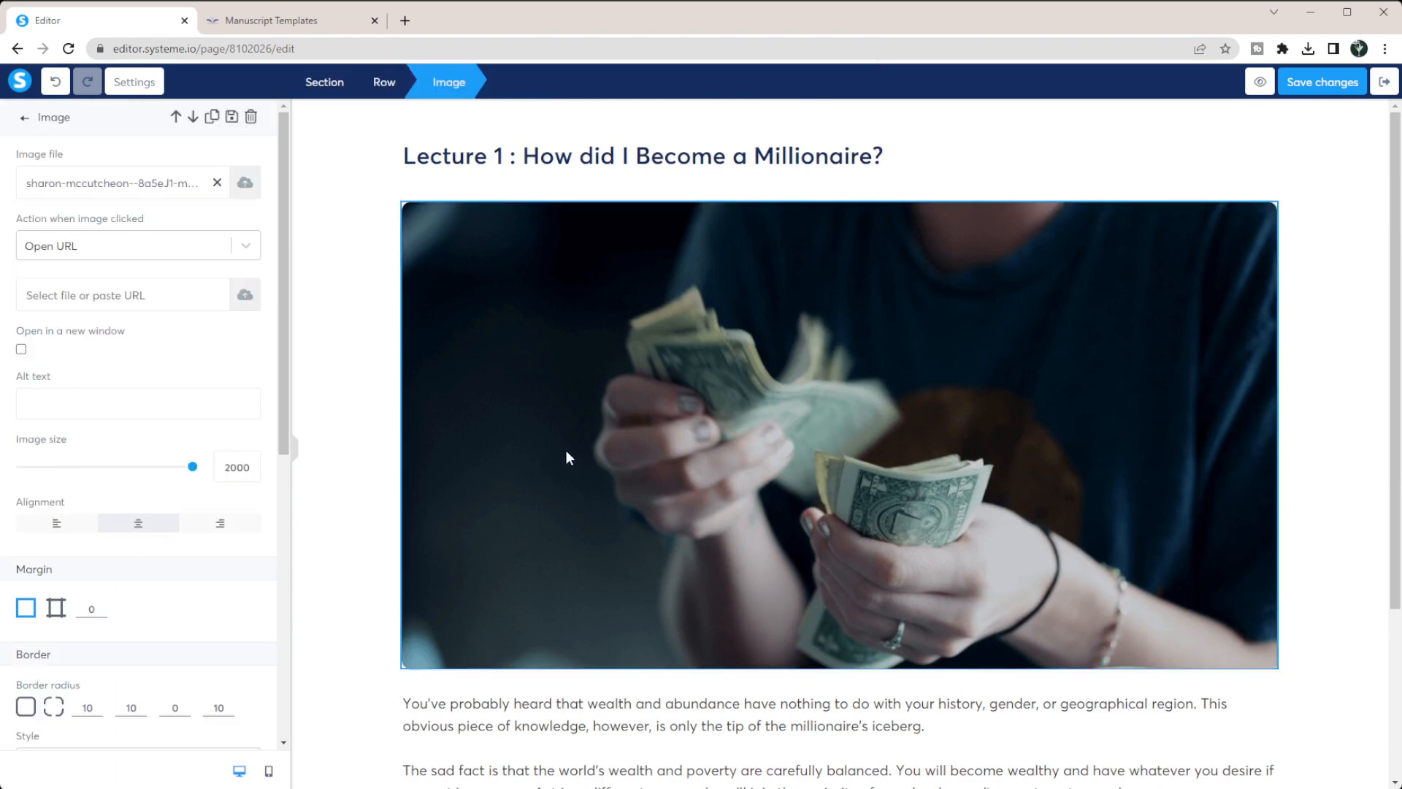
click(24, 117)
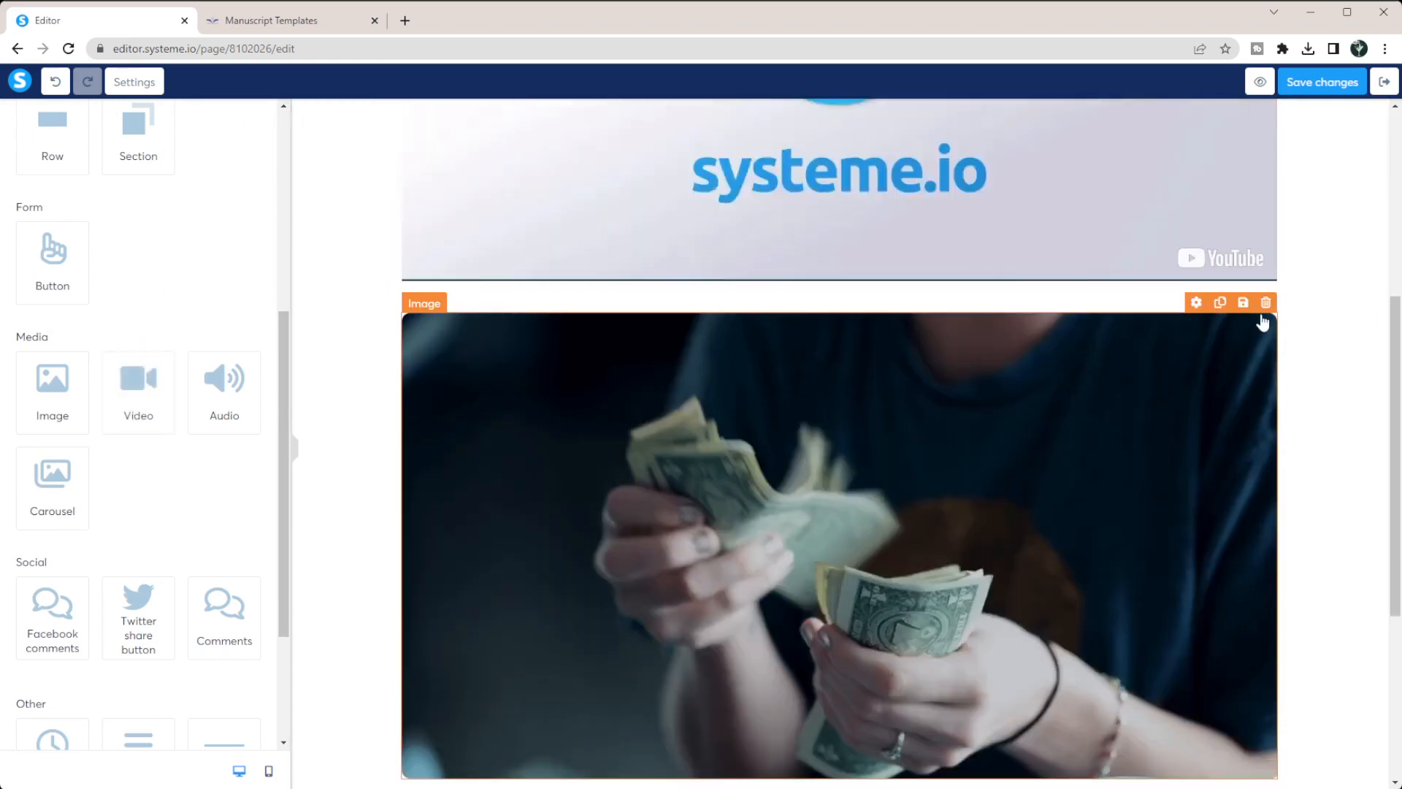
- Add a text block below the video reading 'Download the Templates here!' and start linking it
scroll(down, 3)
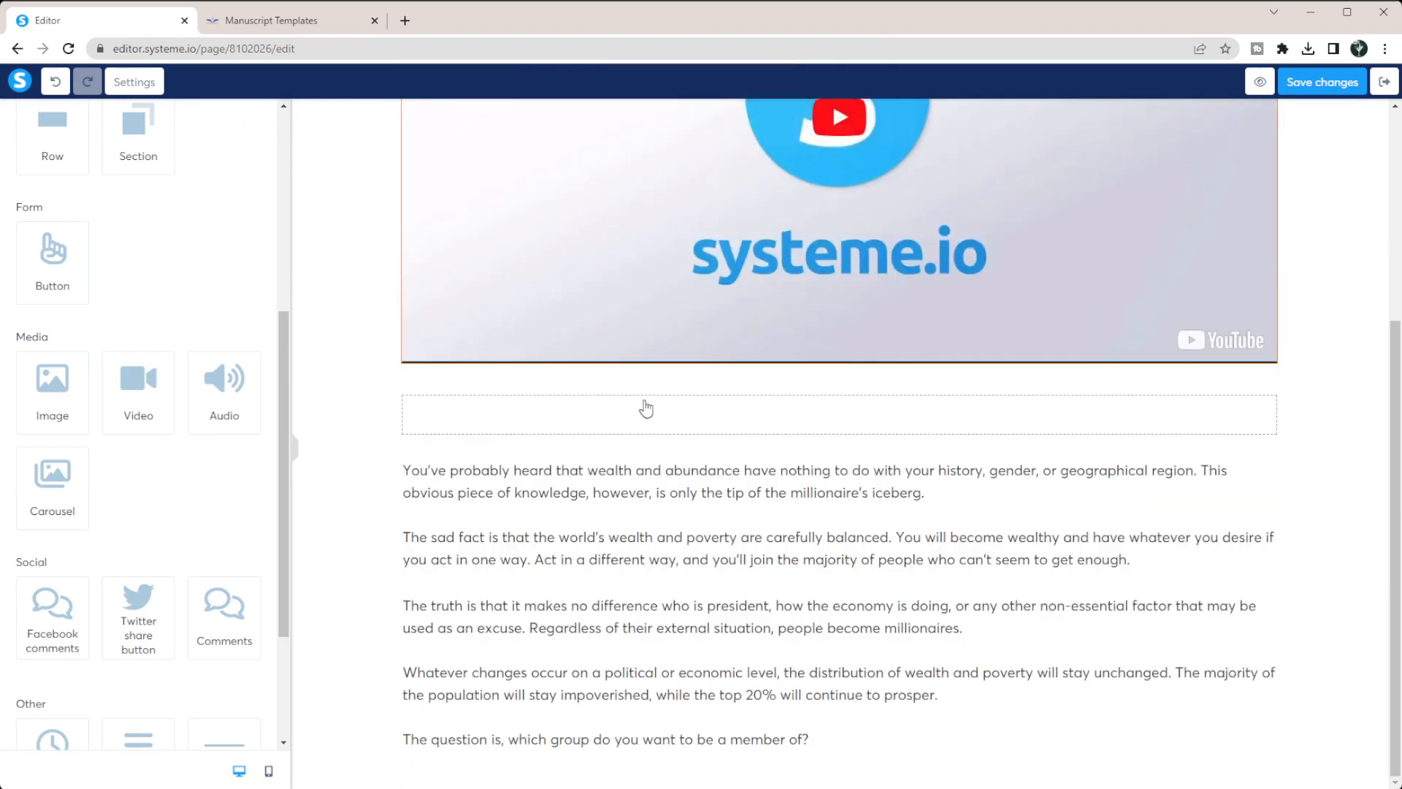
click(804, 480)
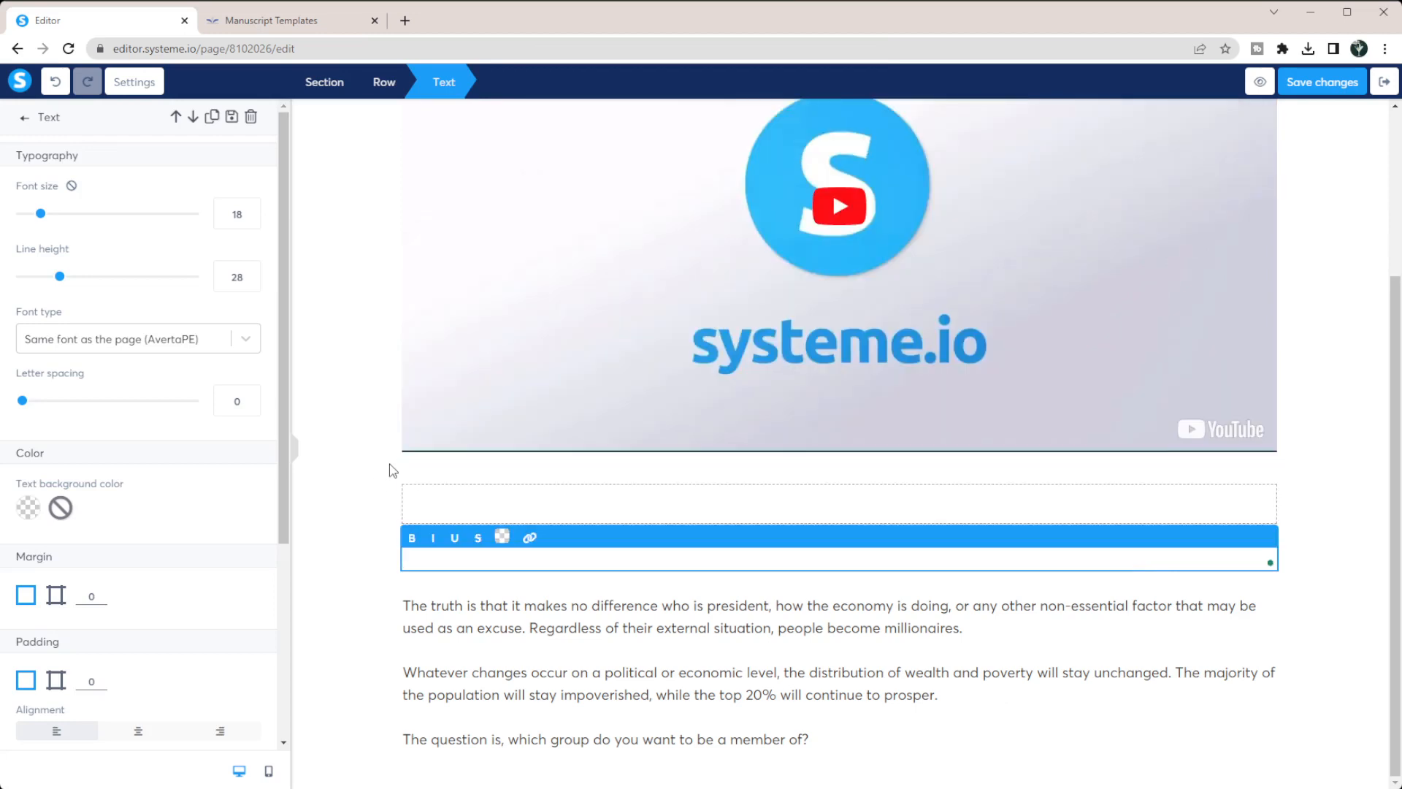
text(Download the Te)
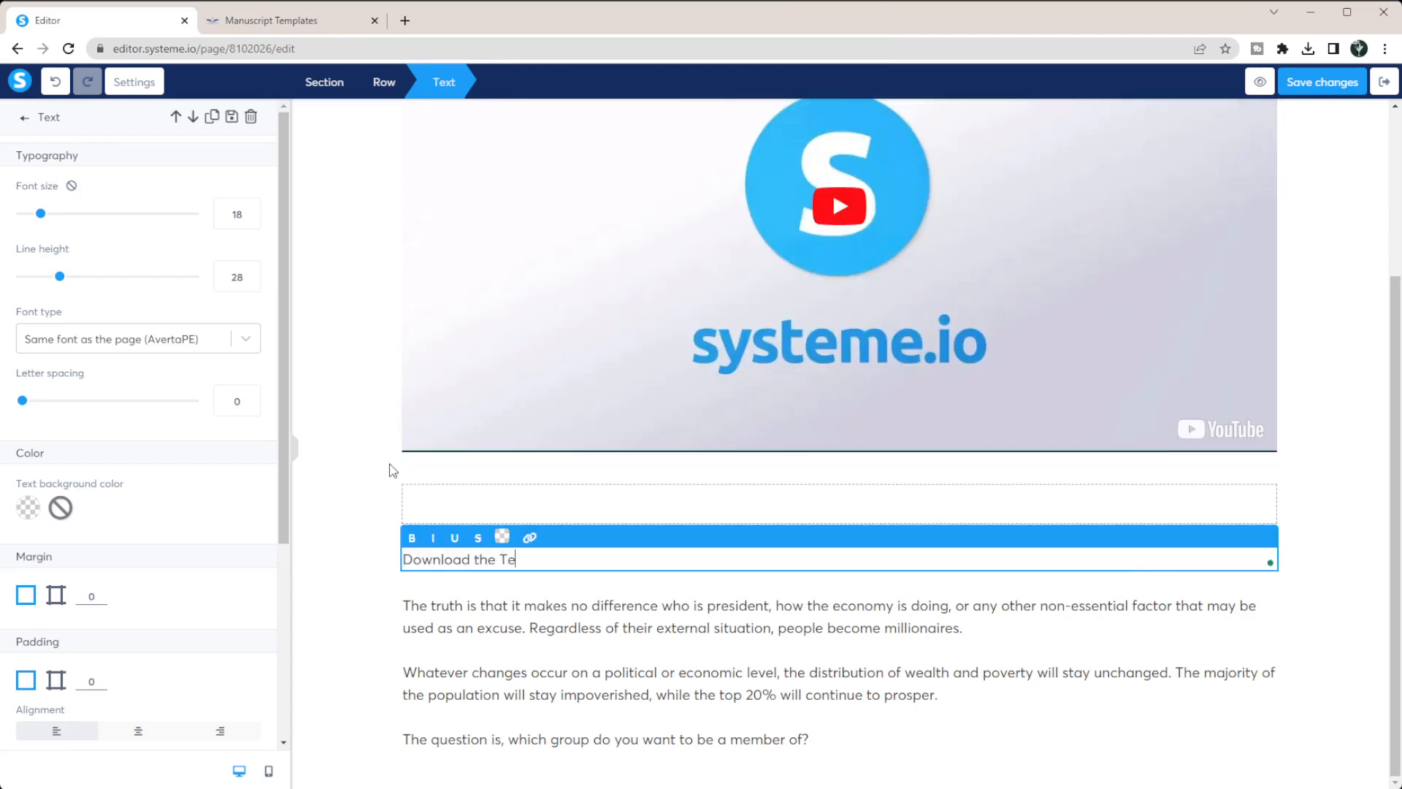
text(mplates here!)
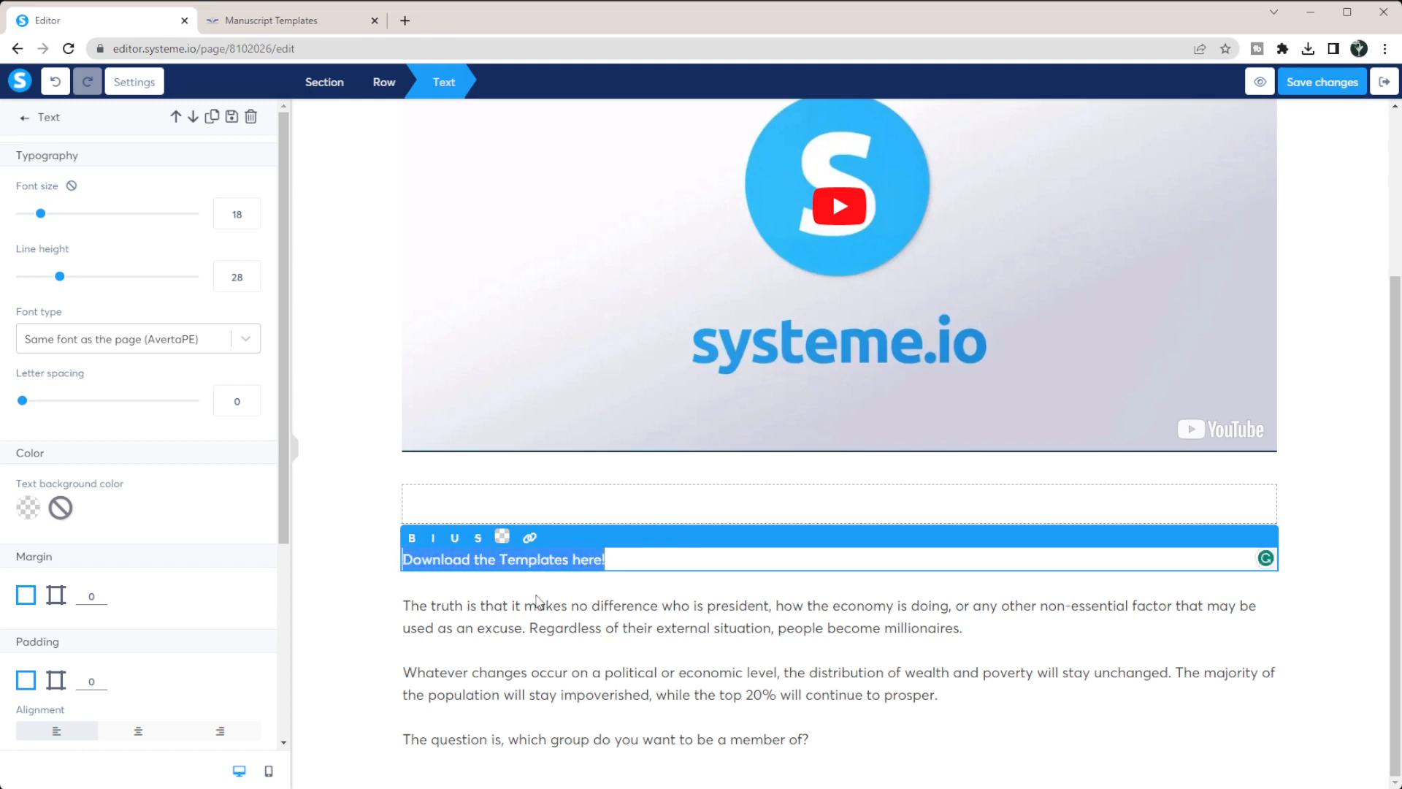
click(529, 537)
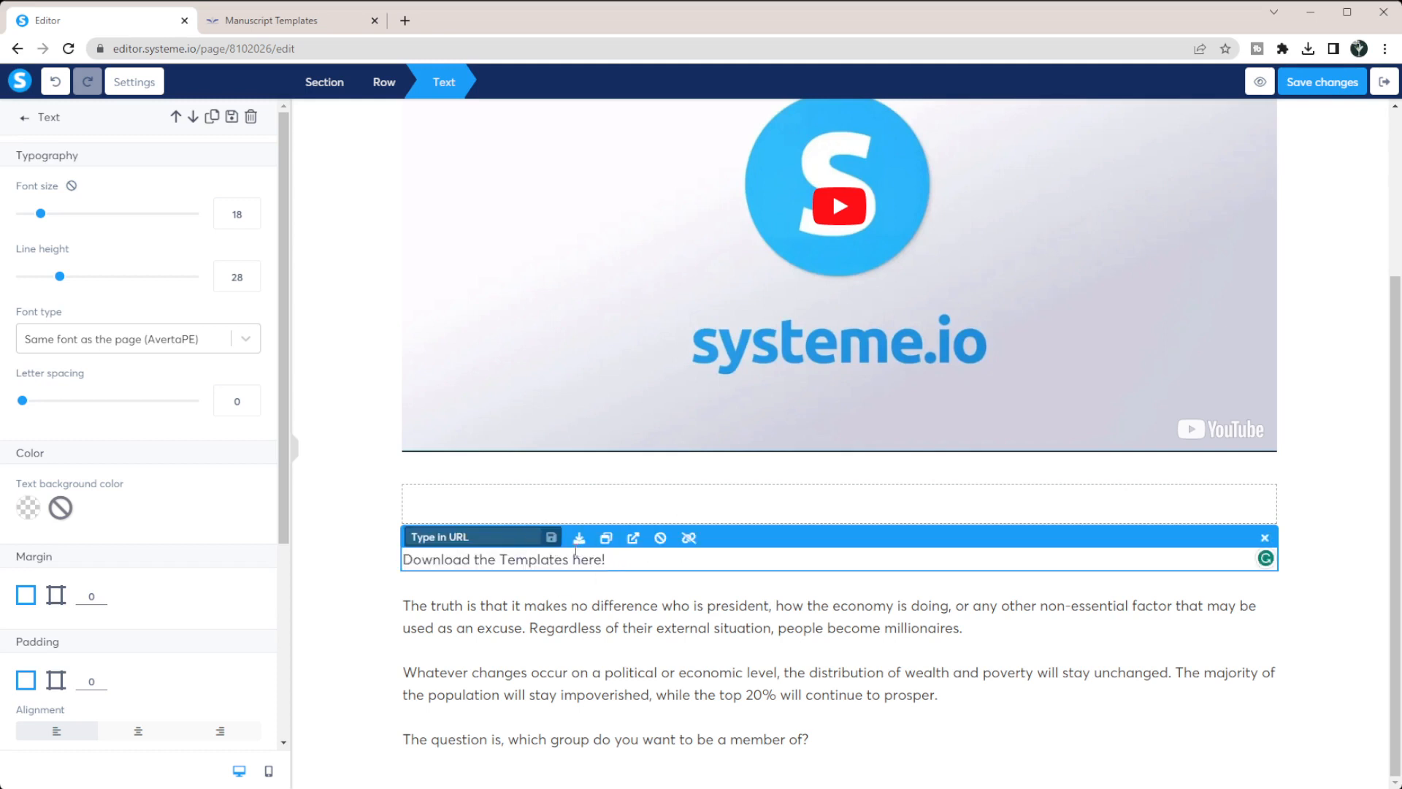
mouse_move(573, 545)
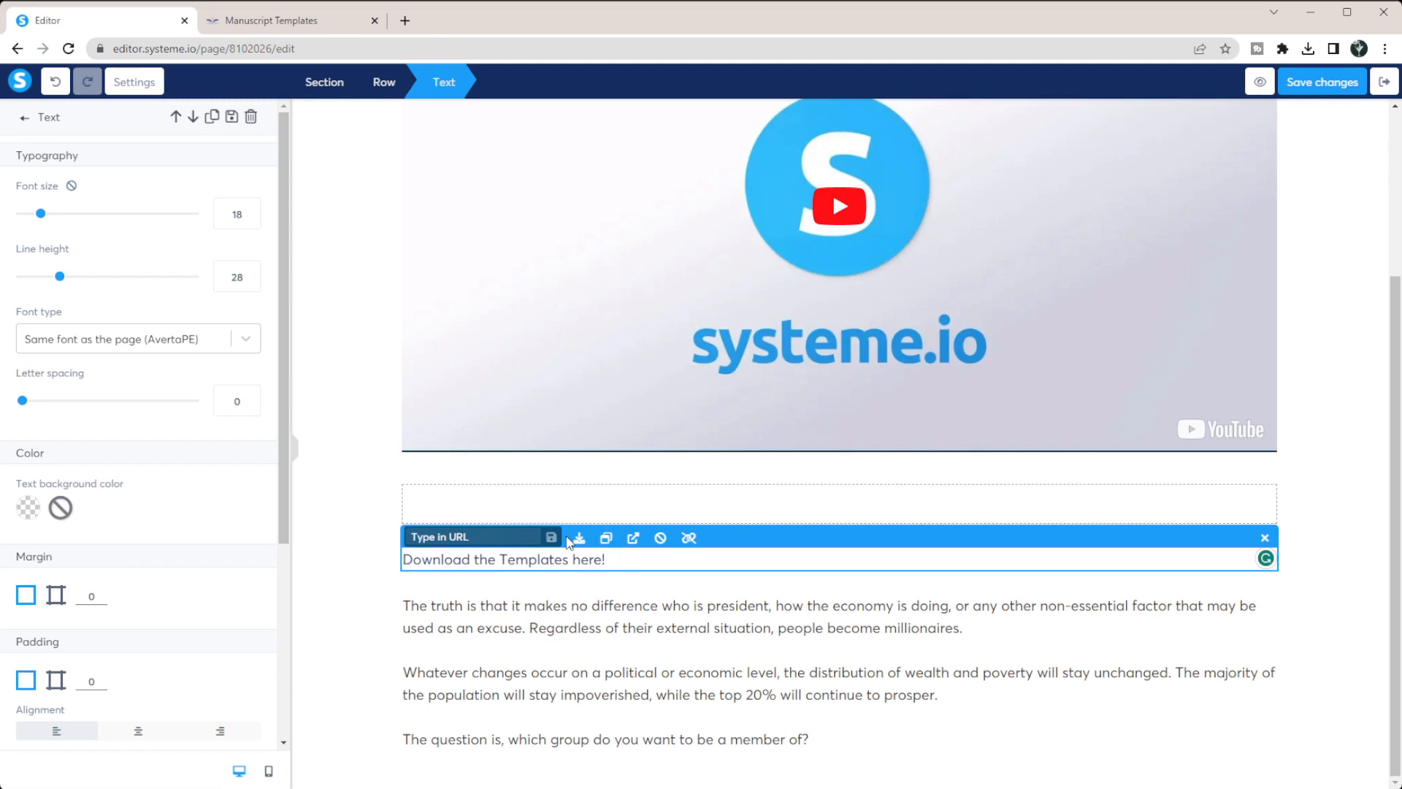
mouse_move(578, 538)
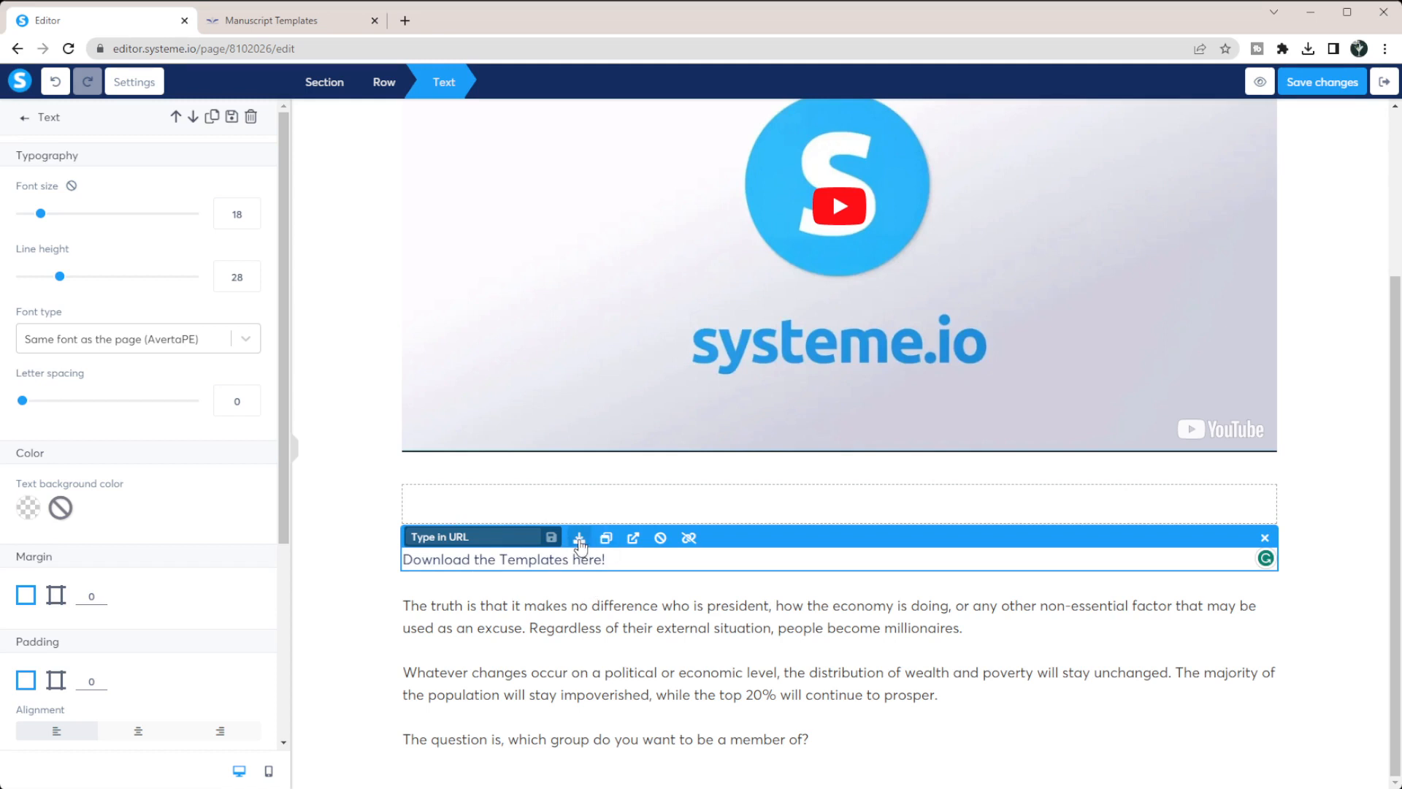
- Link the line to the uploaded Correlations .xlsx file from Your Files
click(580, 538)
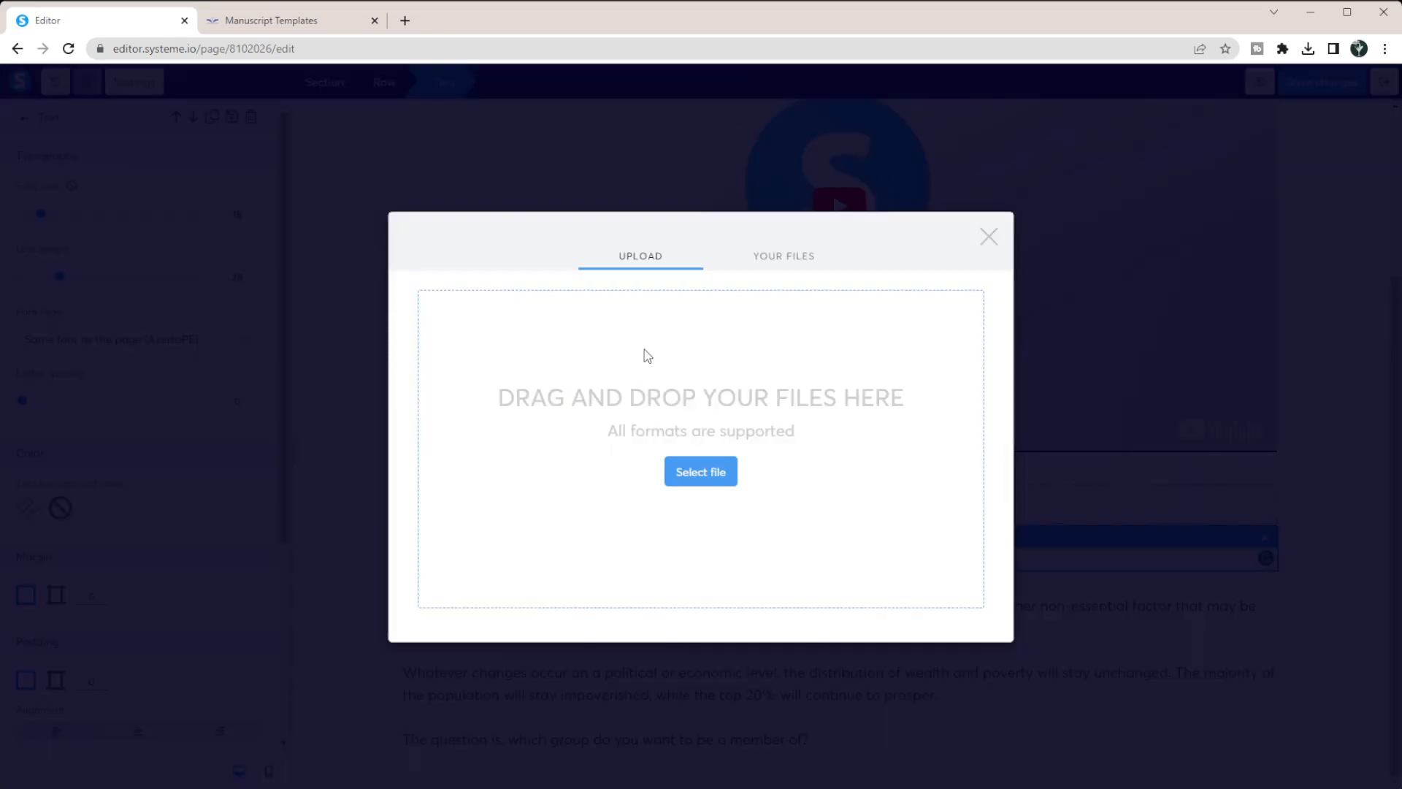
click(783, 256)
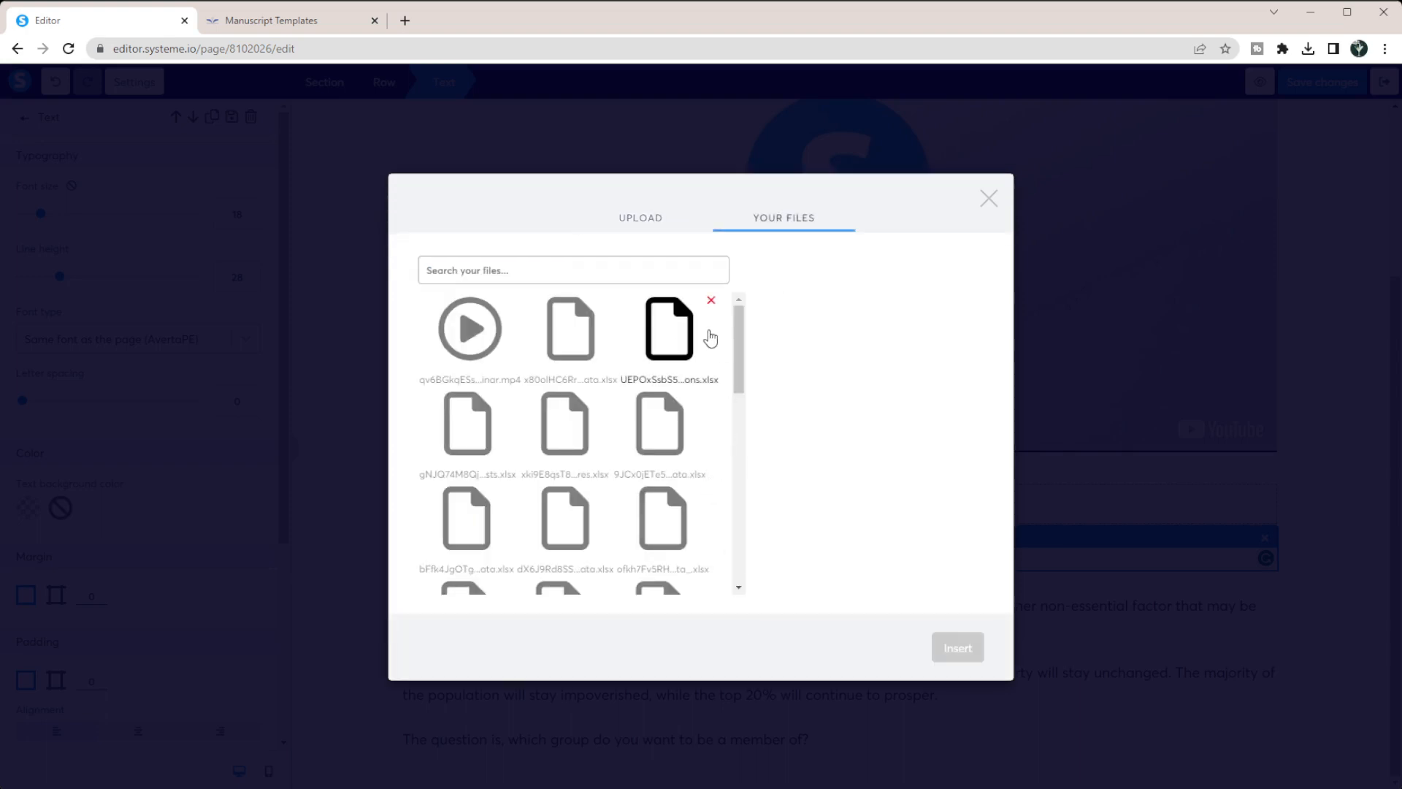
click(667, 324)
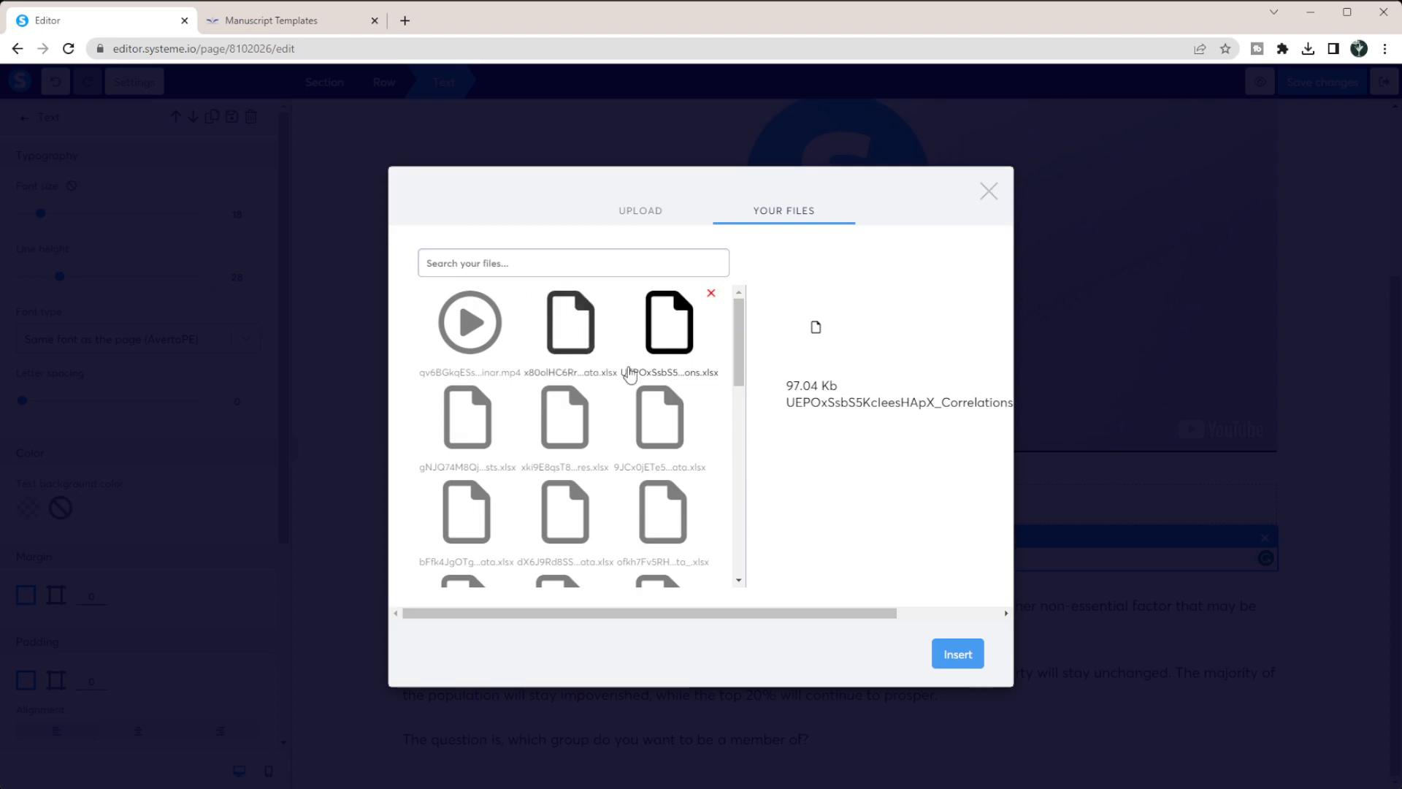
mouse_move(930, 703)
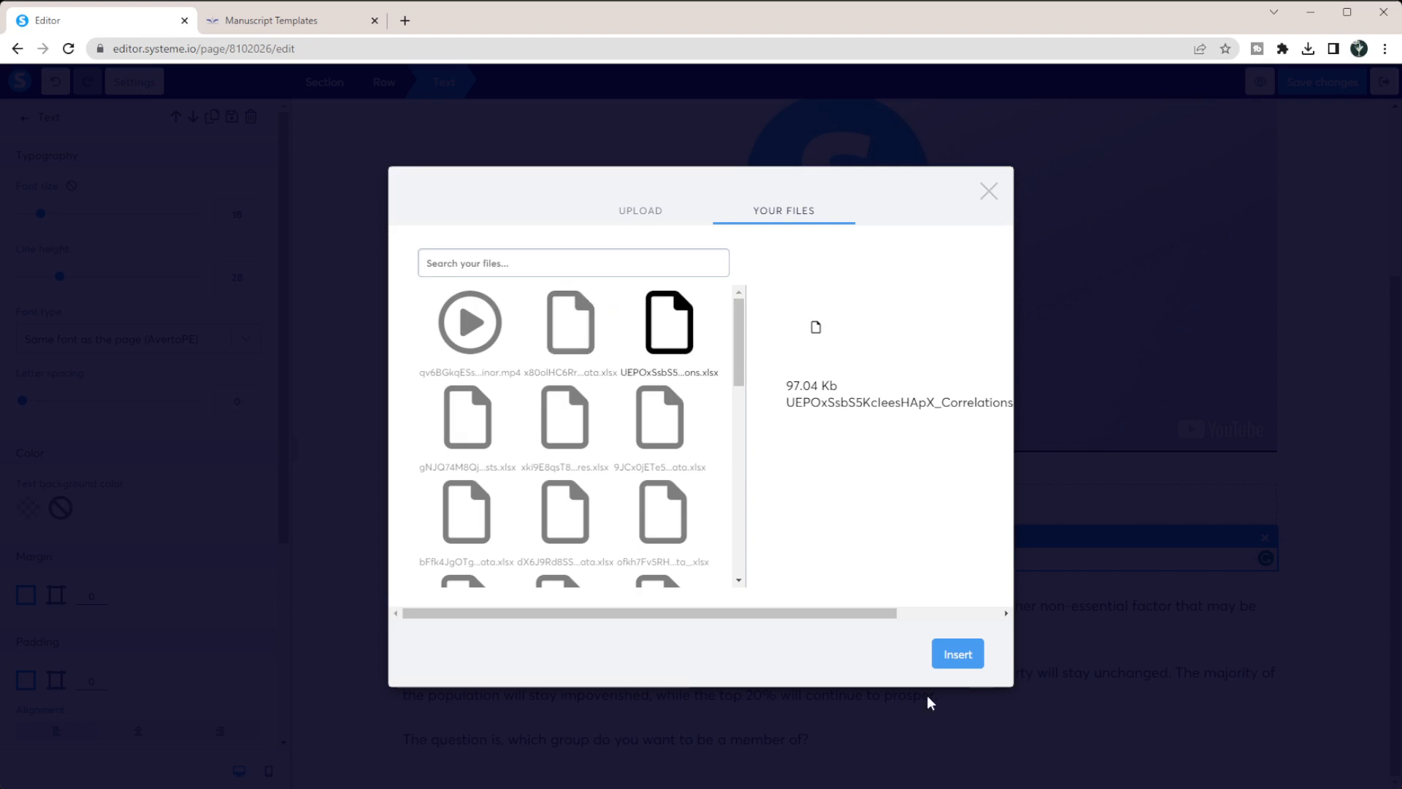
click(956, 654)
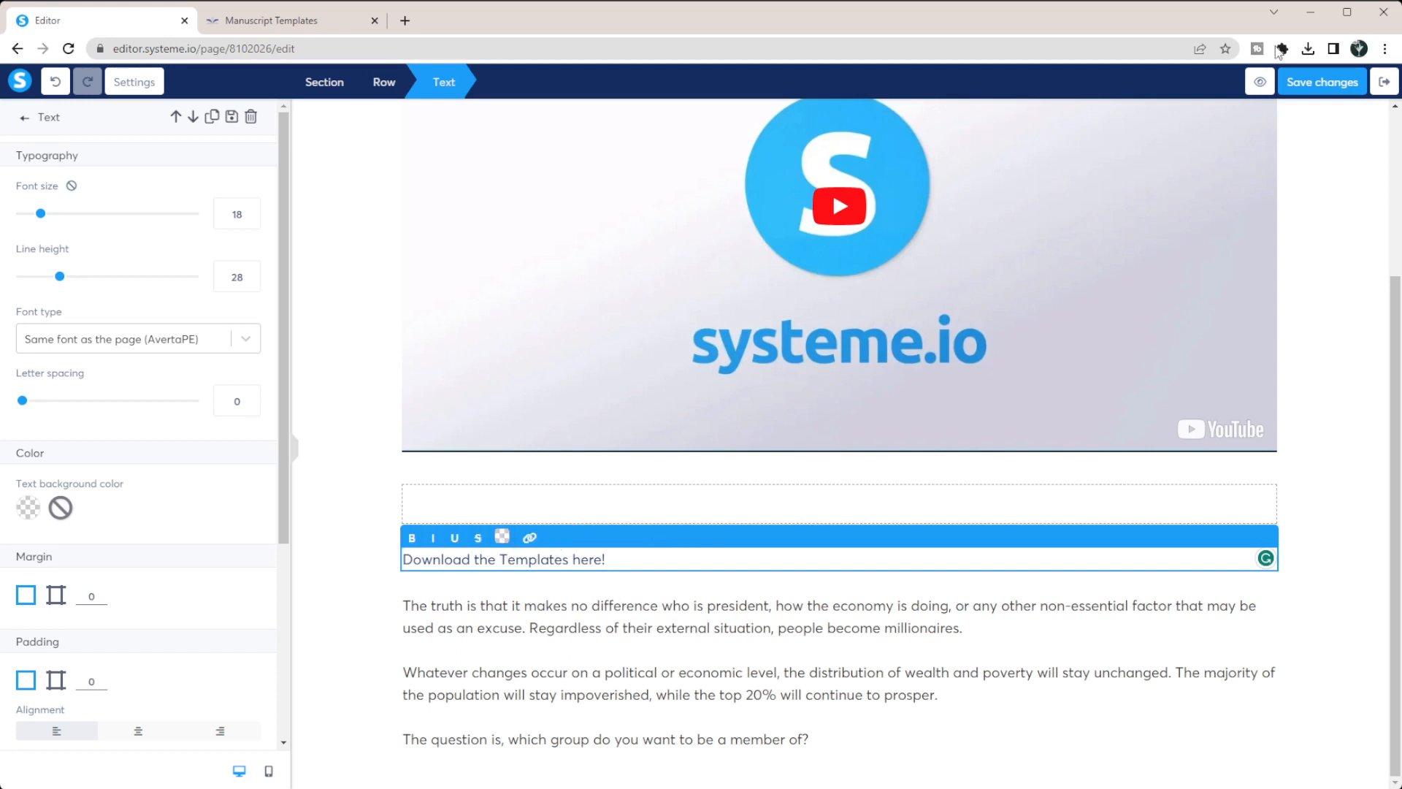
mouse_move(1258, 181)
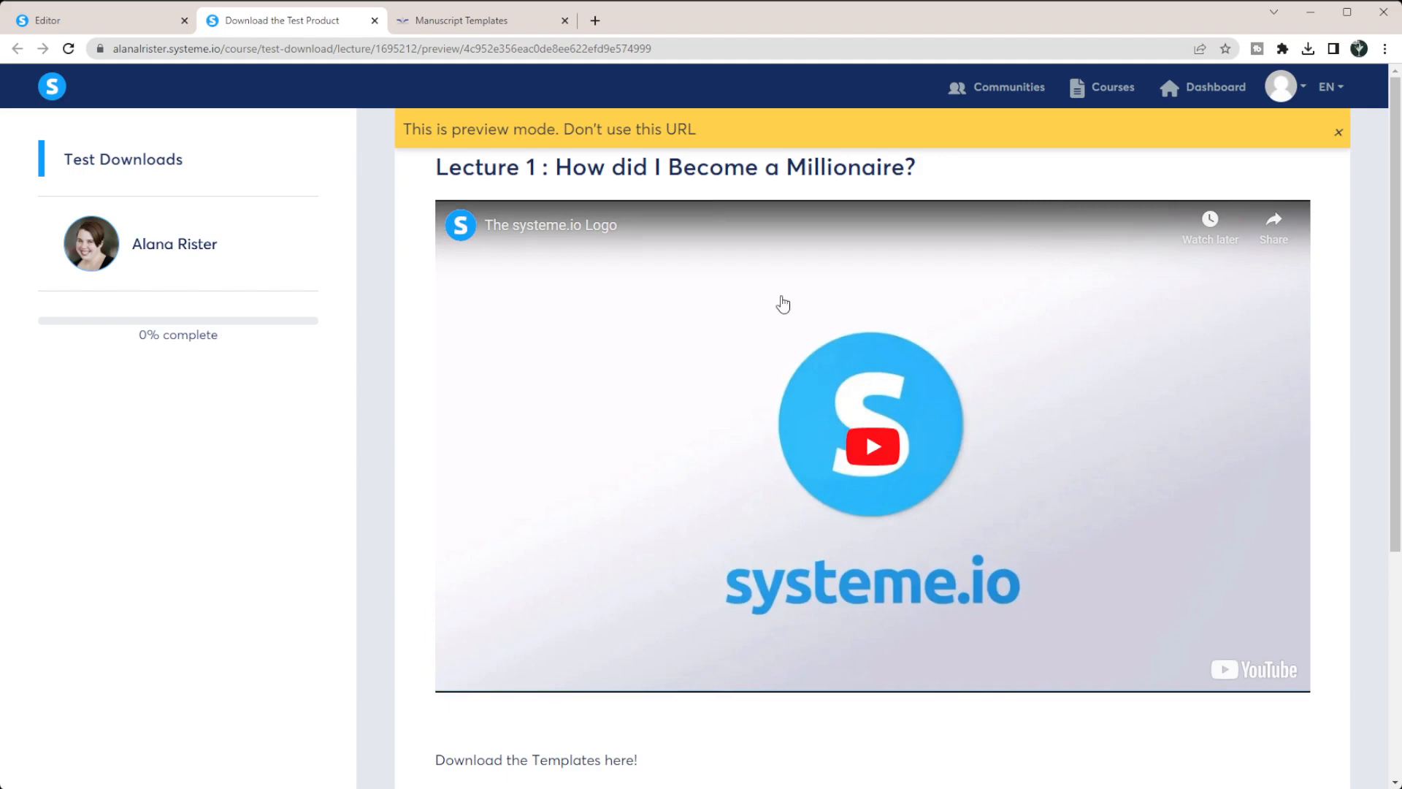
- Look over the lecture's student preview, then return to the course dashboard tab
scroll(down, 3)
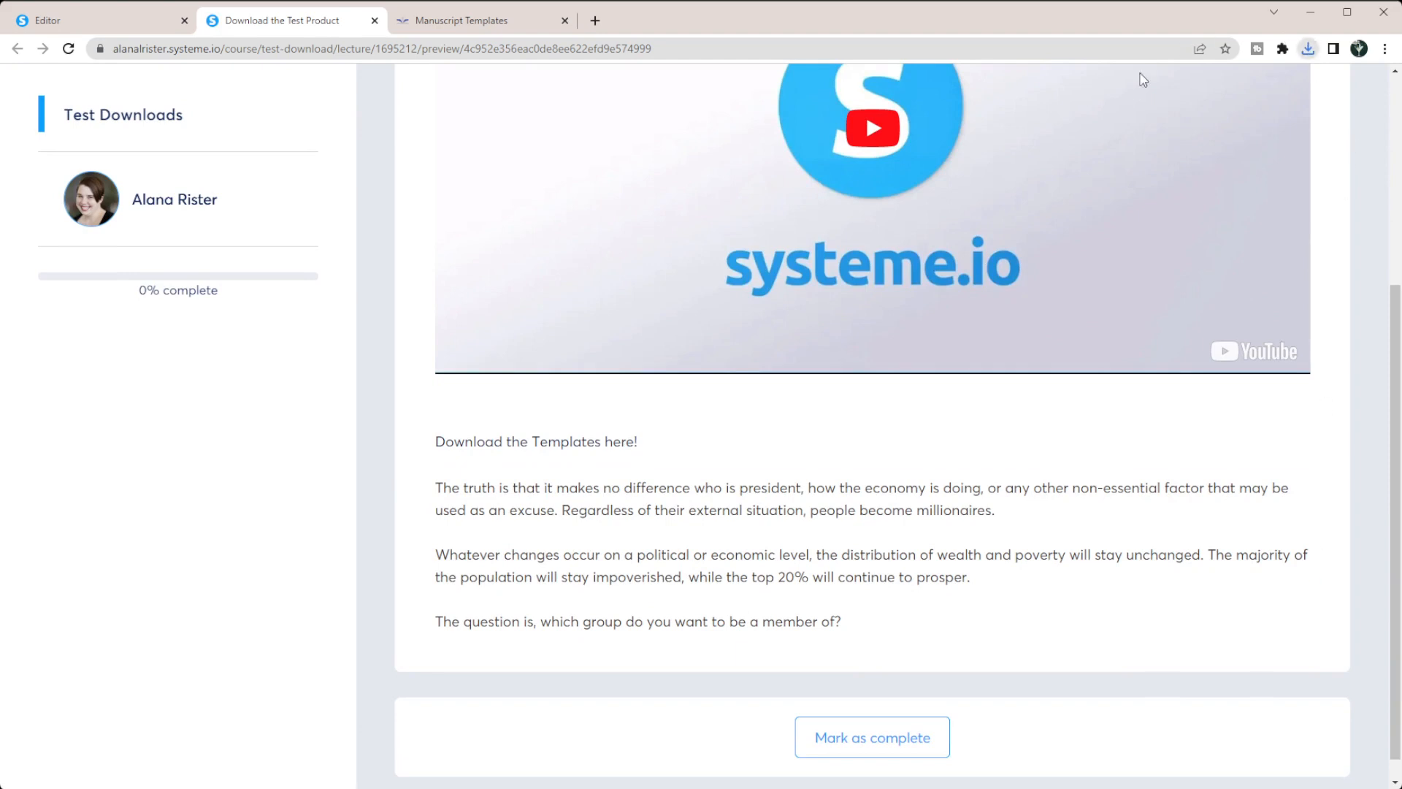
mouse_move(1191, 133)
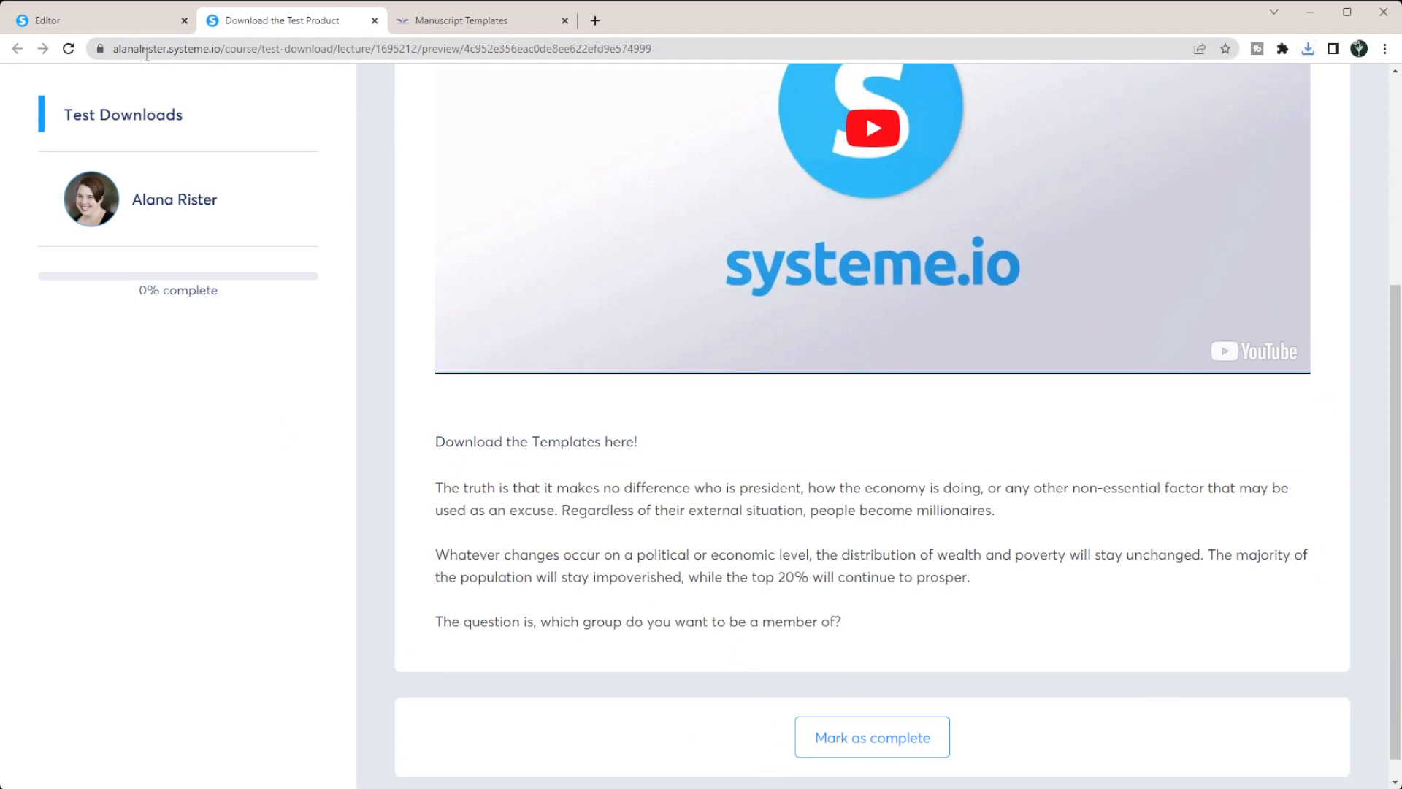
click(98, 19)
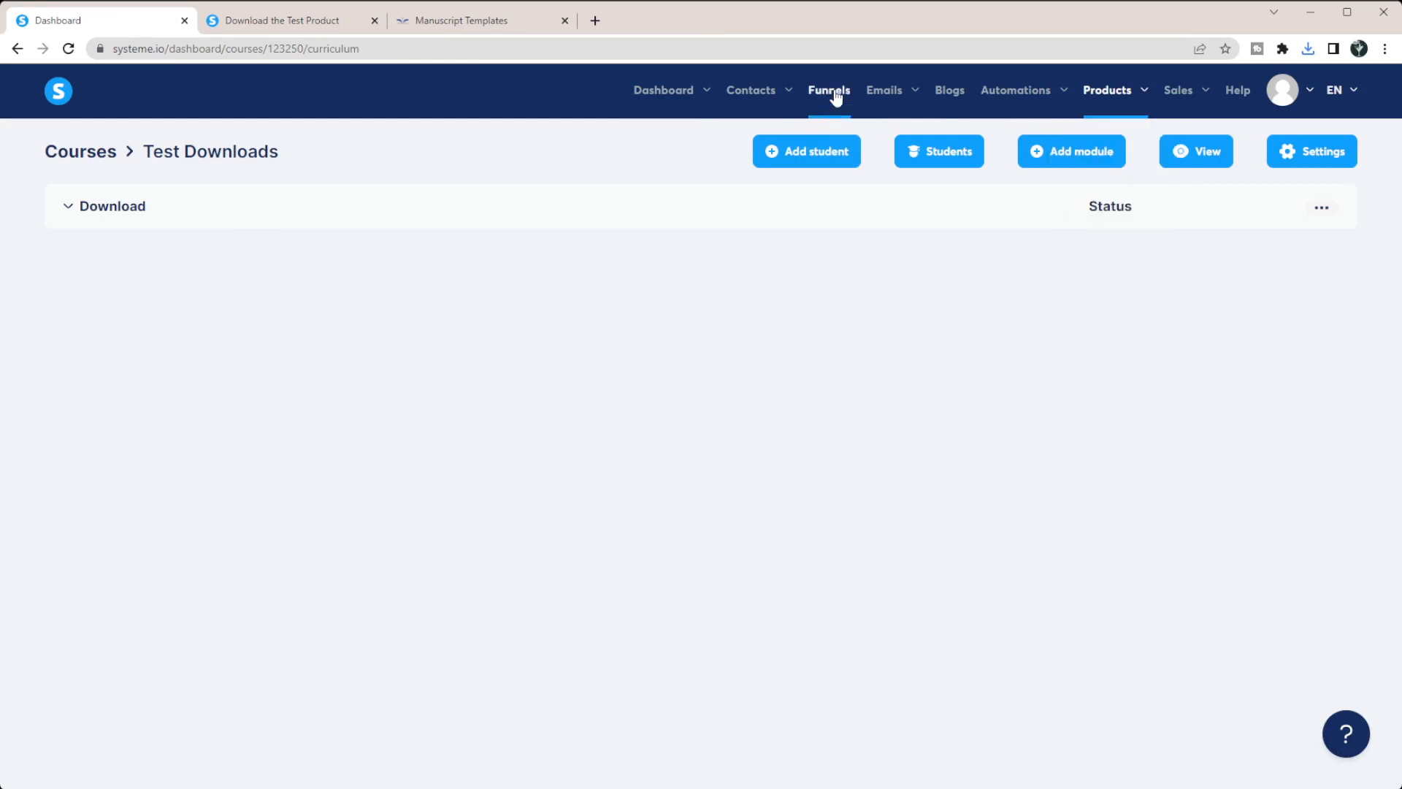
- Locate the 'test' funnel's order form and switch its offer type to Digital product
click(827, 89)
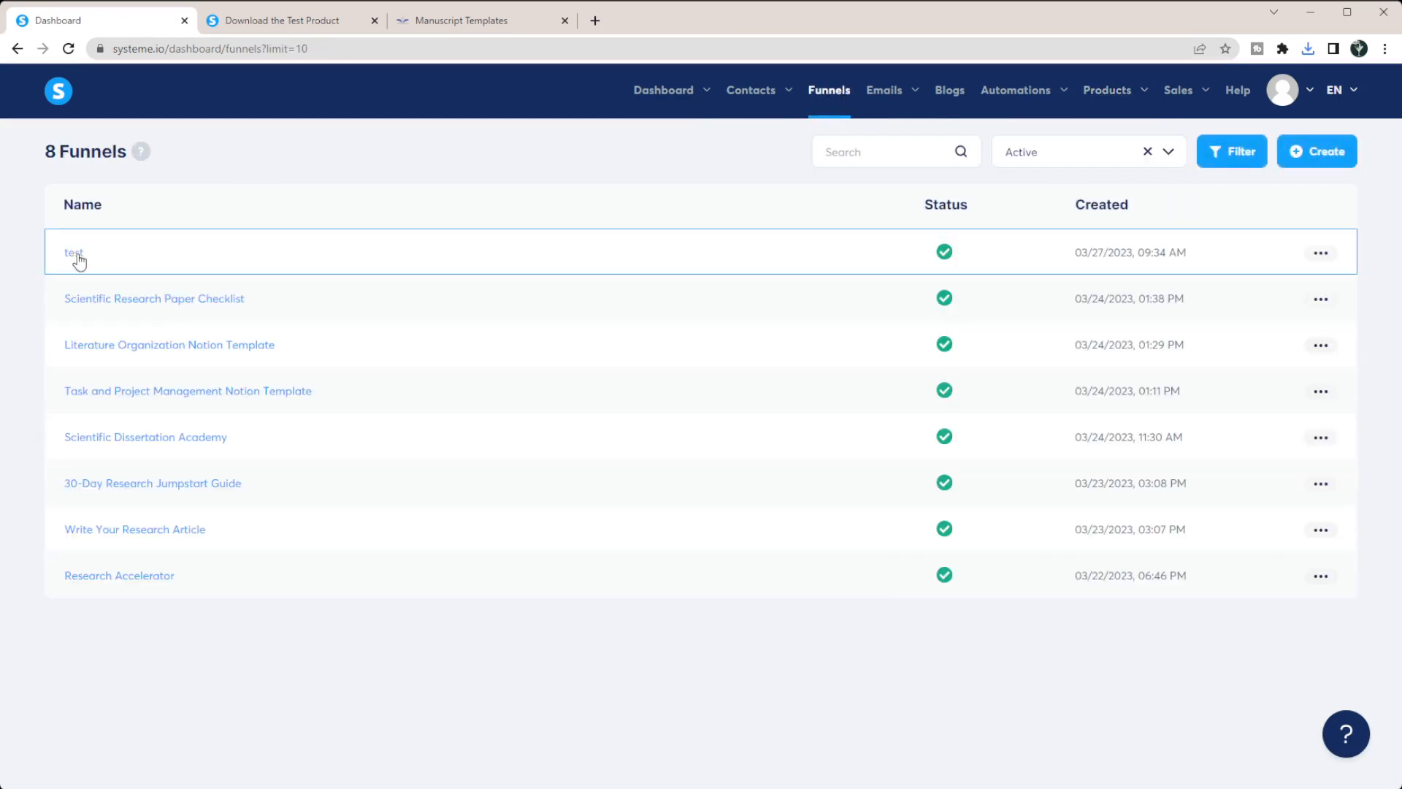
click(74, 253)
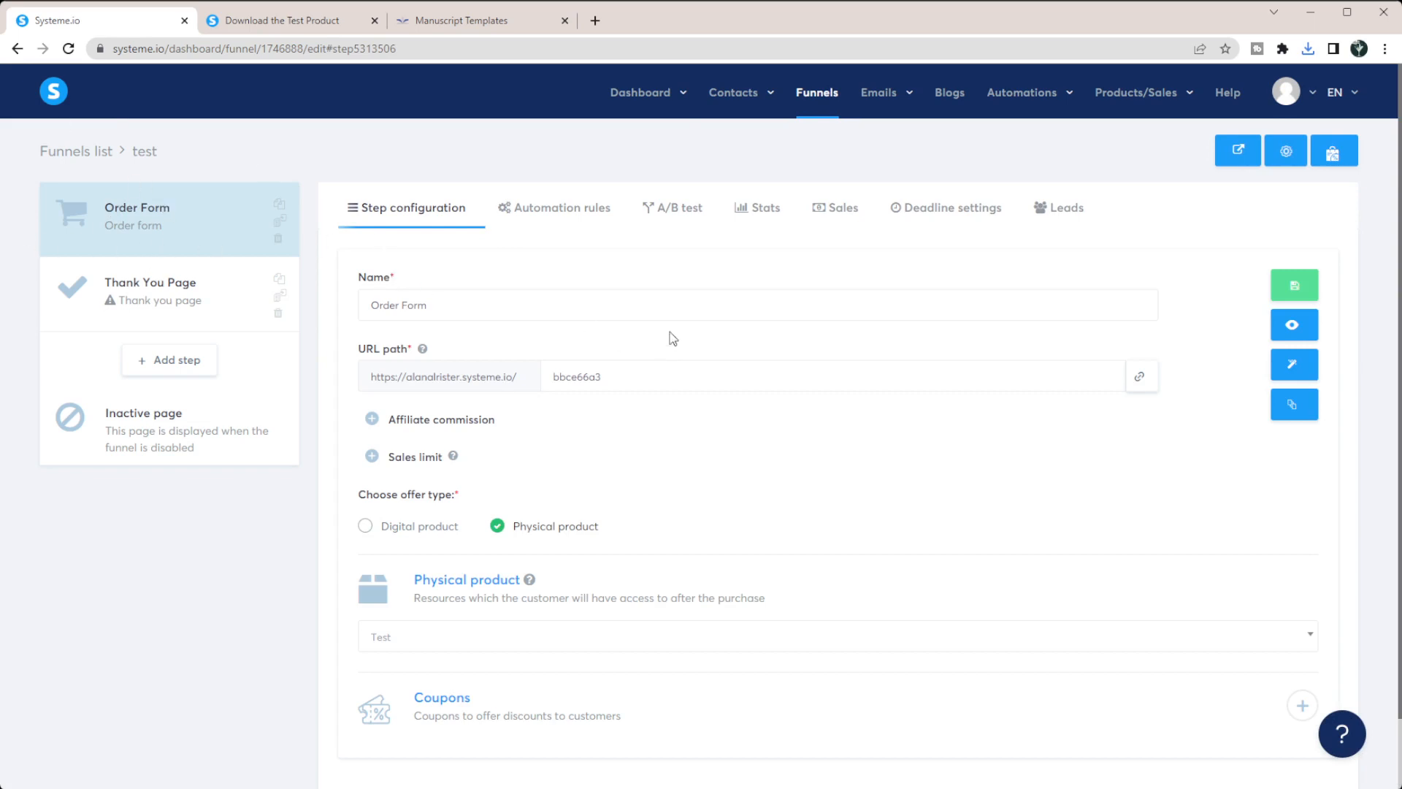
scroll(down, 3)
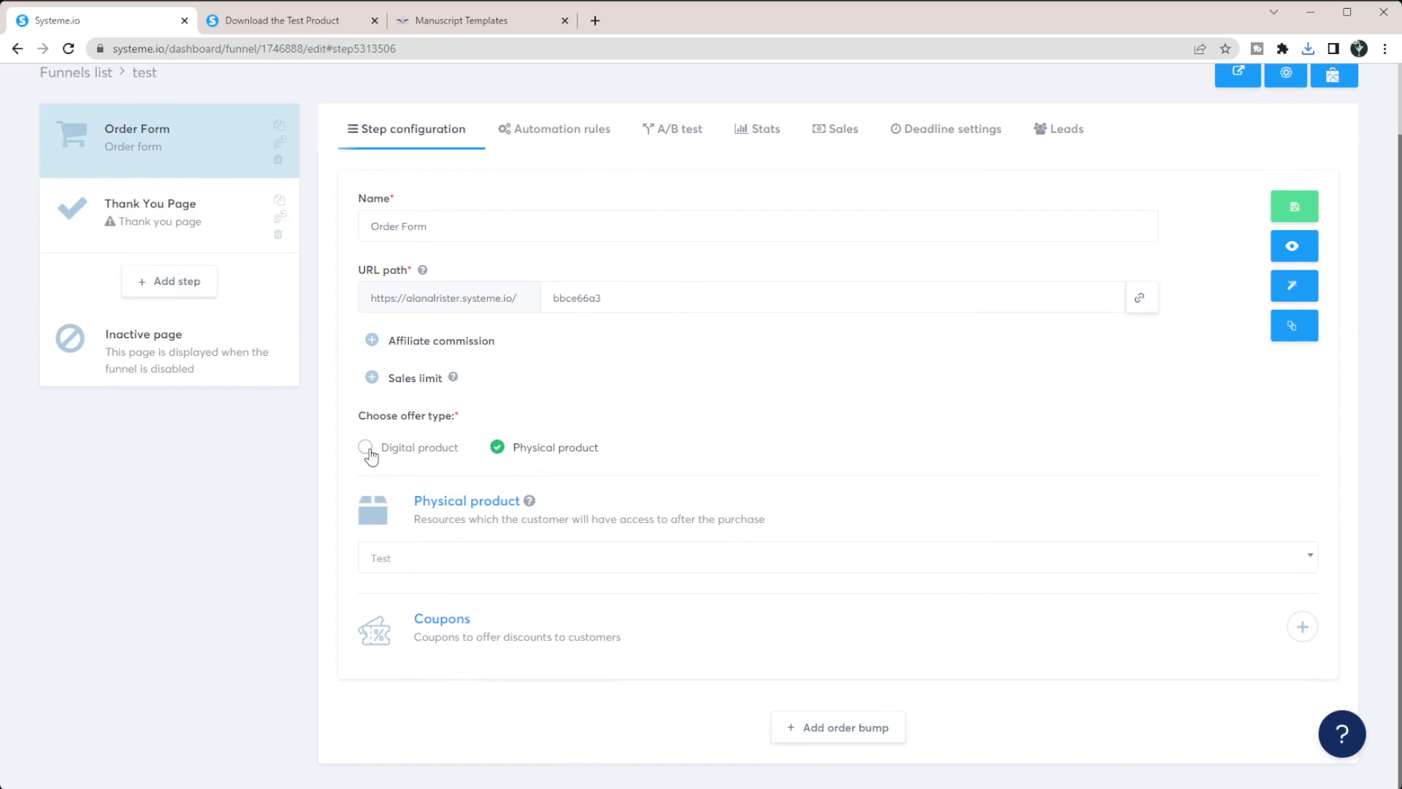
click(366, 447)
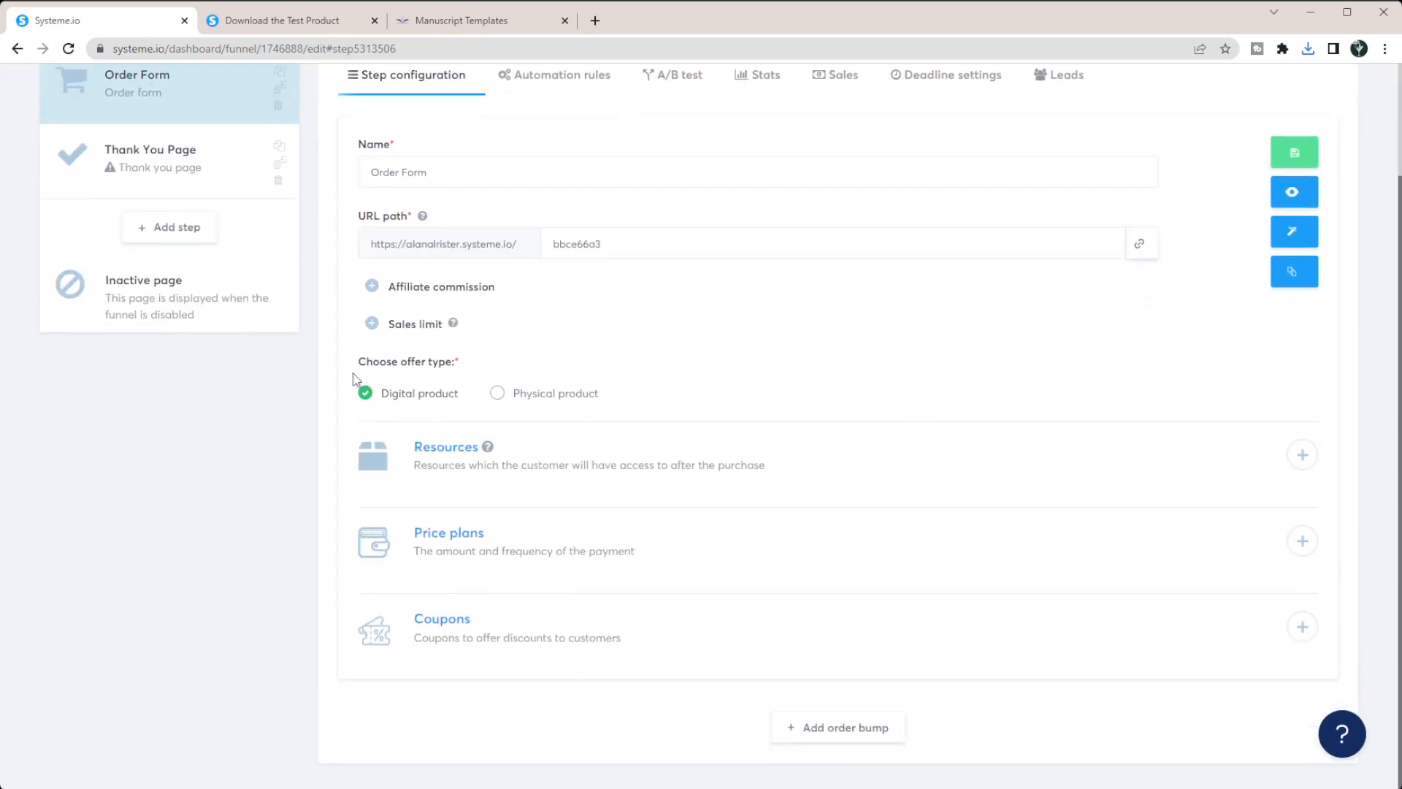
- Add a Course resource granting Full access to the Test Downloads course
click(1301, 454)
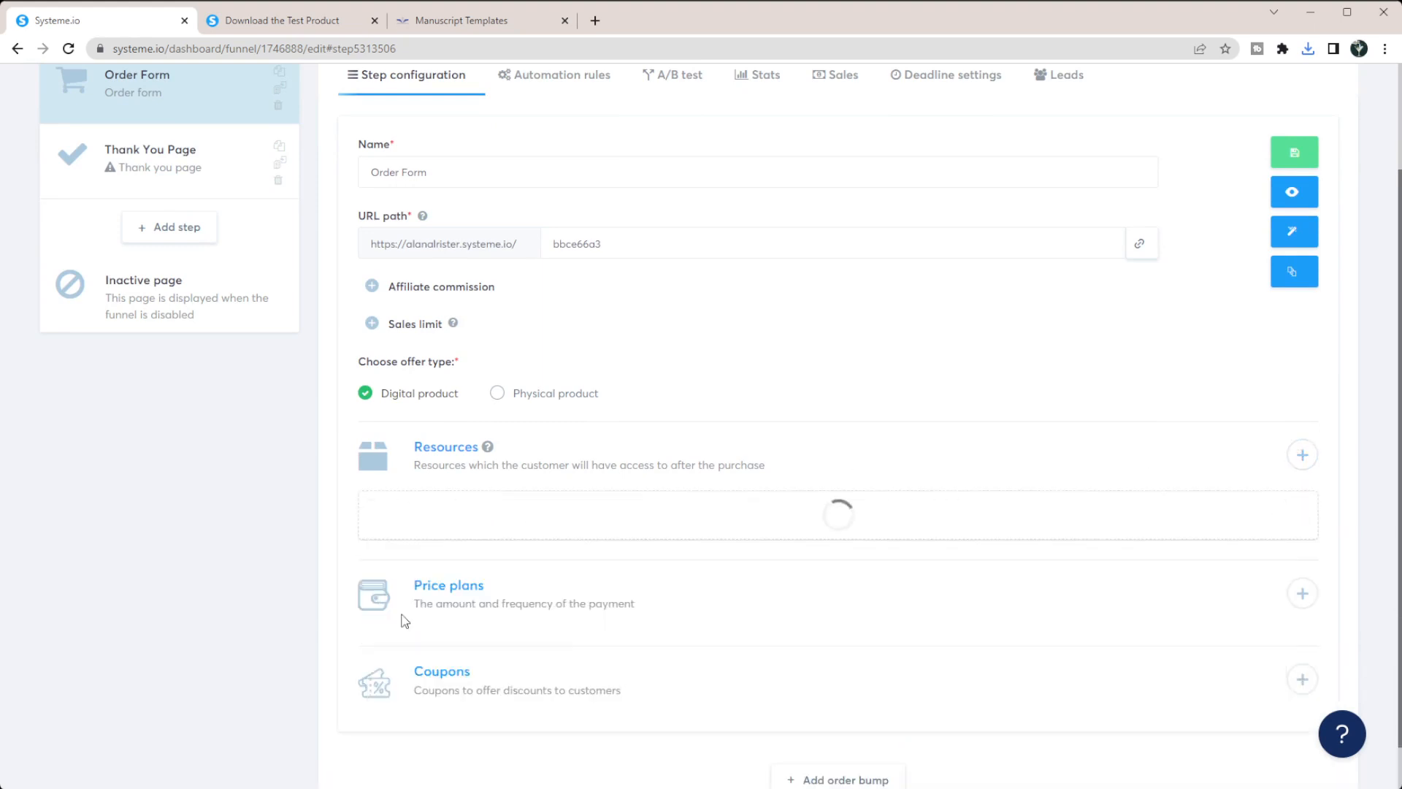
click(1301, 454)
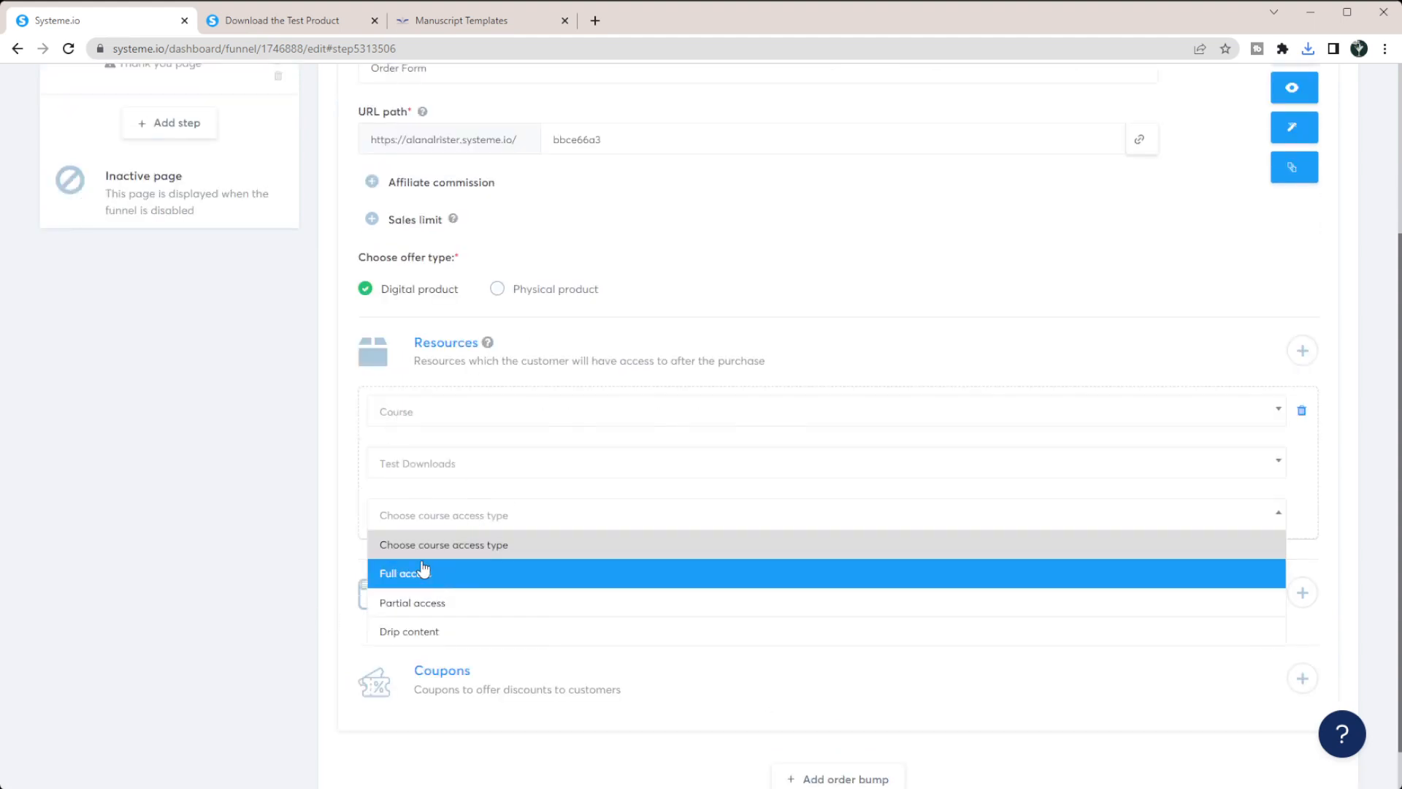
click(404, 573)
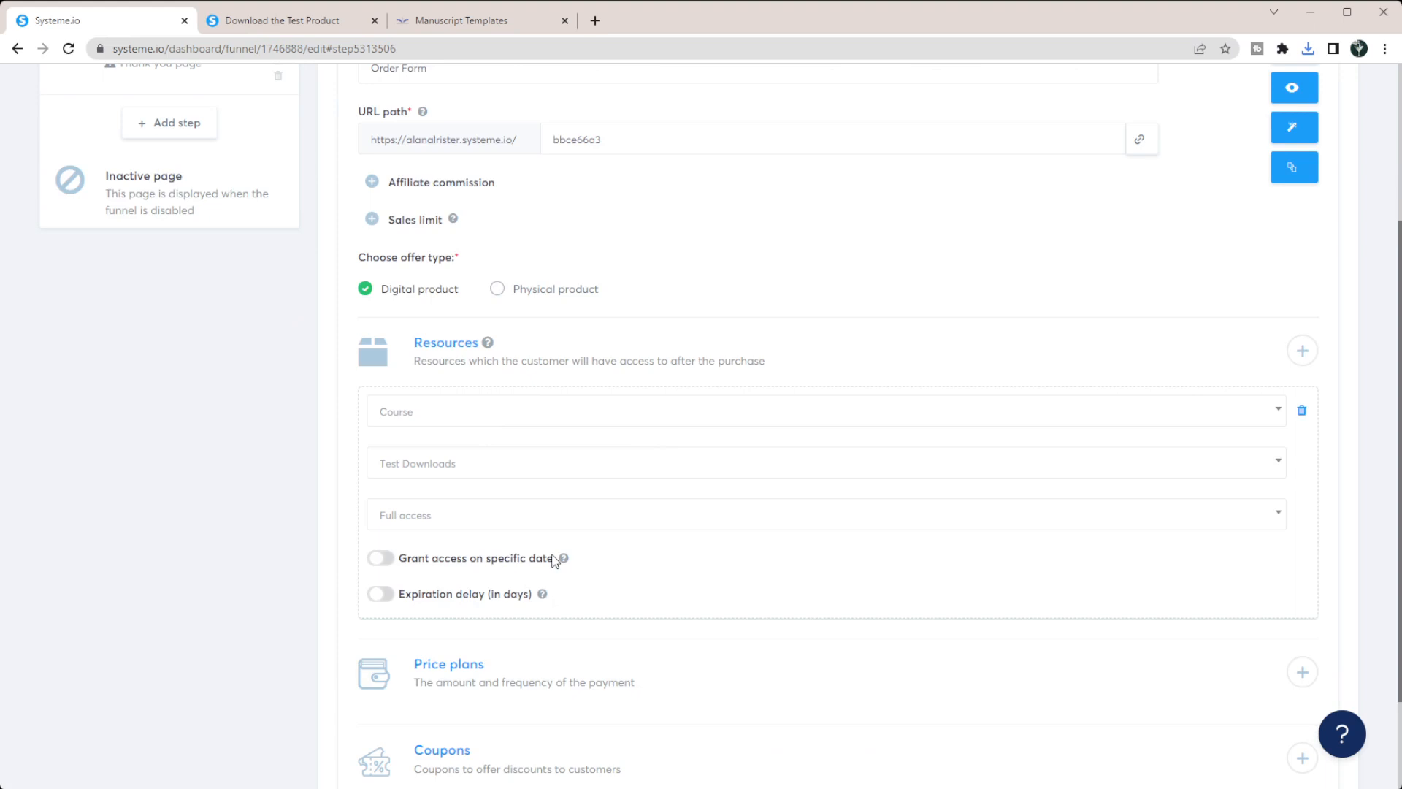
- Attach the existing one-time $4.95 'Literature Organization Notion Template' price plan and save it
scroll(down, 3)
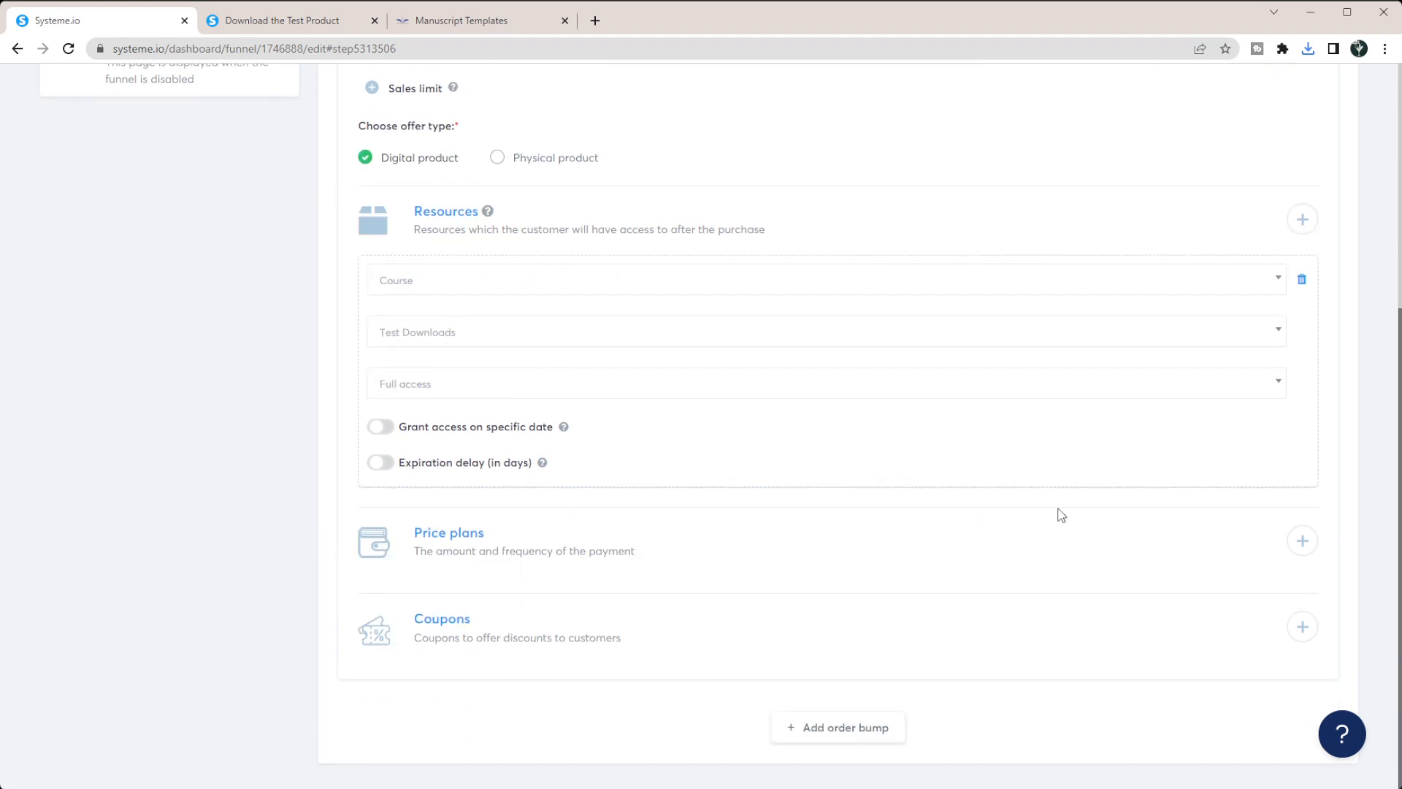
click(1301, 540)
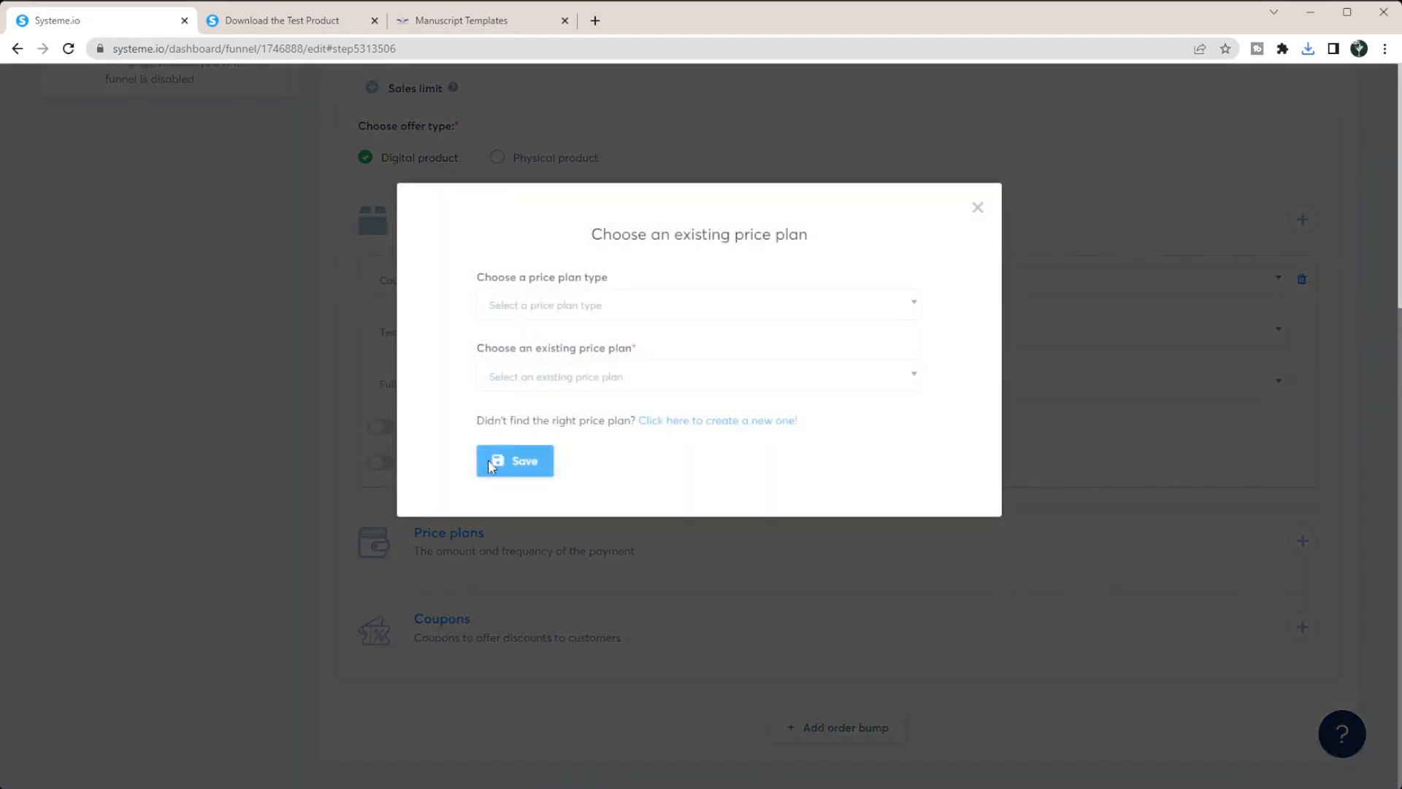
click(698, 305)
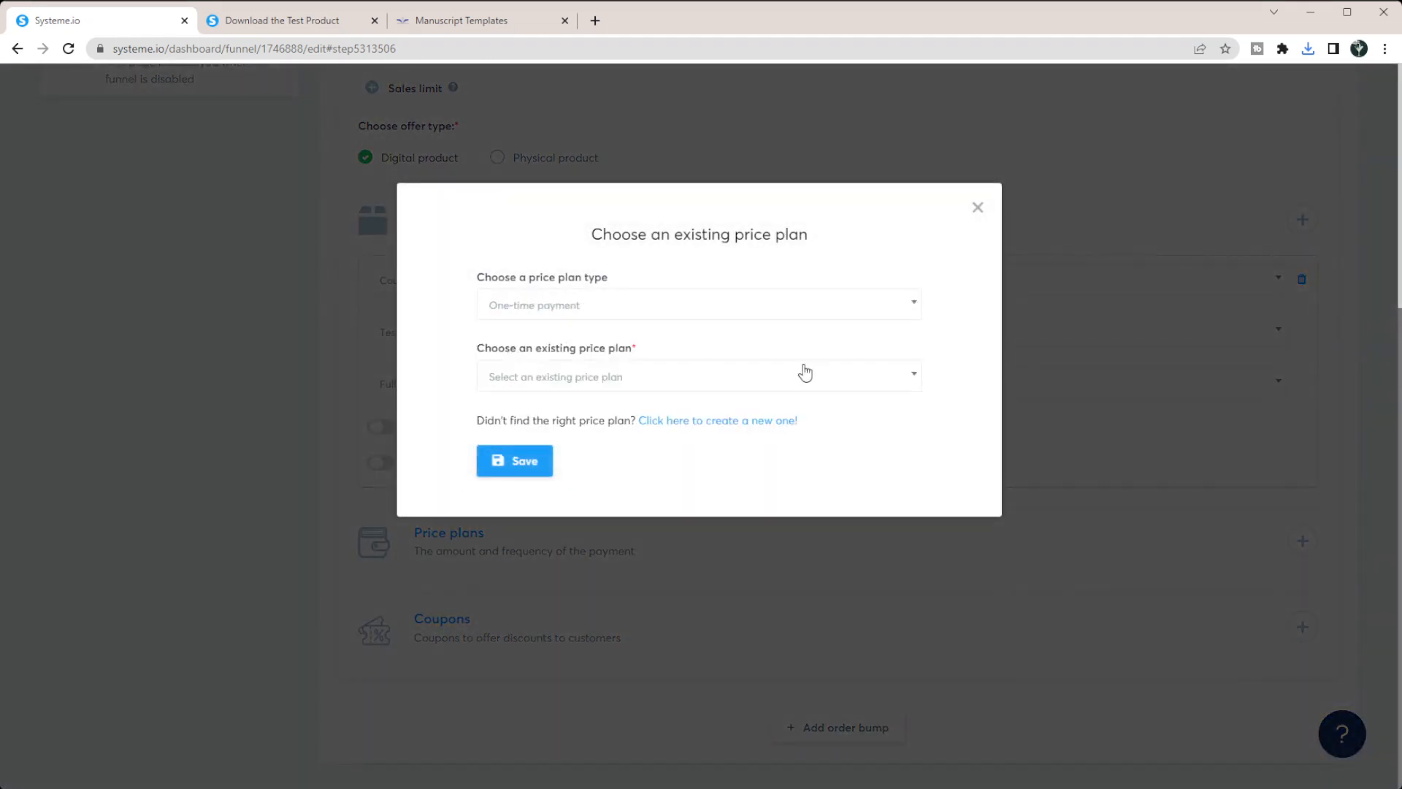
click(698, 375)
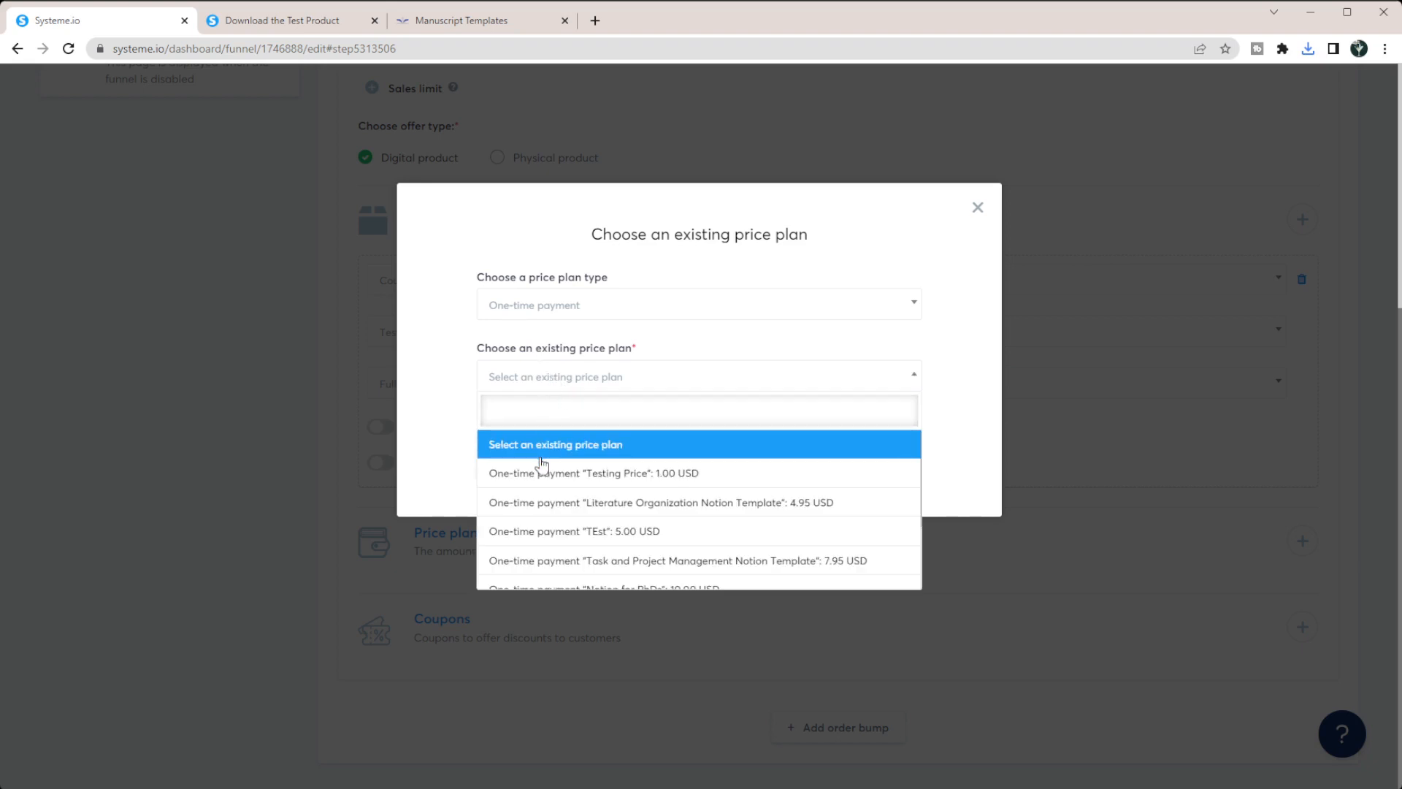
mouse_move(573, 530)
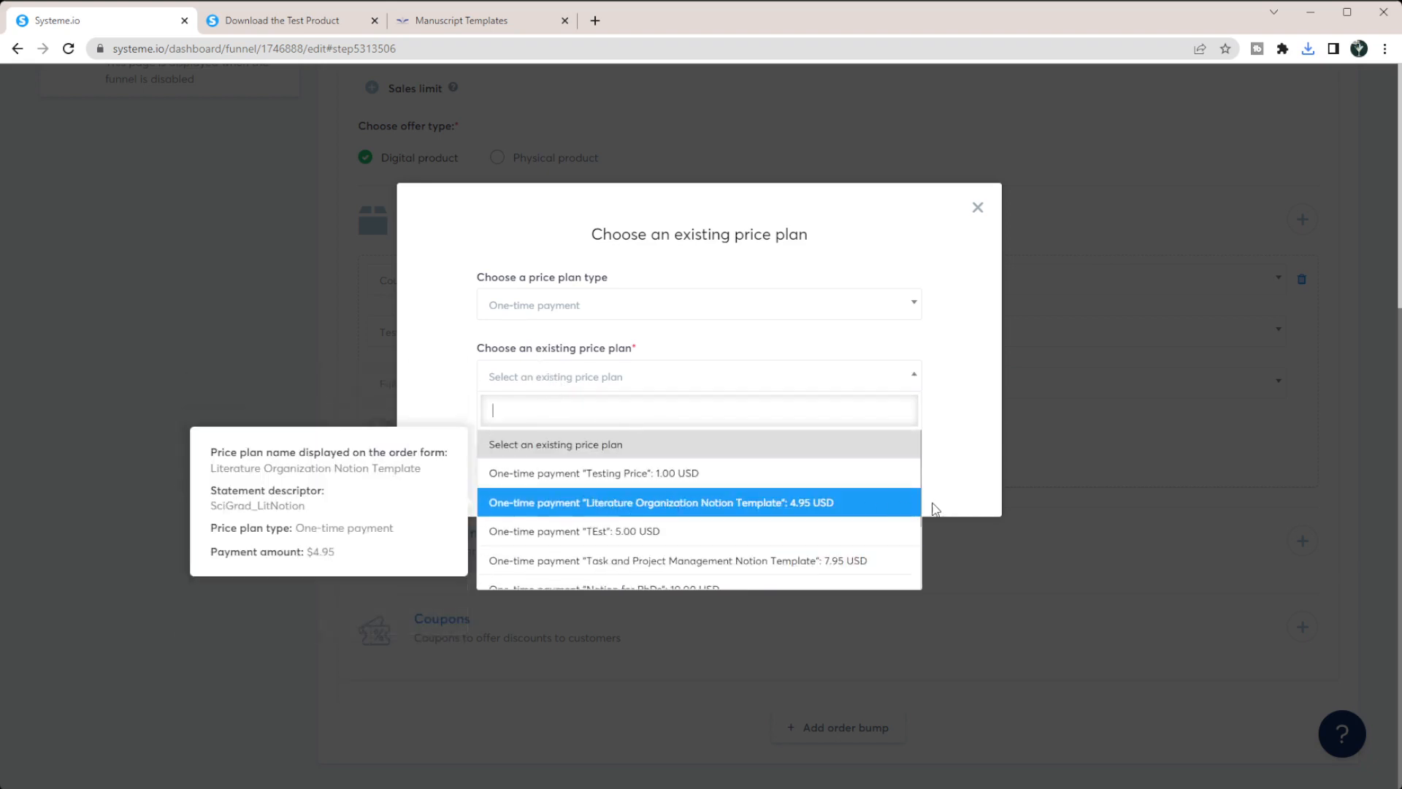
mouse_move(808, 506)
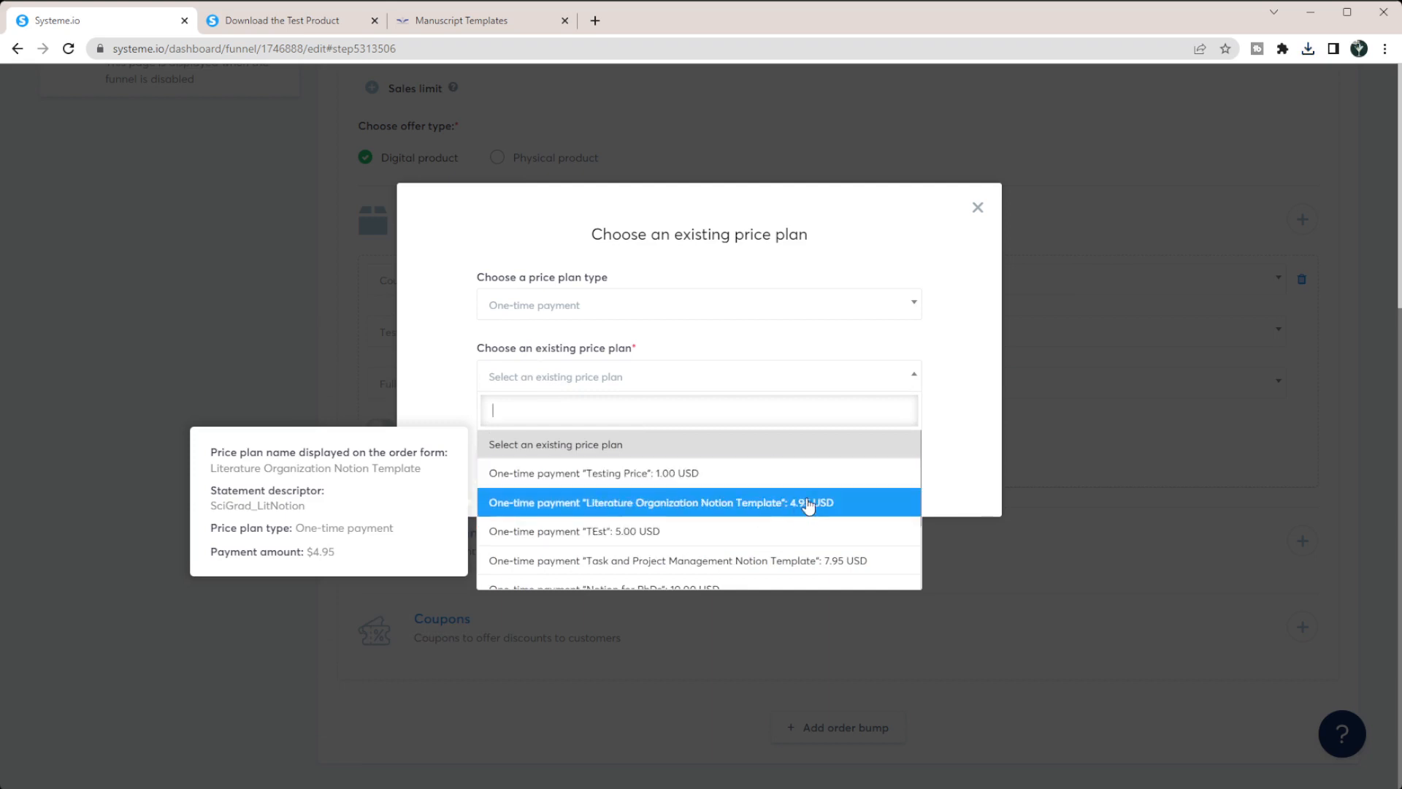
click(659, 501)
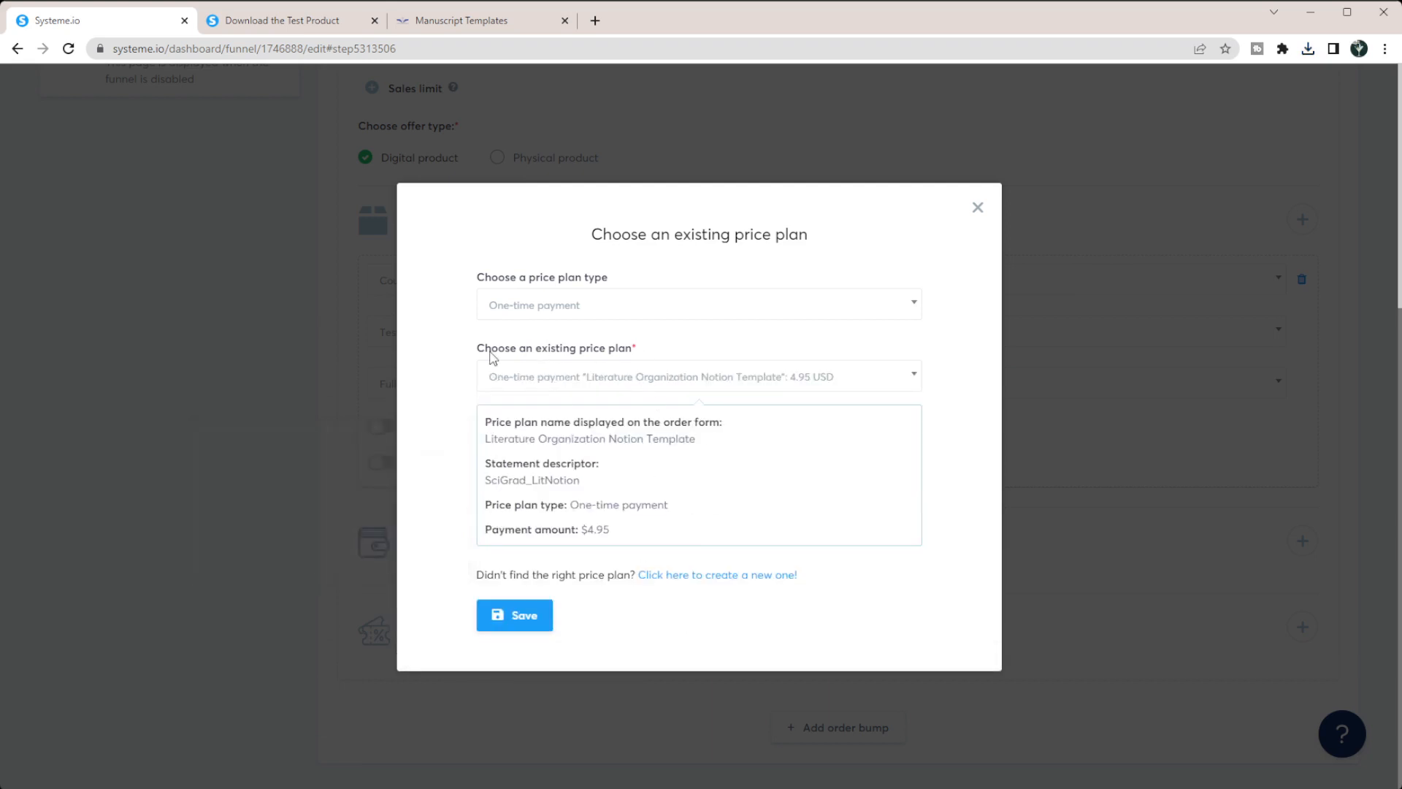
mouse_move(406, 635)
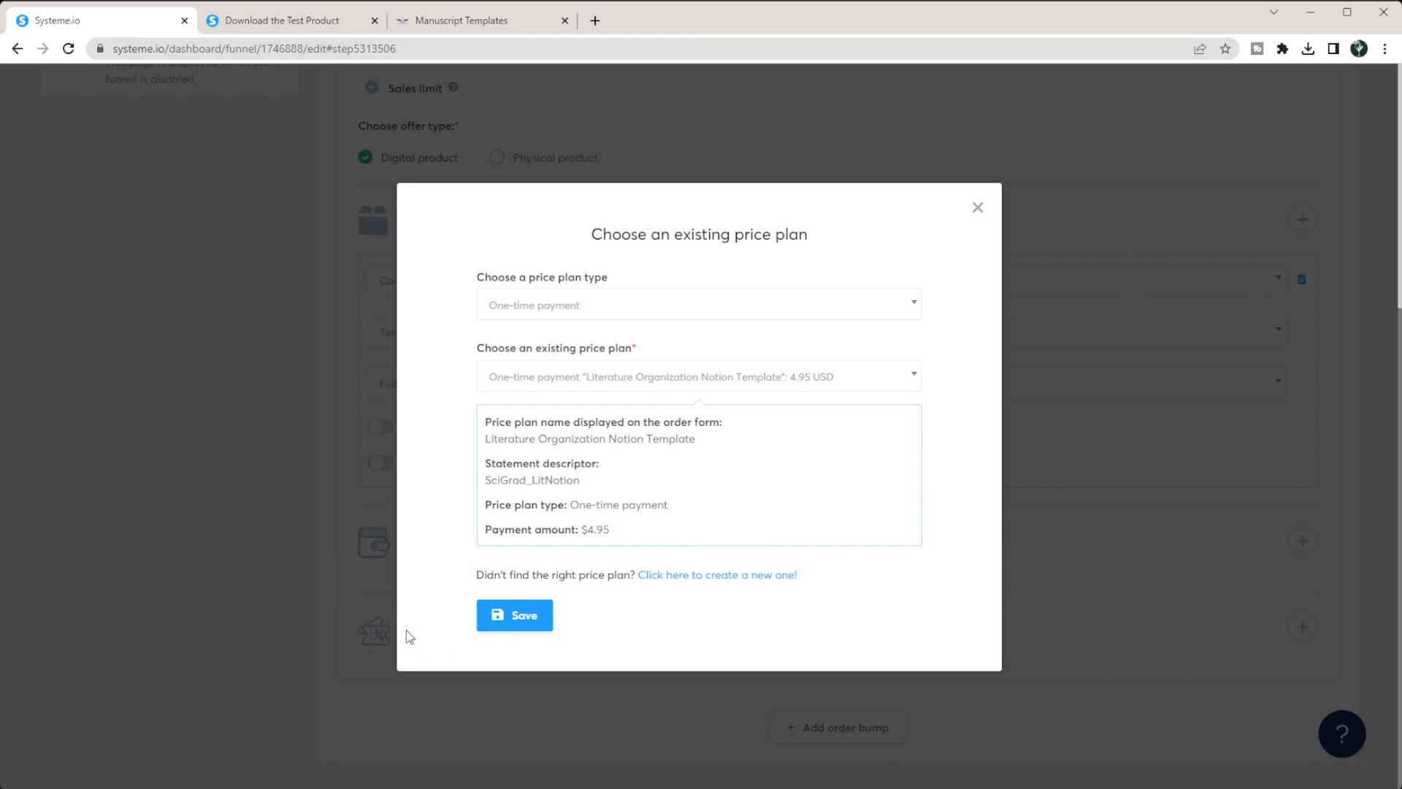
mouse_move(623, 627)
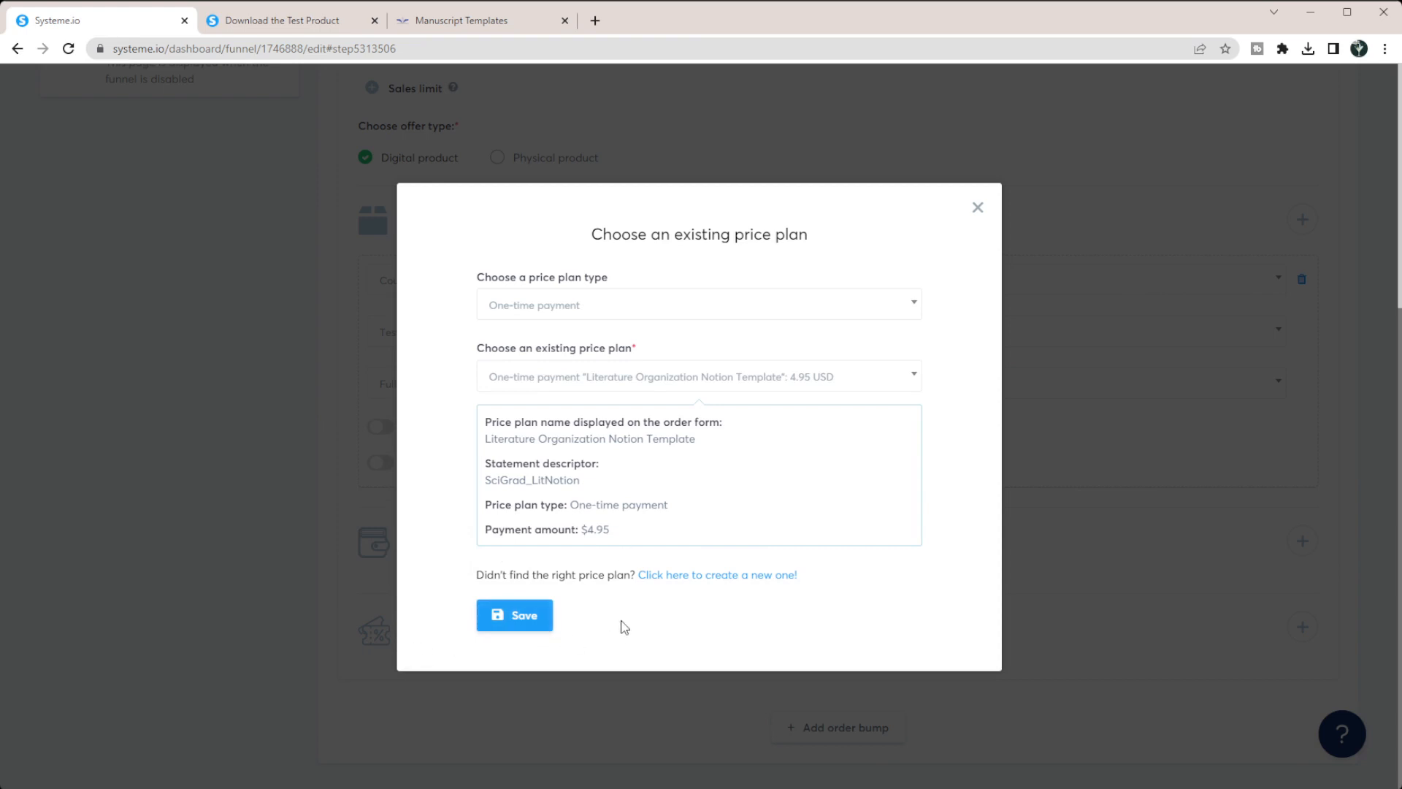
click(514, 615)
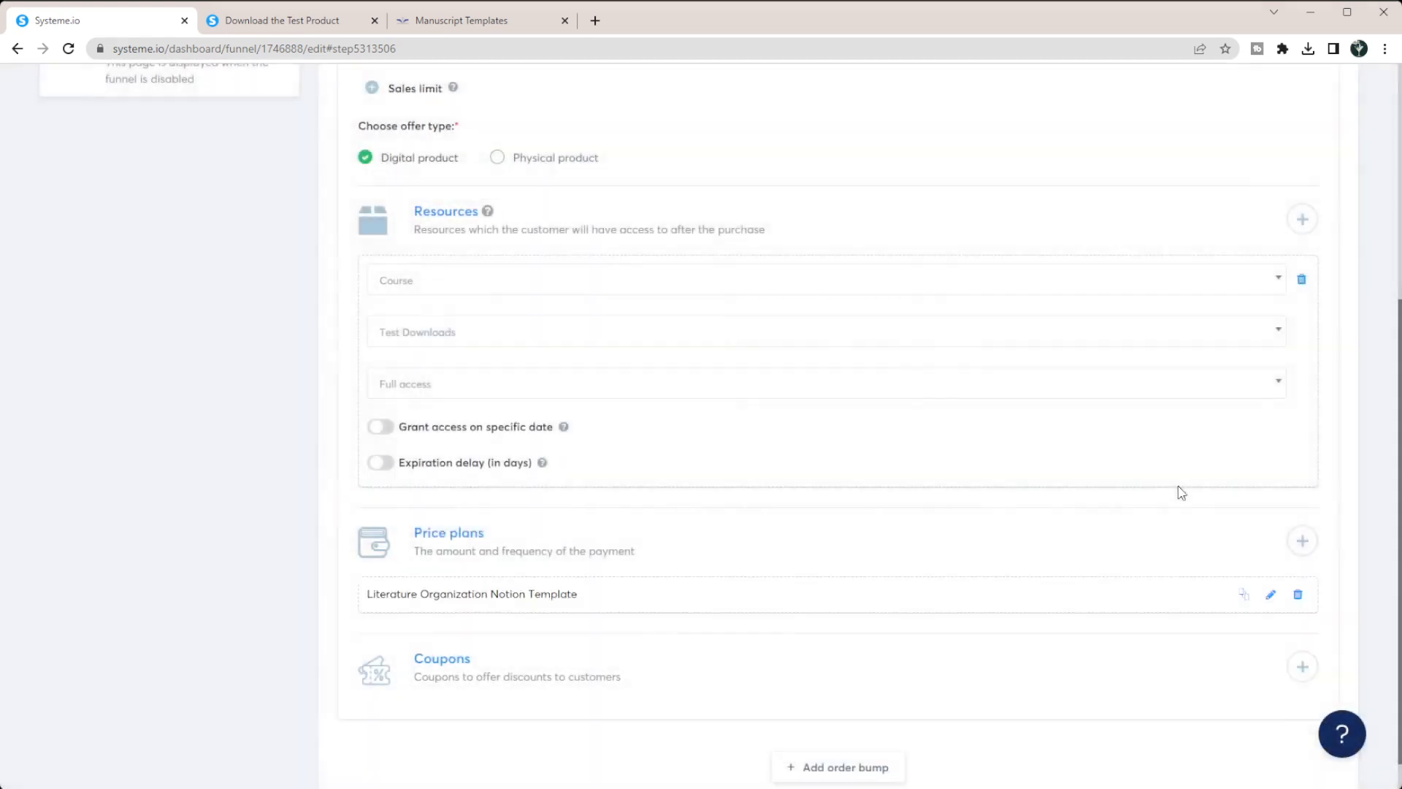
scroll(up, 3)
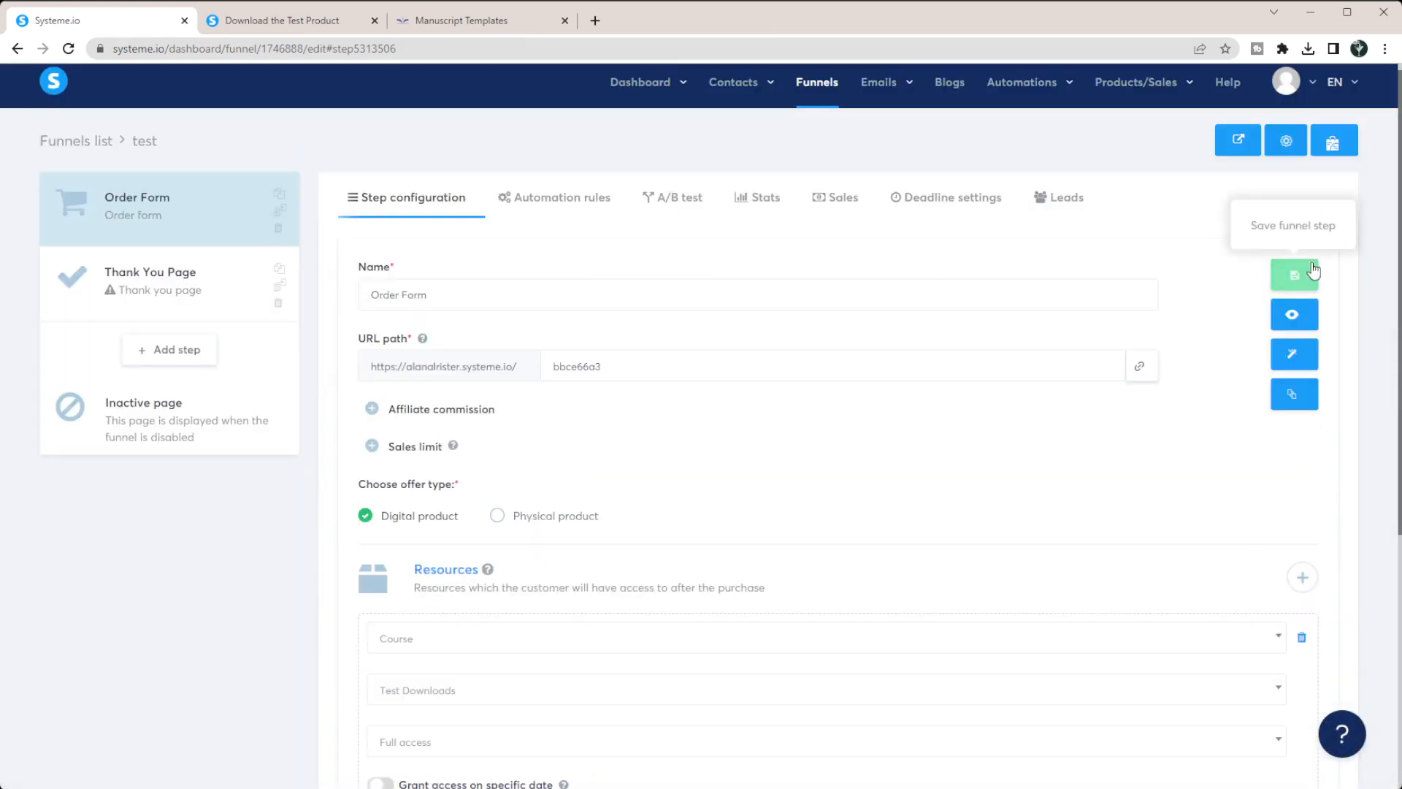
- Save the funnel step and review the order page showing the $4.95 Literature Organization Notion Template
click(1294, 275)
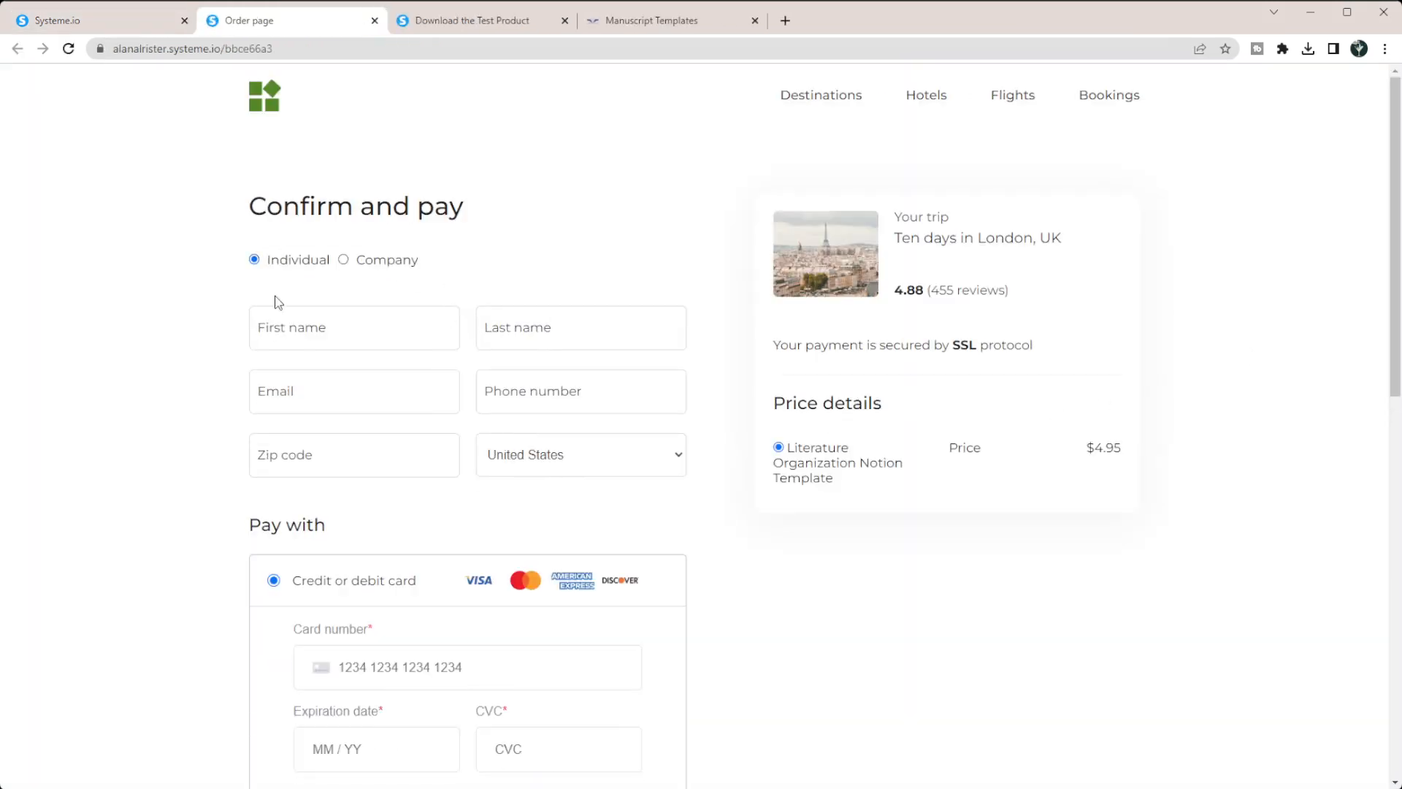
scroll(down, 3)
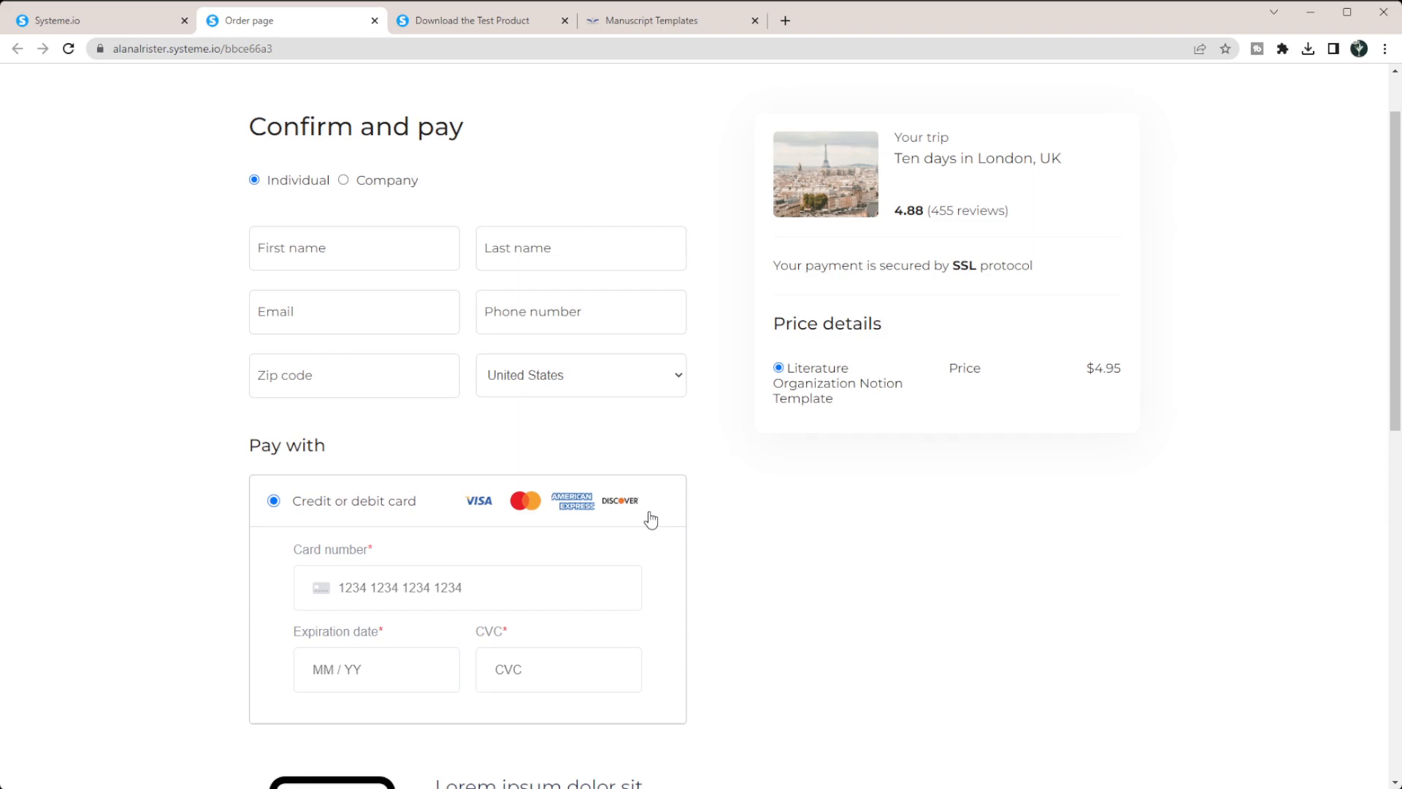
scroll(down, 3)
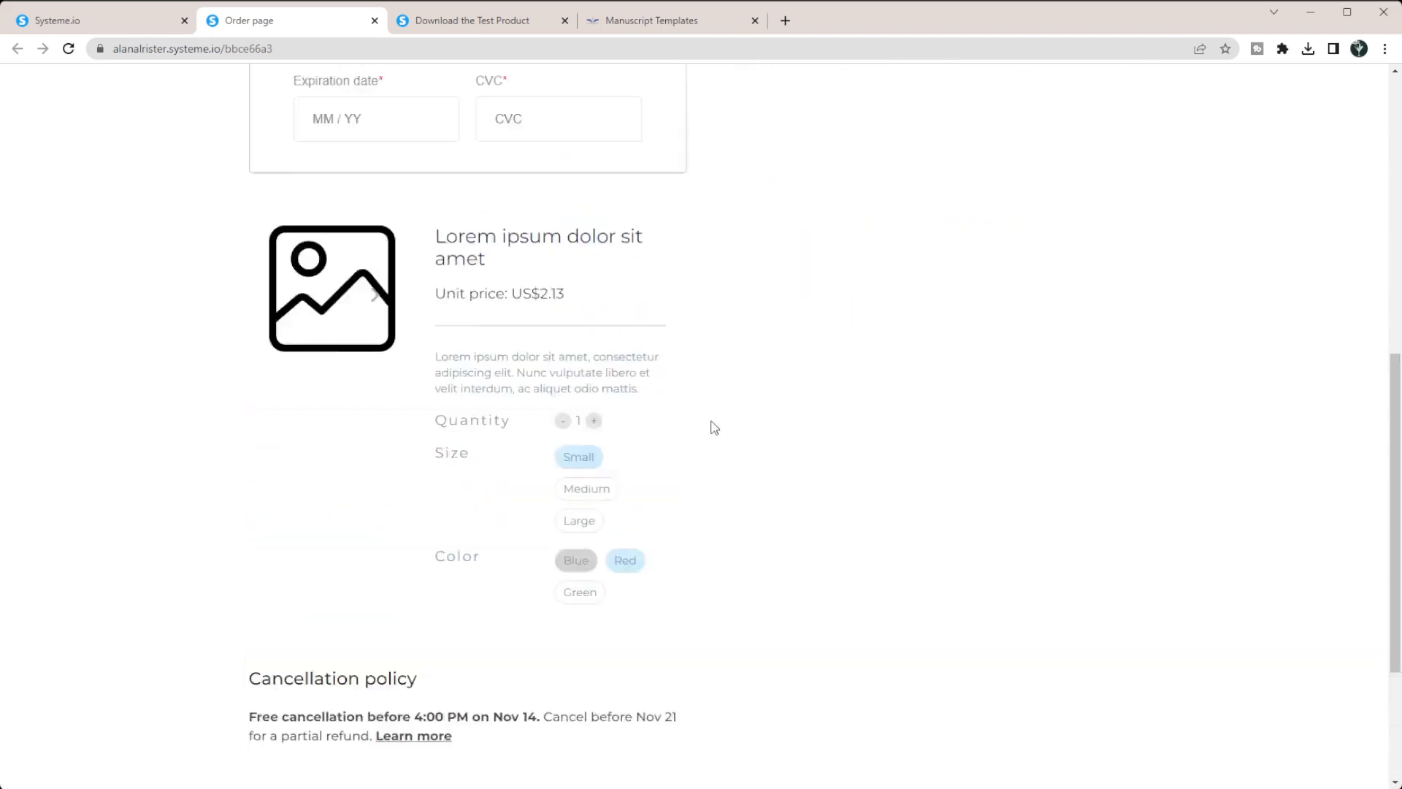
scroll(up, 3)
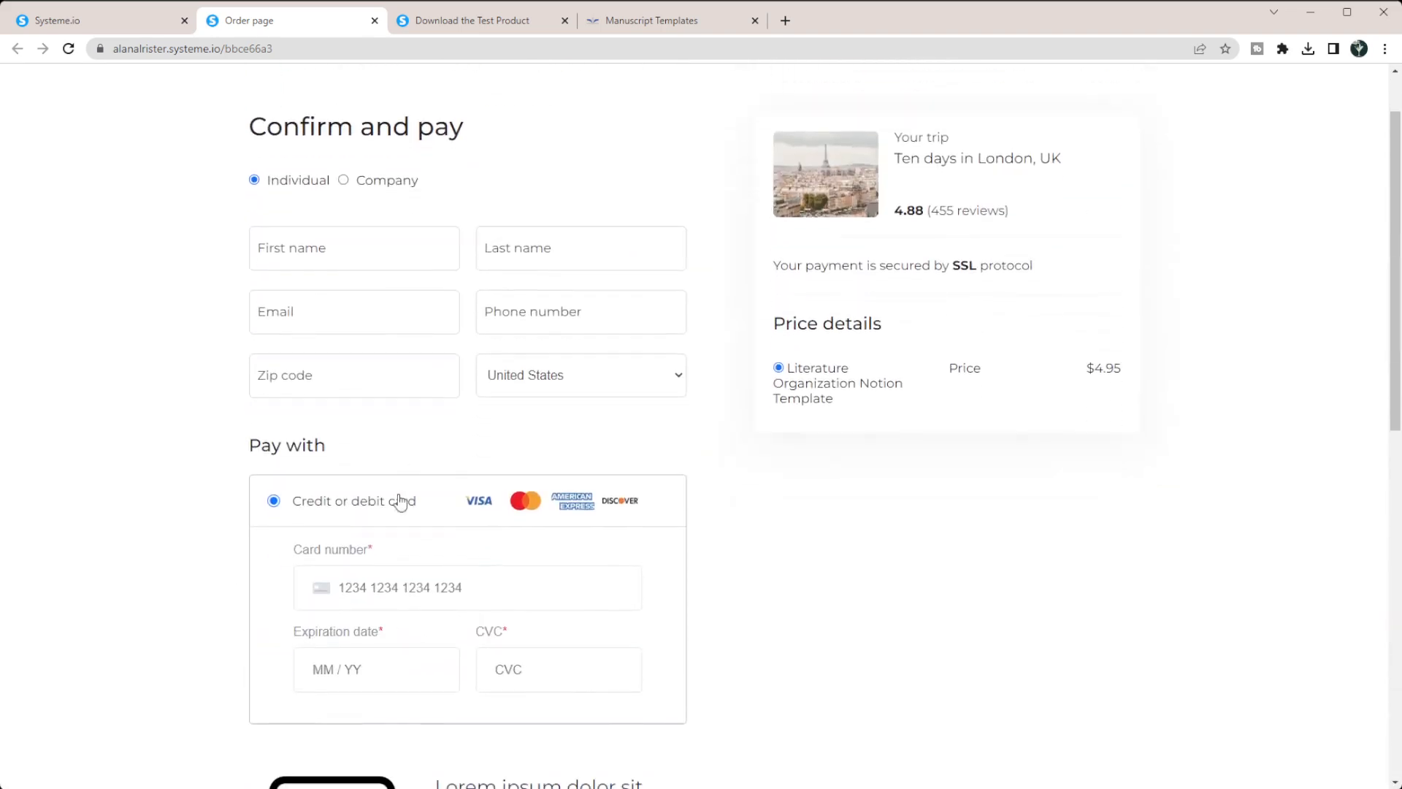
mouse_move(304, 585)
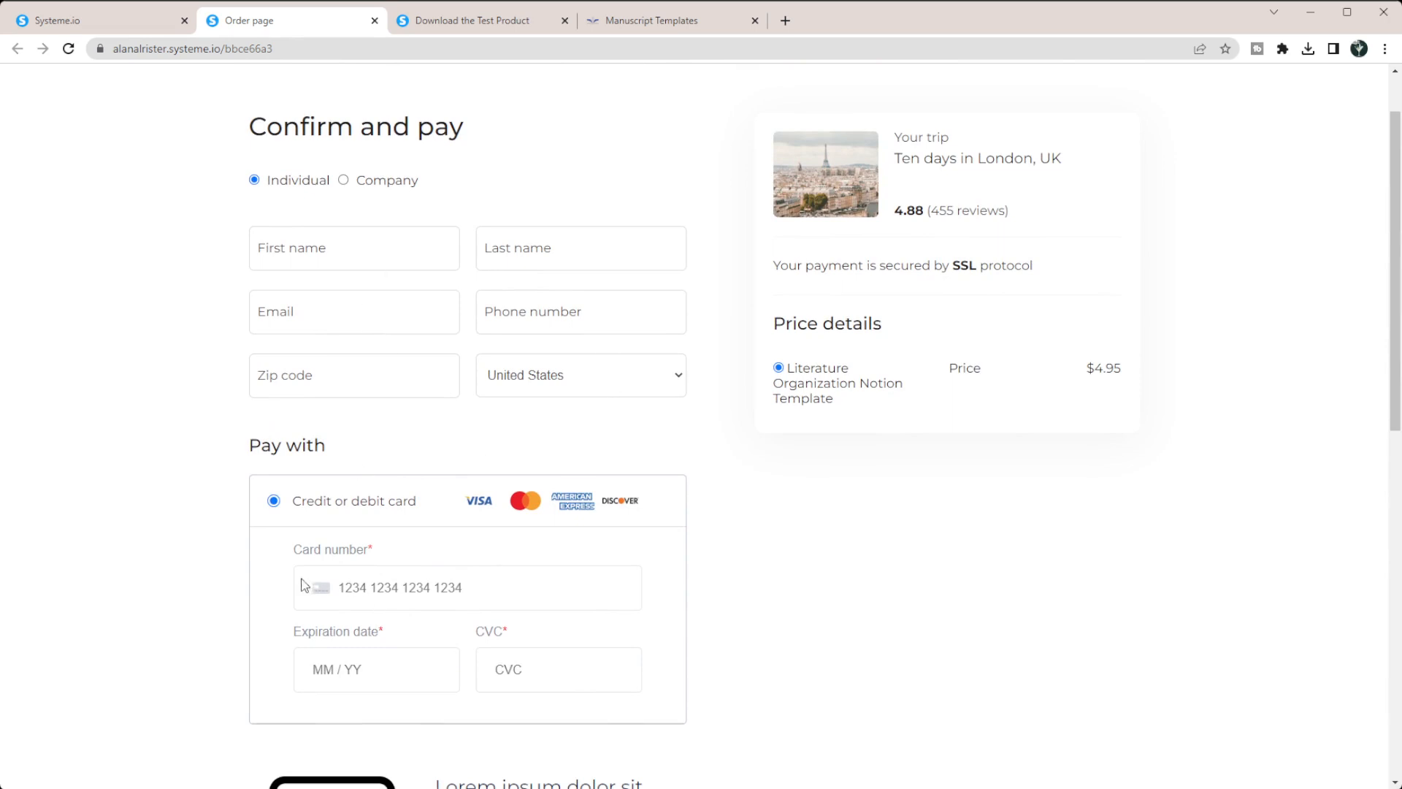
scroll(up, 3)
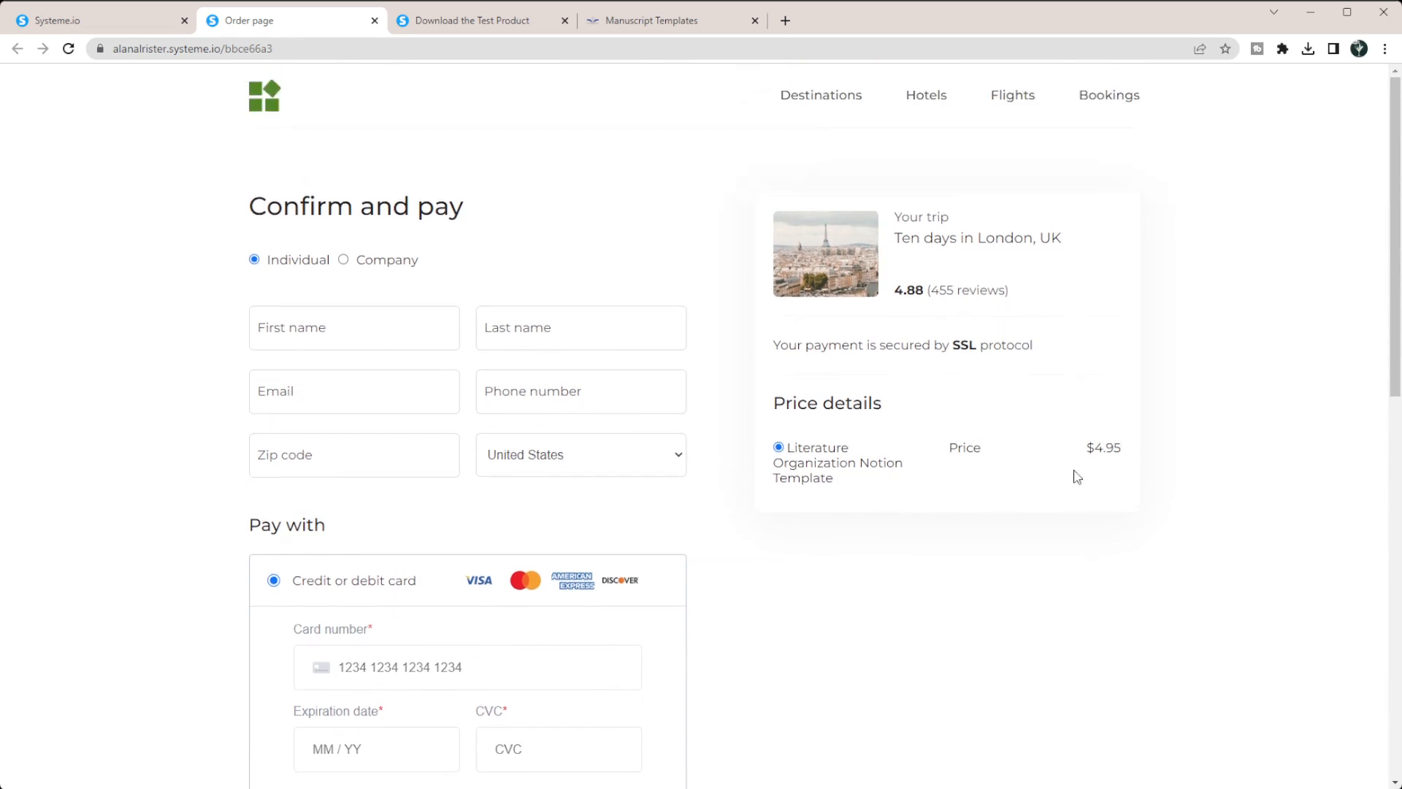
mouse_move(1127, 463)
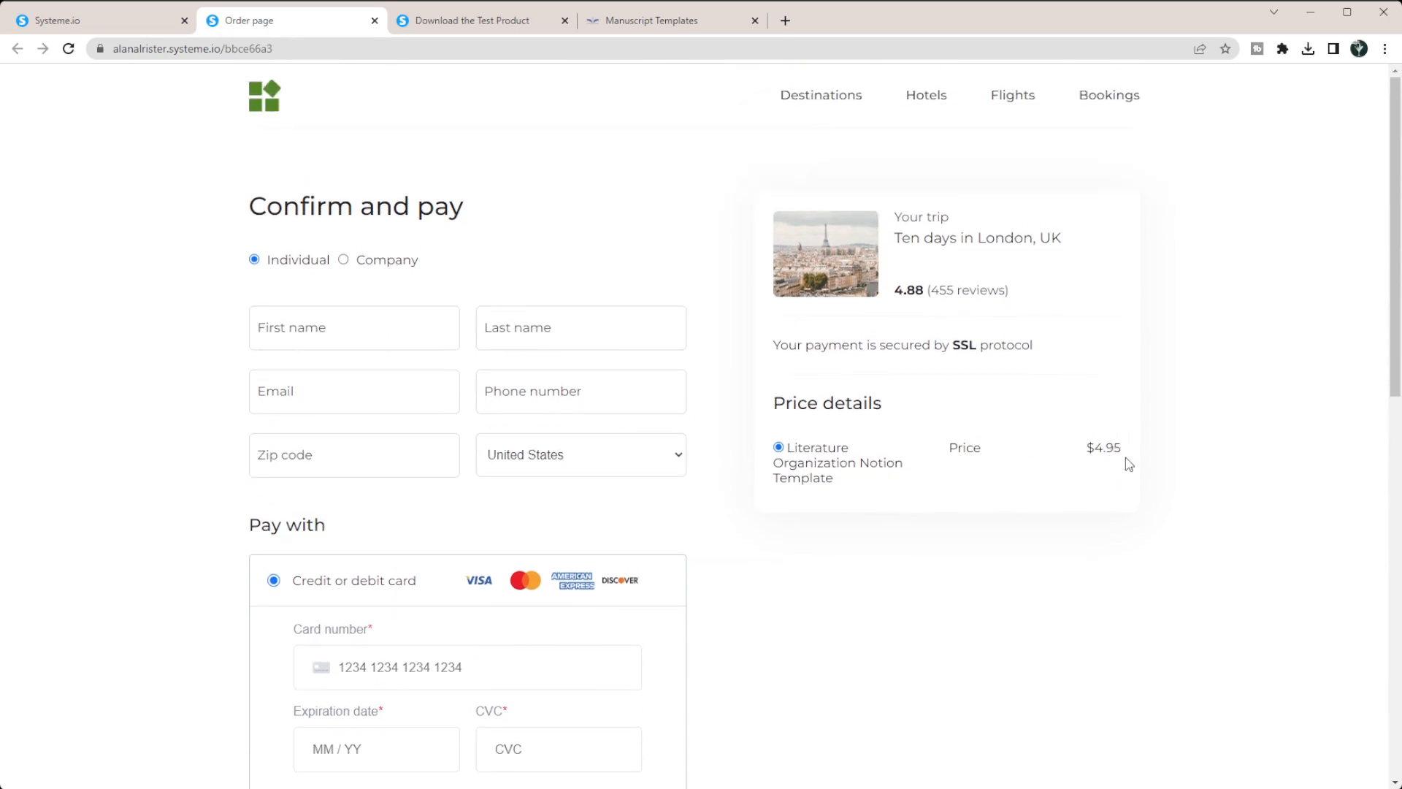
mouse_move(1091, 559)
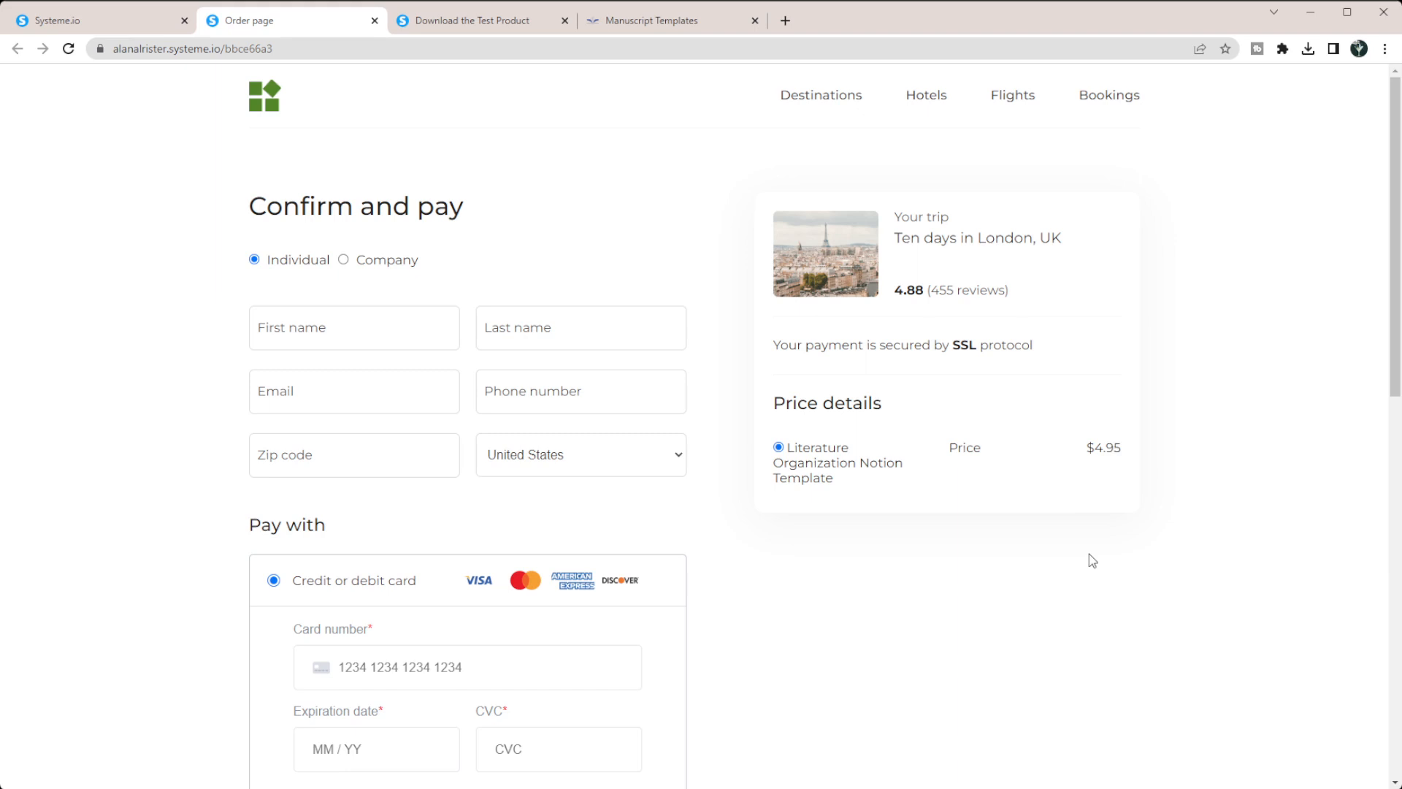
mouse_move(750, 334)
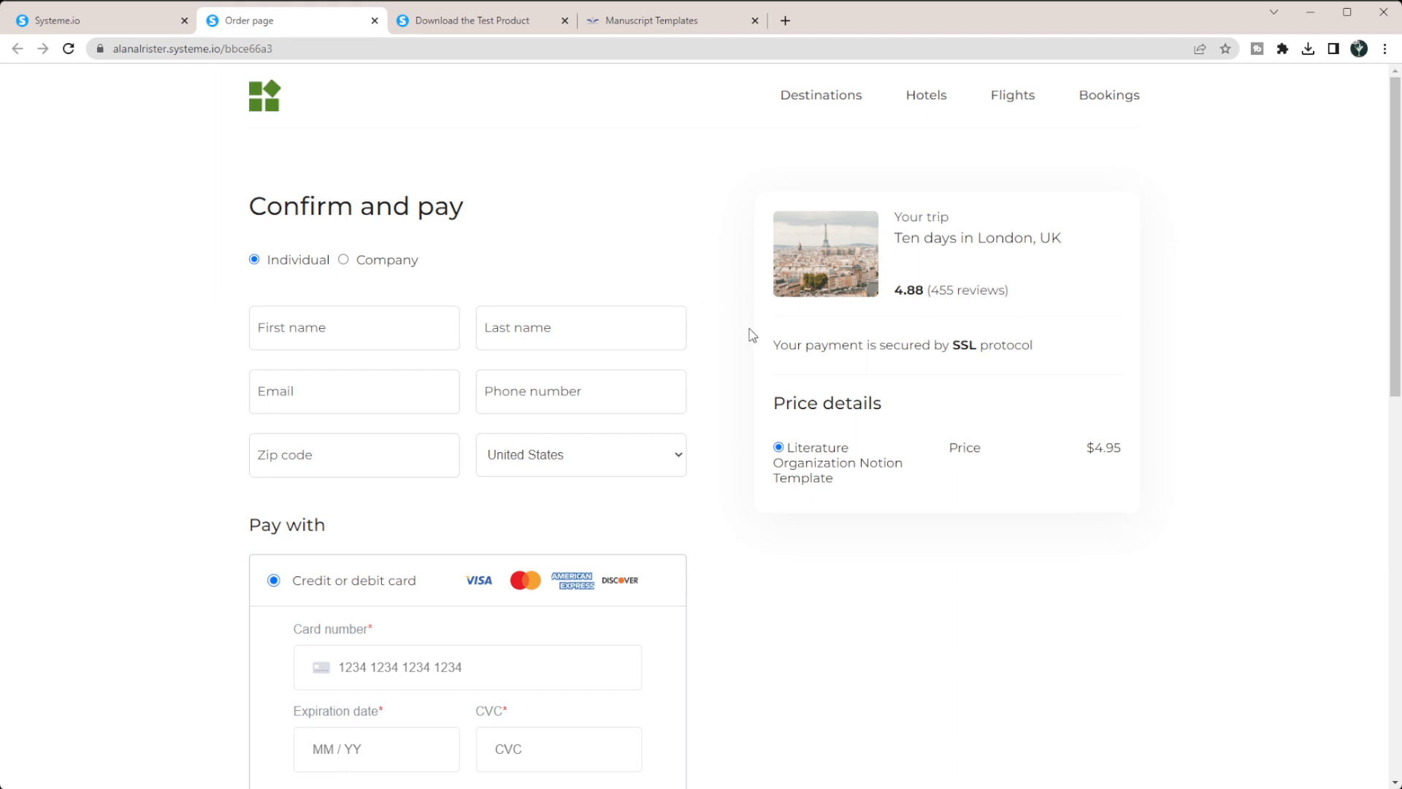